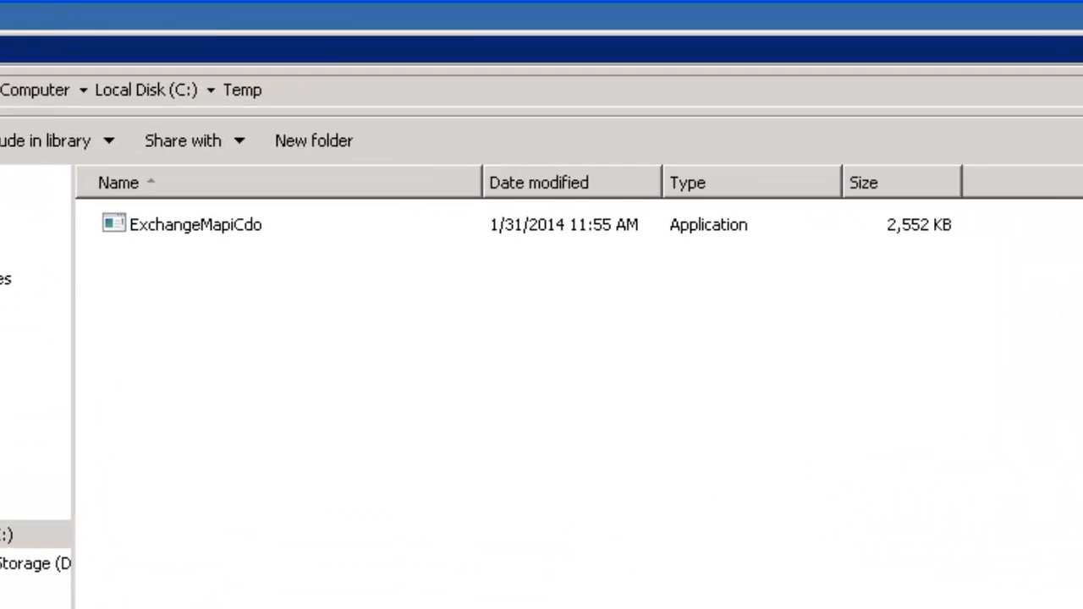
mouse_move(330, 321)
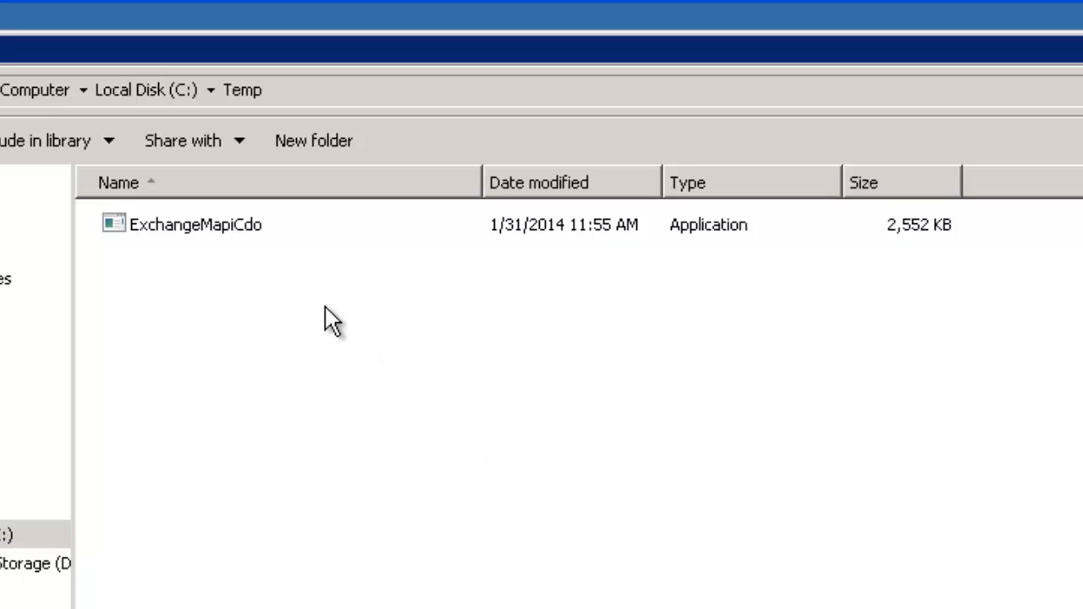
mouse_move(516, 283)
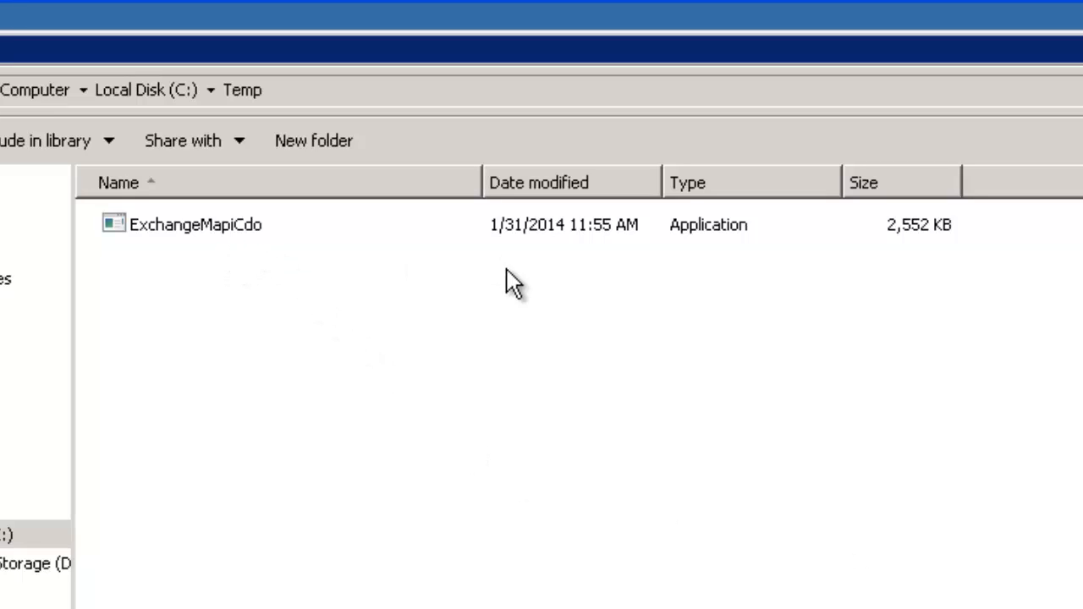
mouse_move(905, 246)
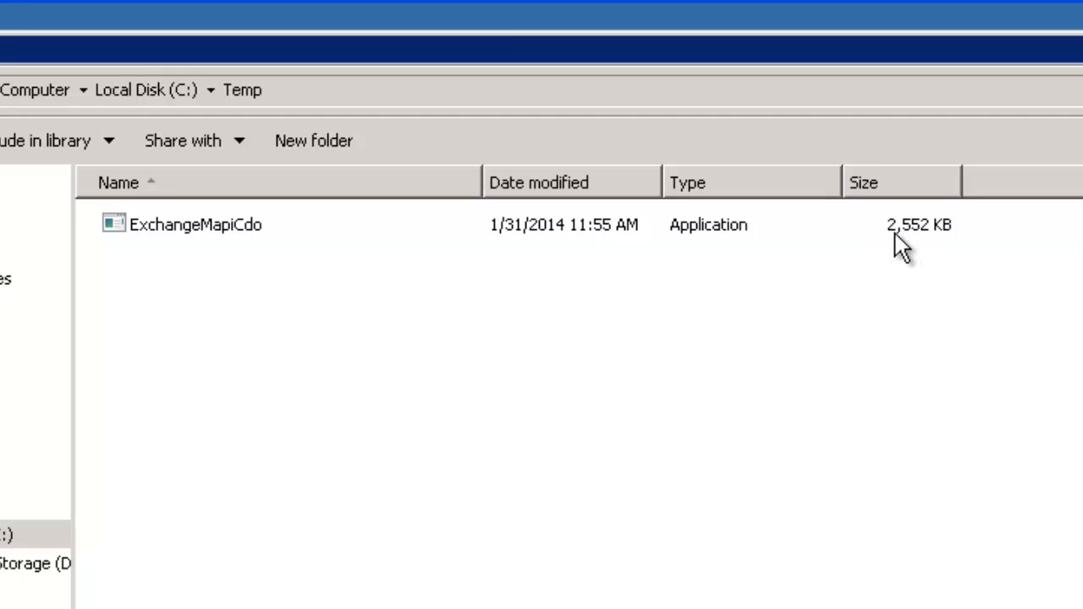
mouse_move(926, 245)
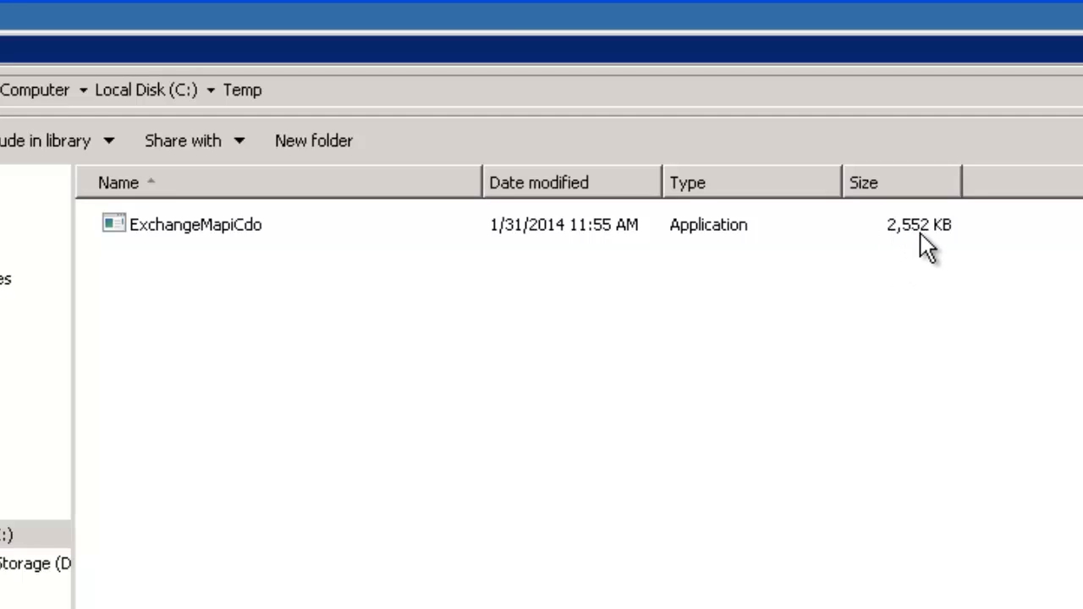
mouse_move(960, 250)
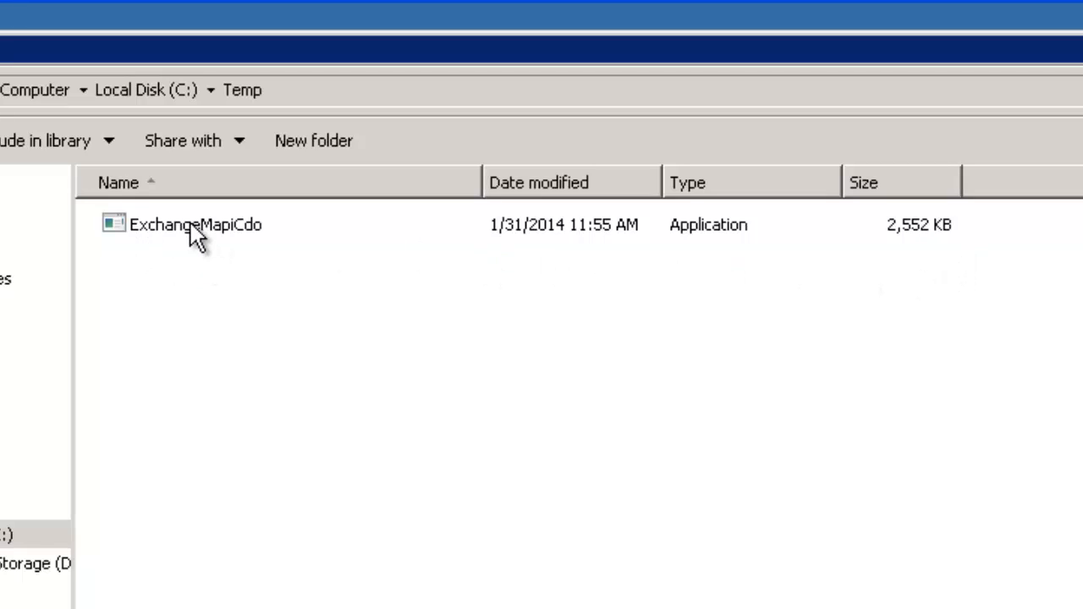
mouse_move(922, 241)
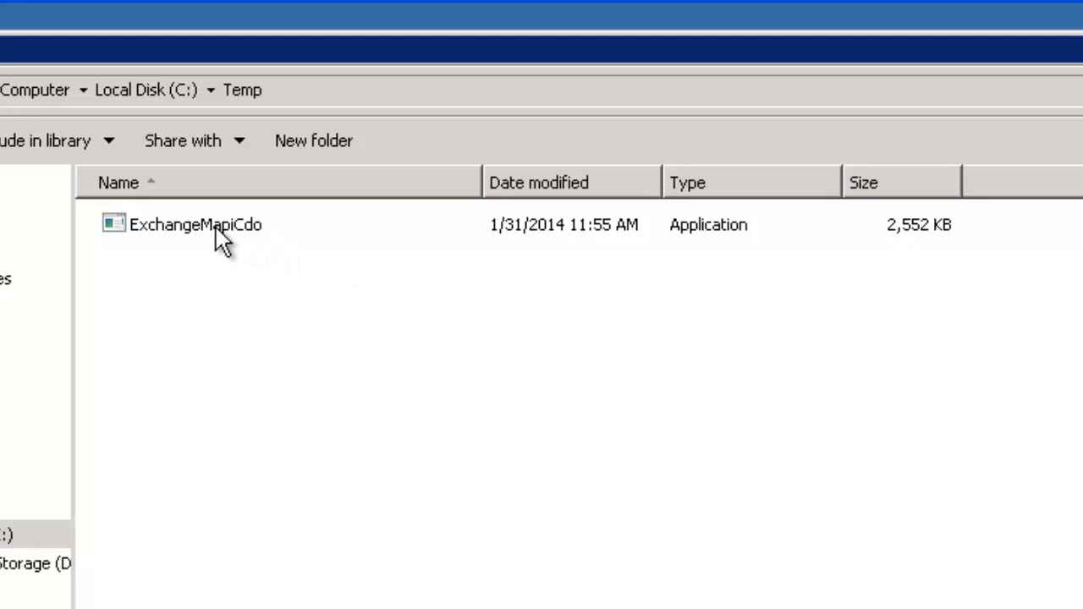
Step: Extract the ExchangeMapiCdo self-extracting package into C:\Temp and dismiss the completion message
click(196, 224)
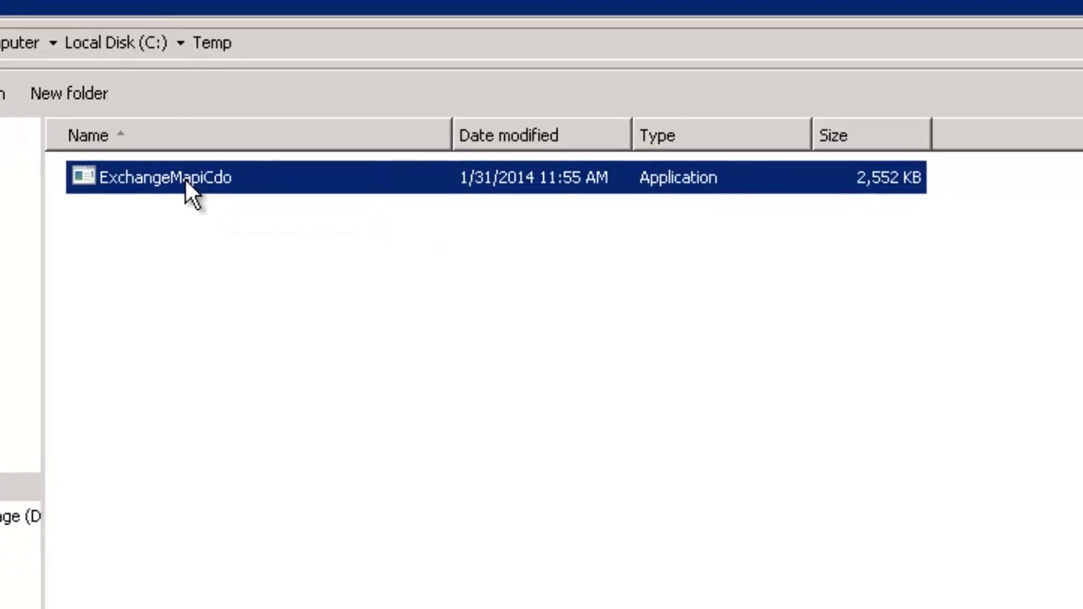
double_click(165, 177)
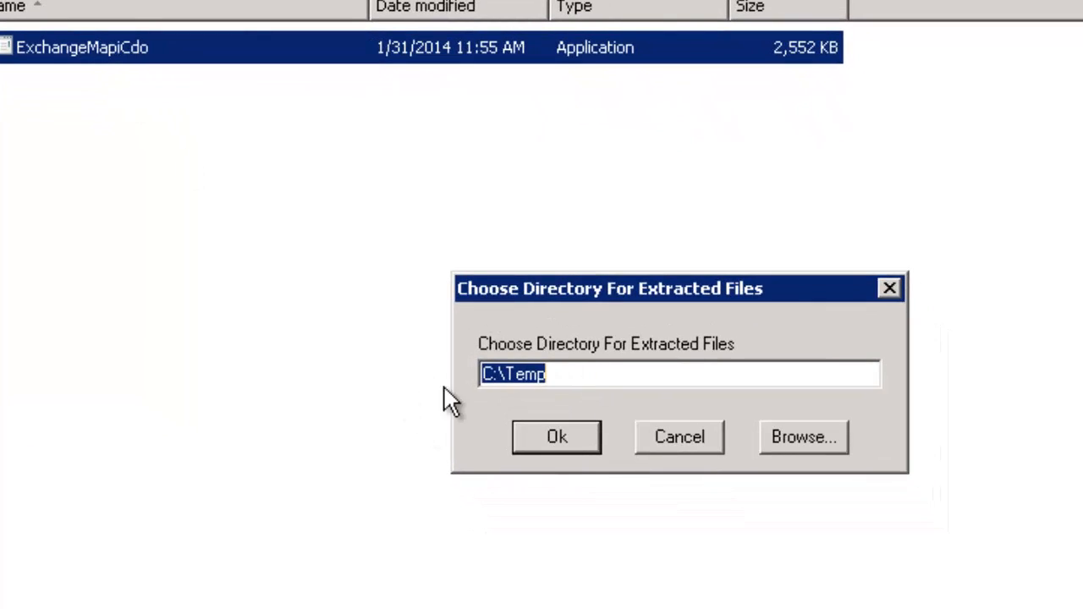
mouse_move(565, 442)
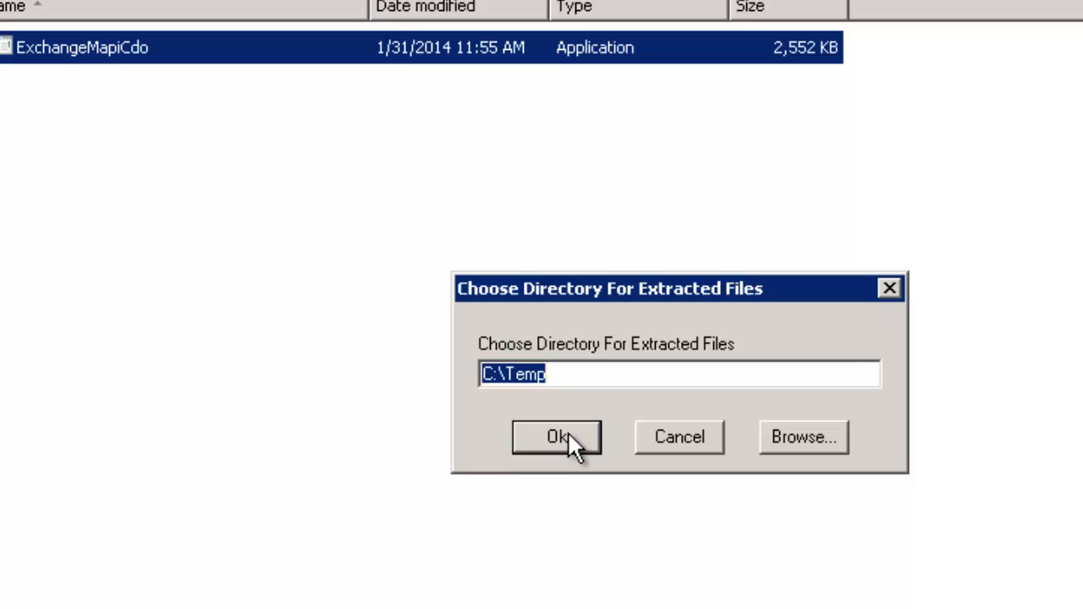
click(556, 437)
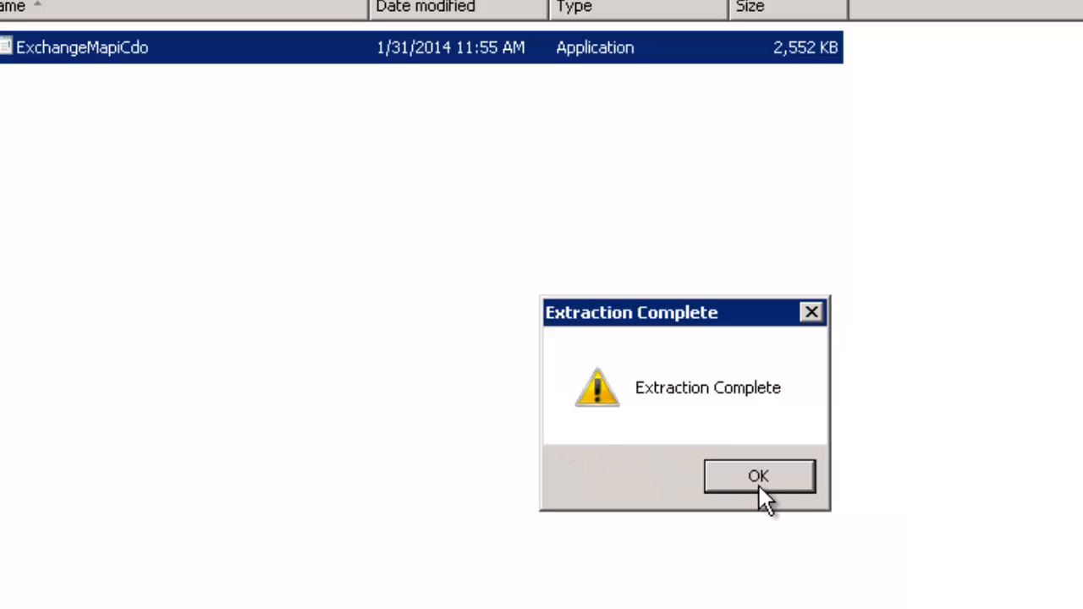
click(757, 475)
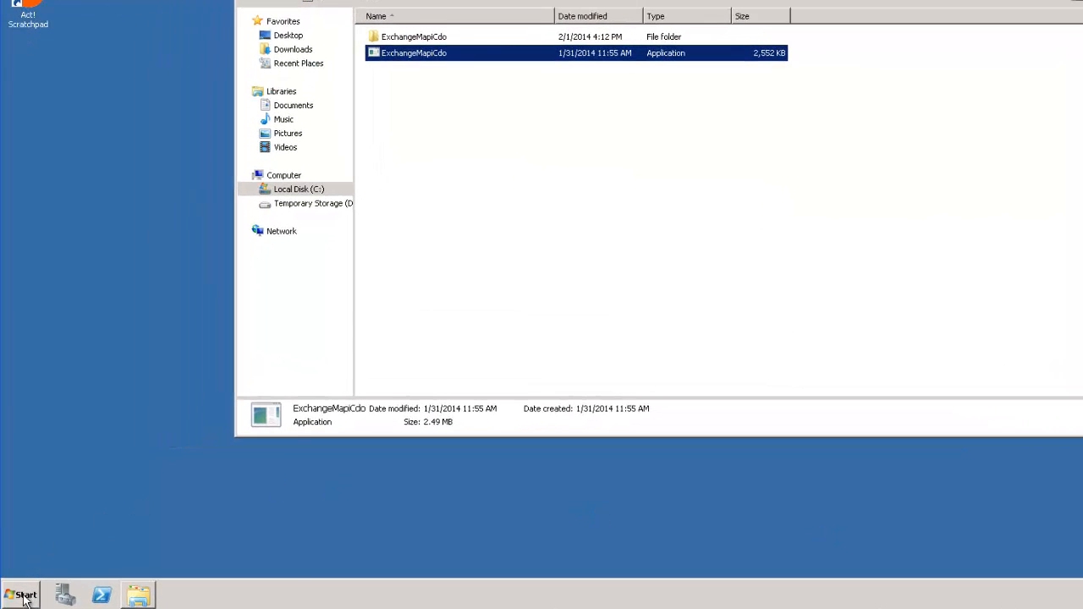
Step: Uninstall Messaging API and Collaboration Data Objects 1.2.1 through Control Panel's Programs and Features
click(23, 594)
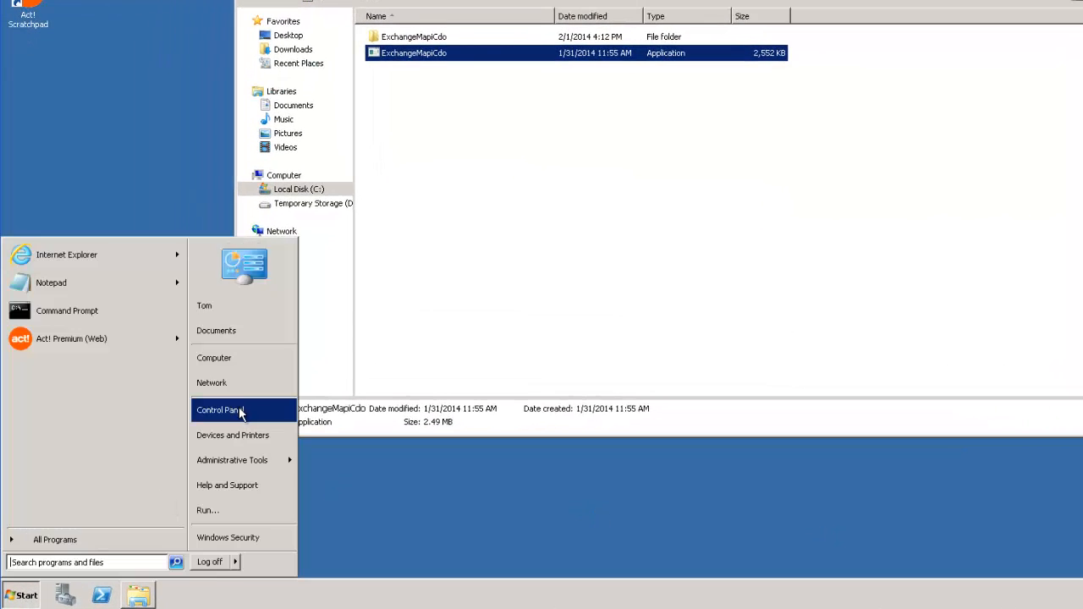
click(219, 410)
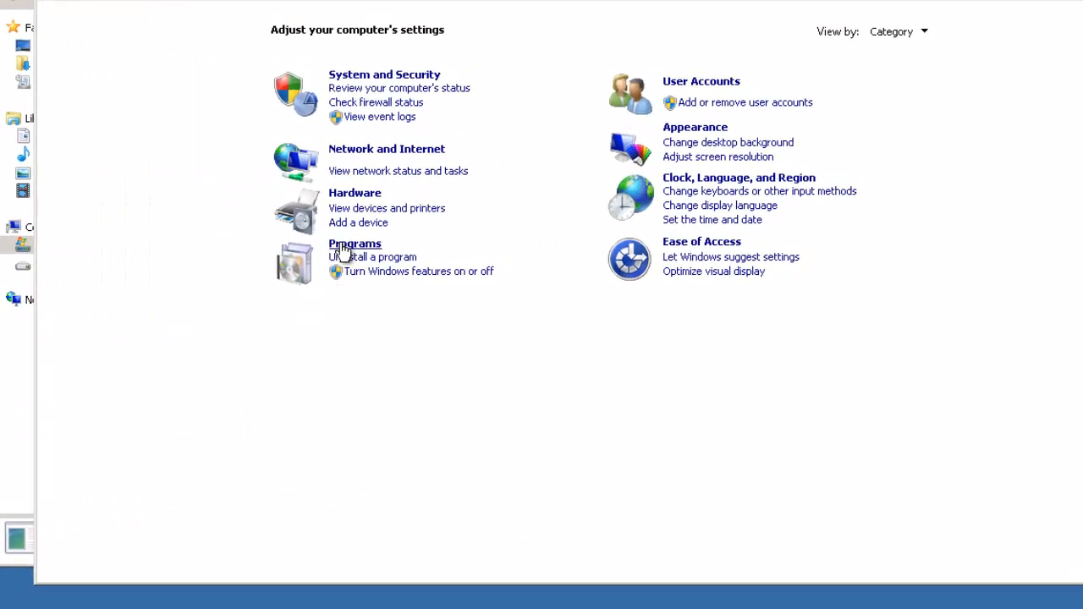
click(354, 244)
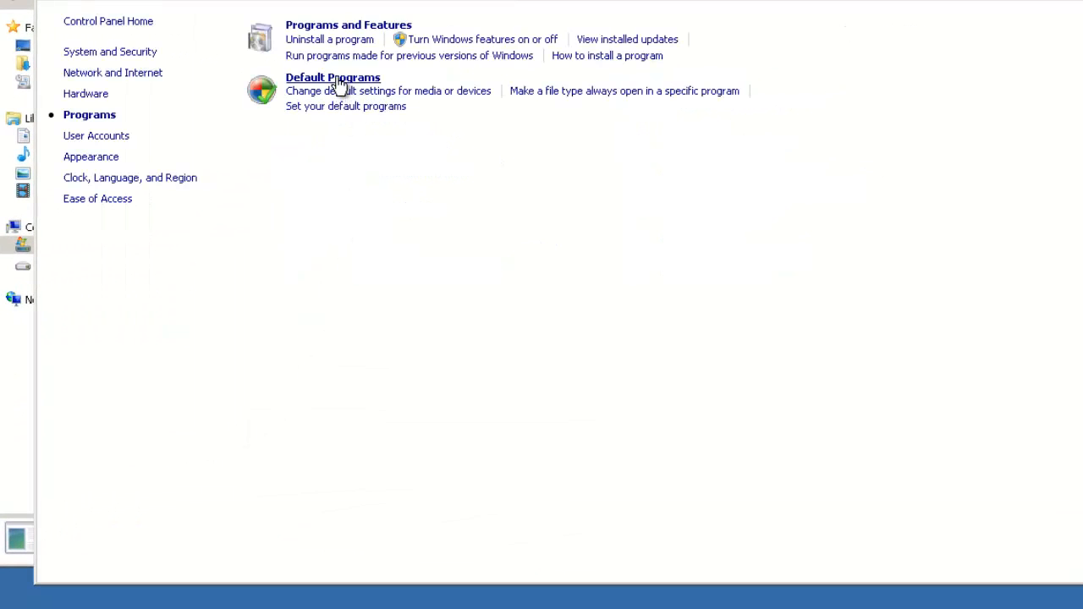
mouse_move(348, 24)
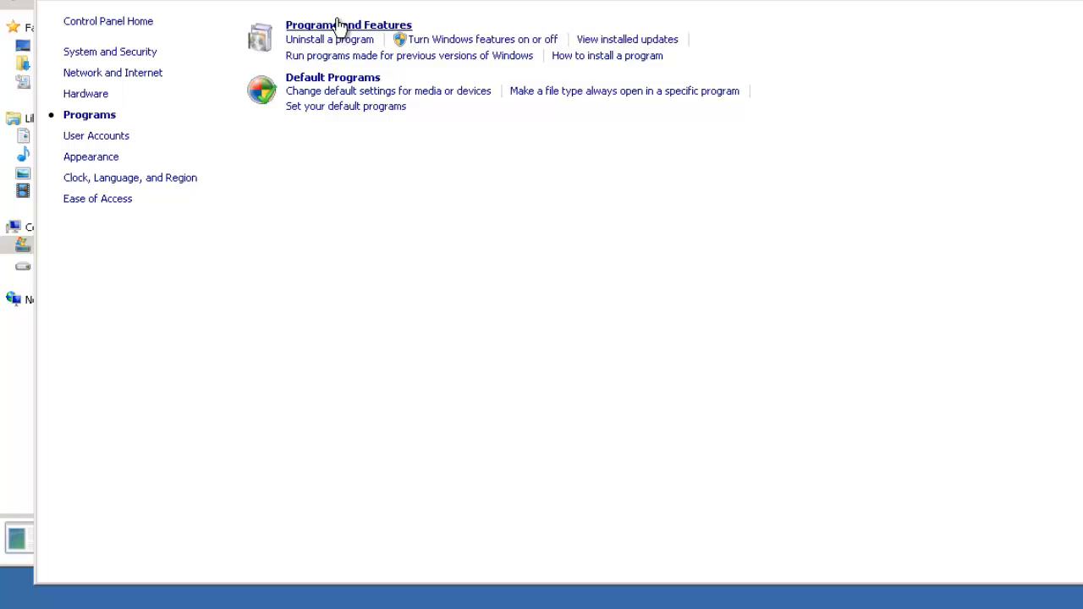
click(330, 39)
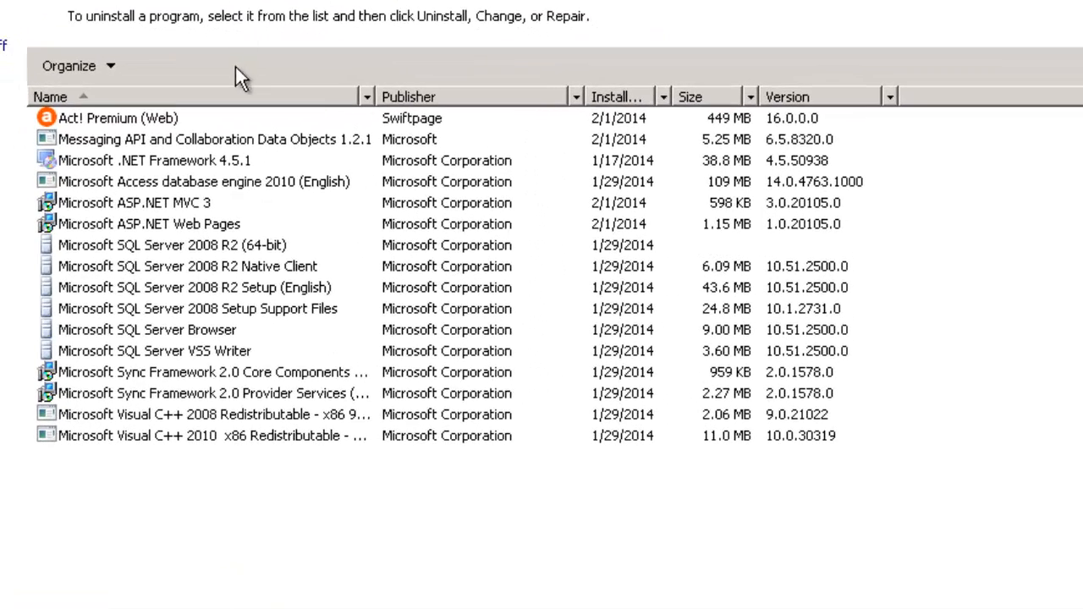
mouse_move(140, 150)
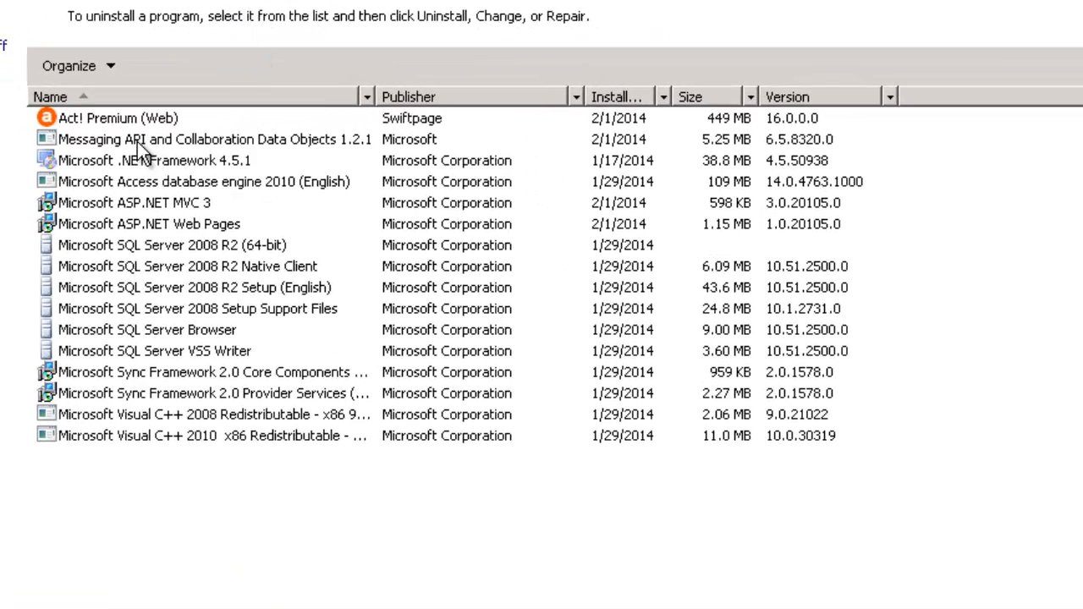
click(211, 139)
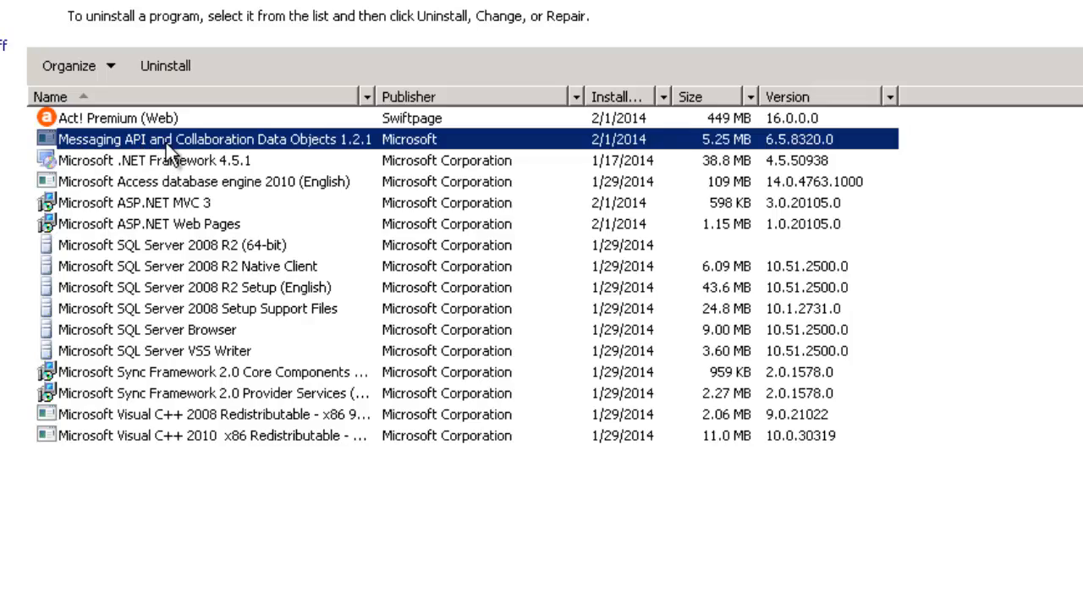
mouse_move(338, 156)
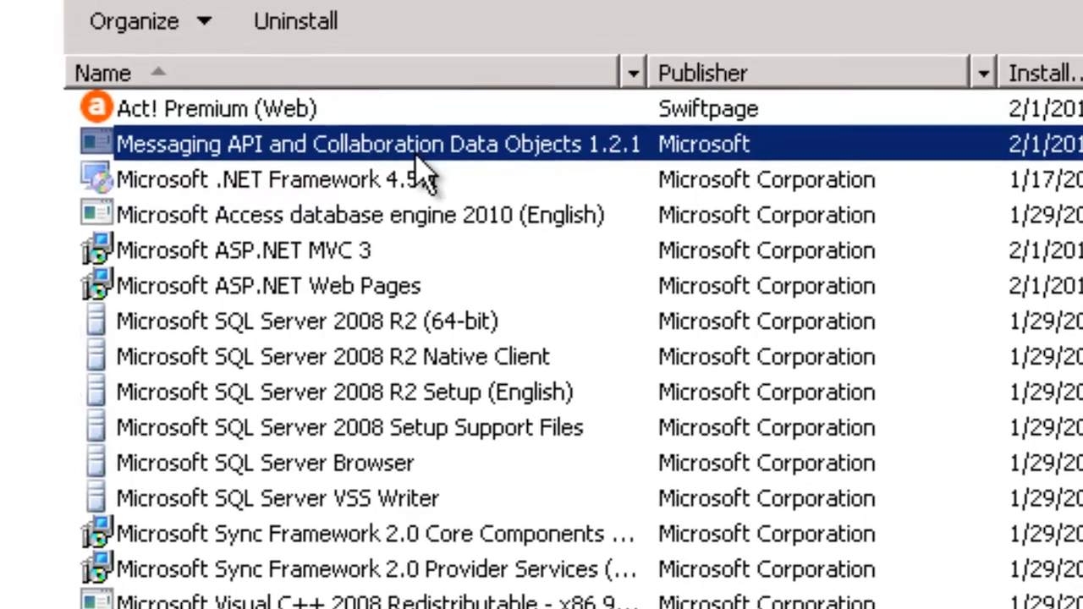
mouse_move(305, 42)
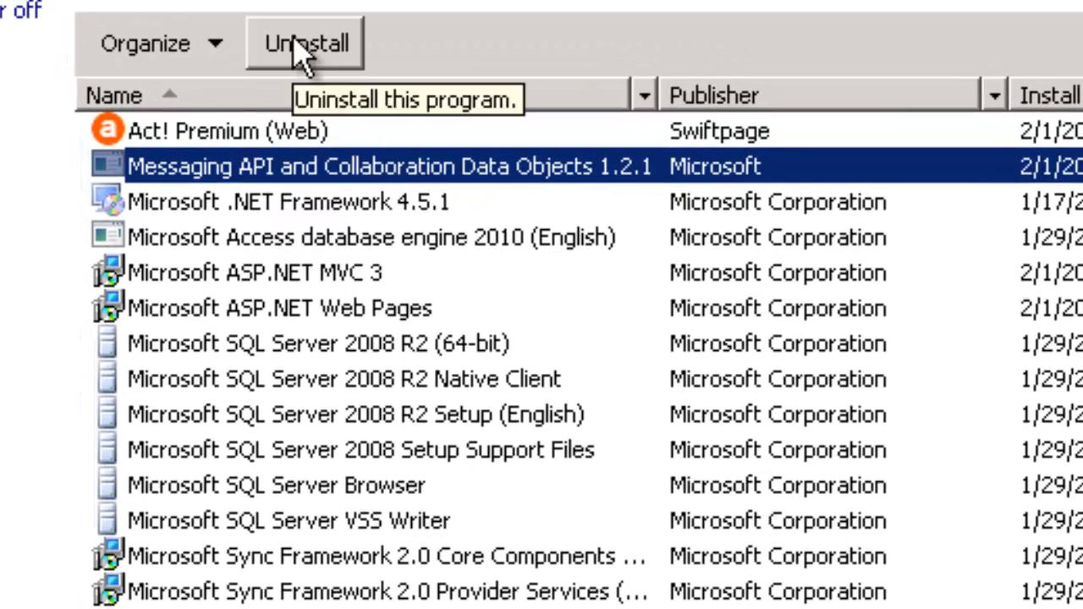
click(304, 42)
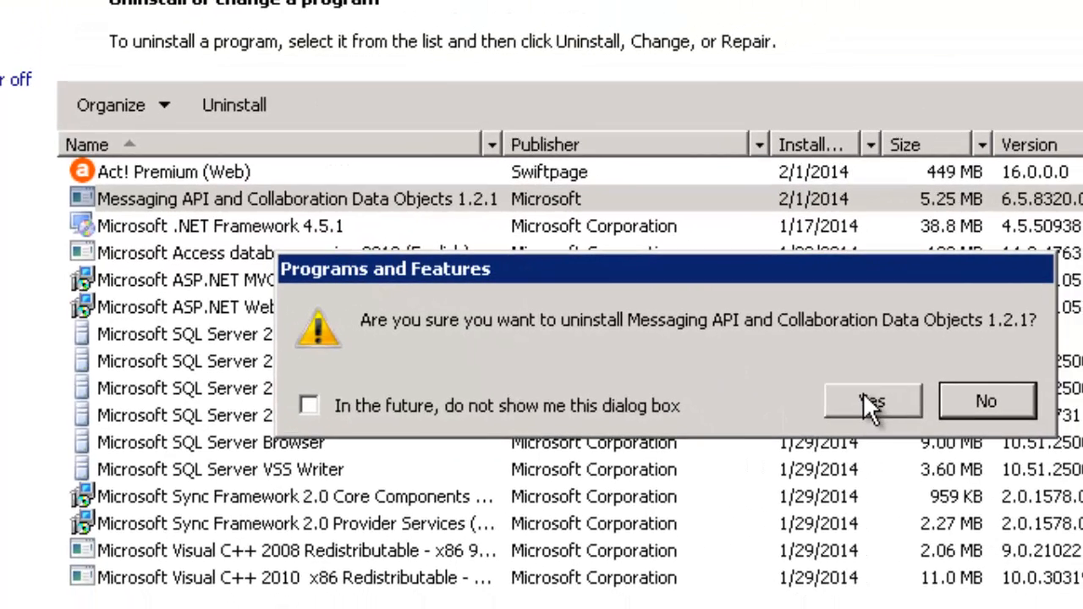
click(872, 400)
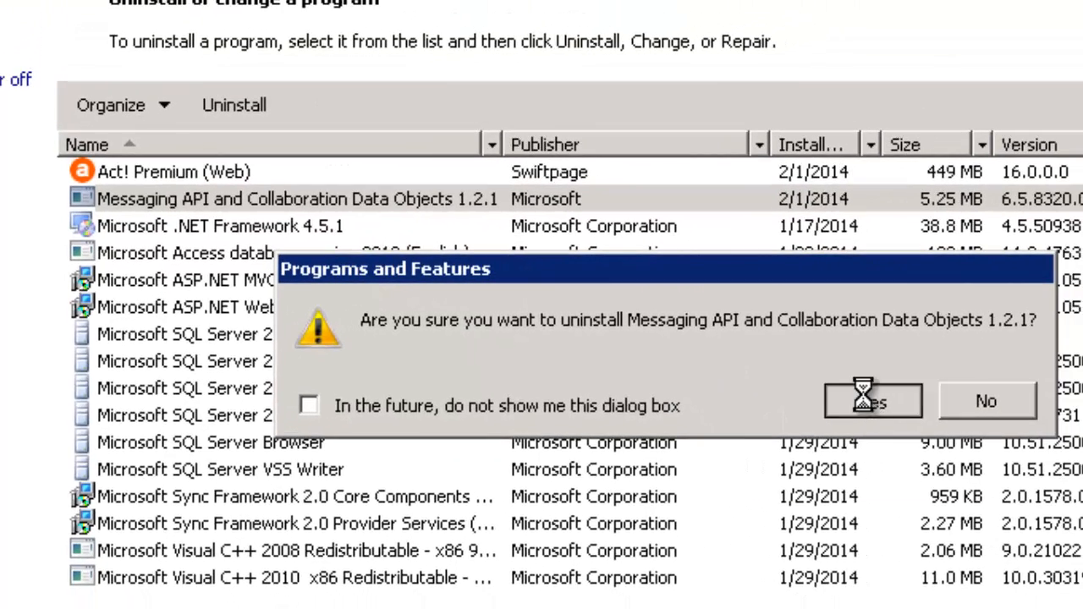
click(872, 400)
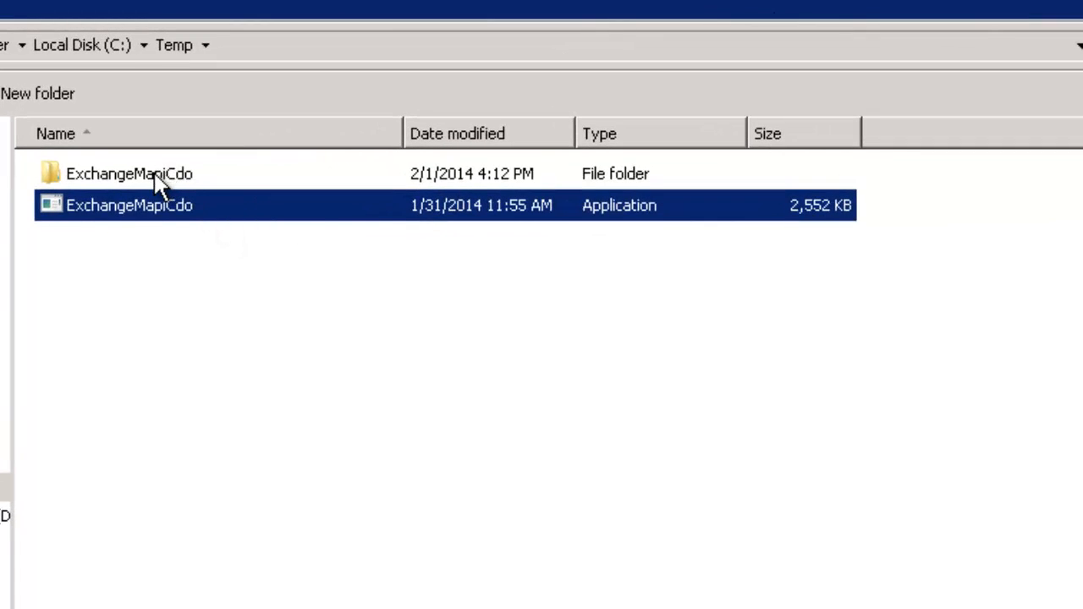
Step: Run the ExchangeMapiCdo installer from the extracted folder and accept its license agreement
double_click(129, 173)
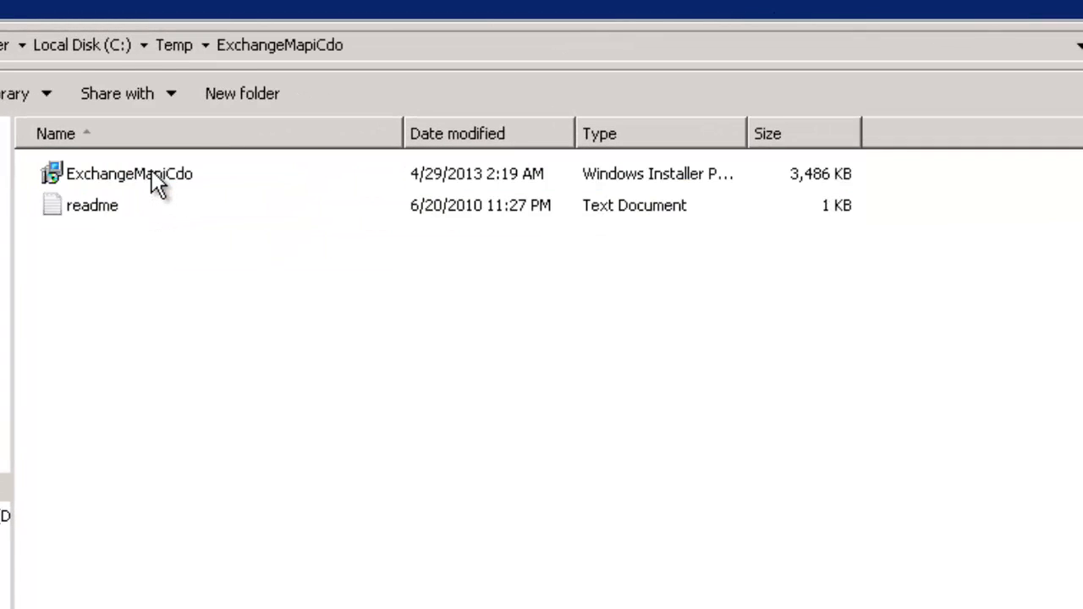
double_click(129, 174)
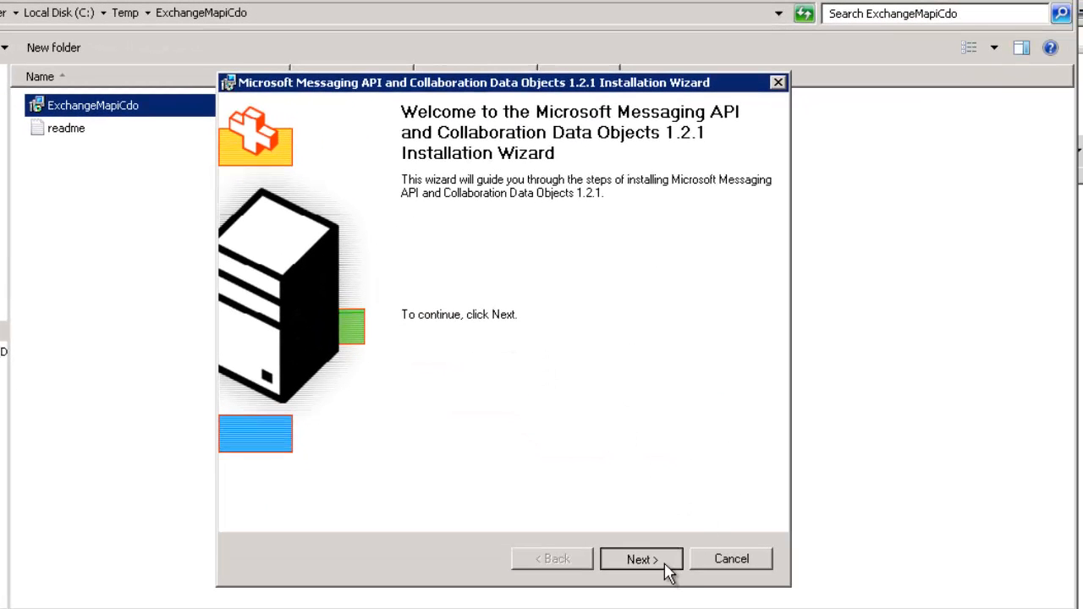
click(640, 559)
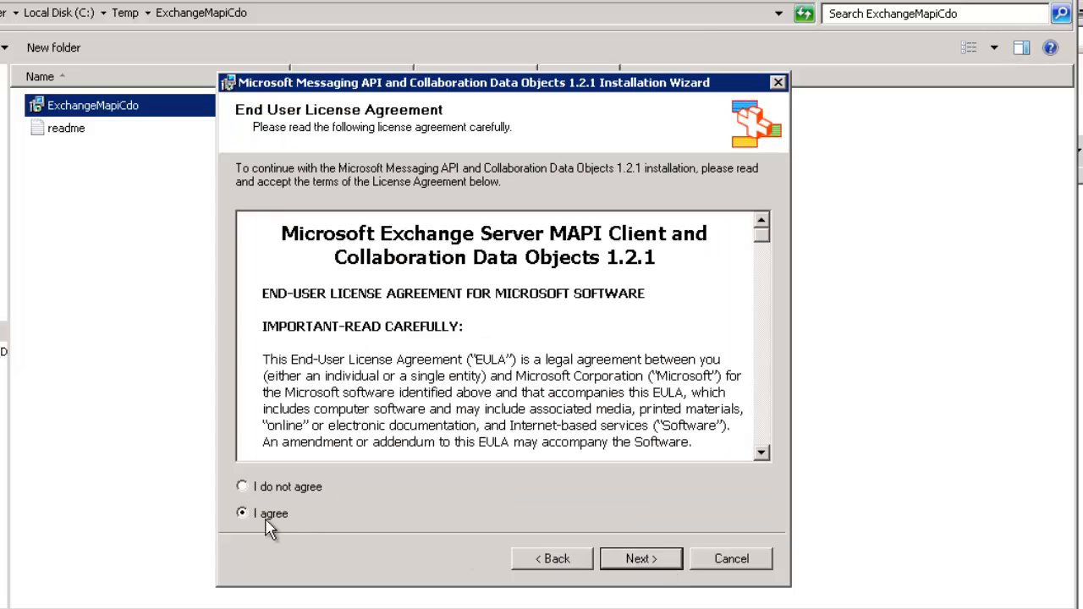
click(640, 558)
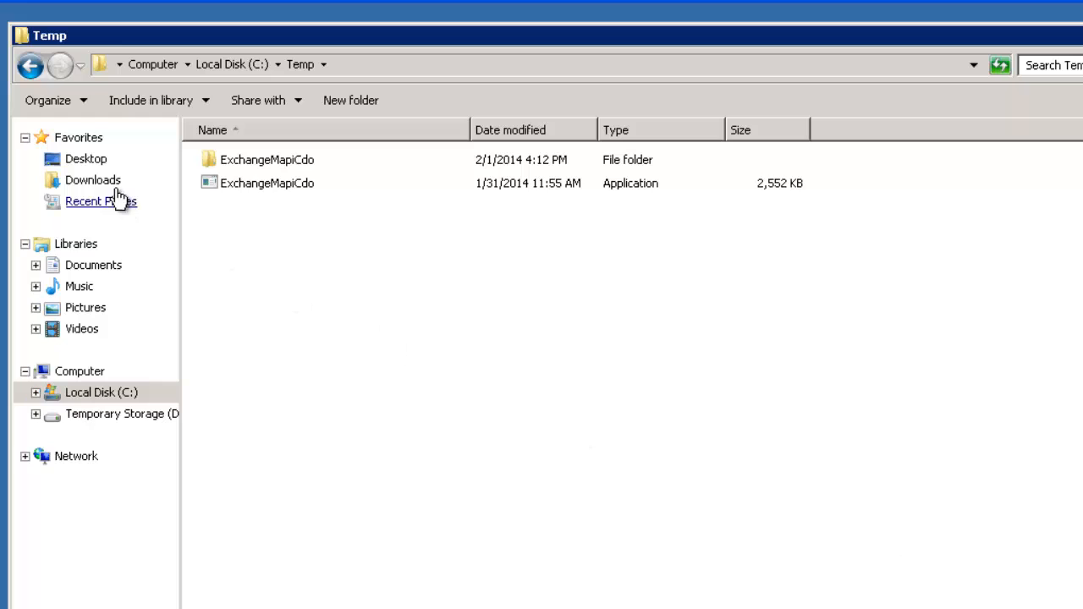
Step: Open the 123-sync zip in Downloads and run the 123-sync application inside
click(92, 179)
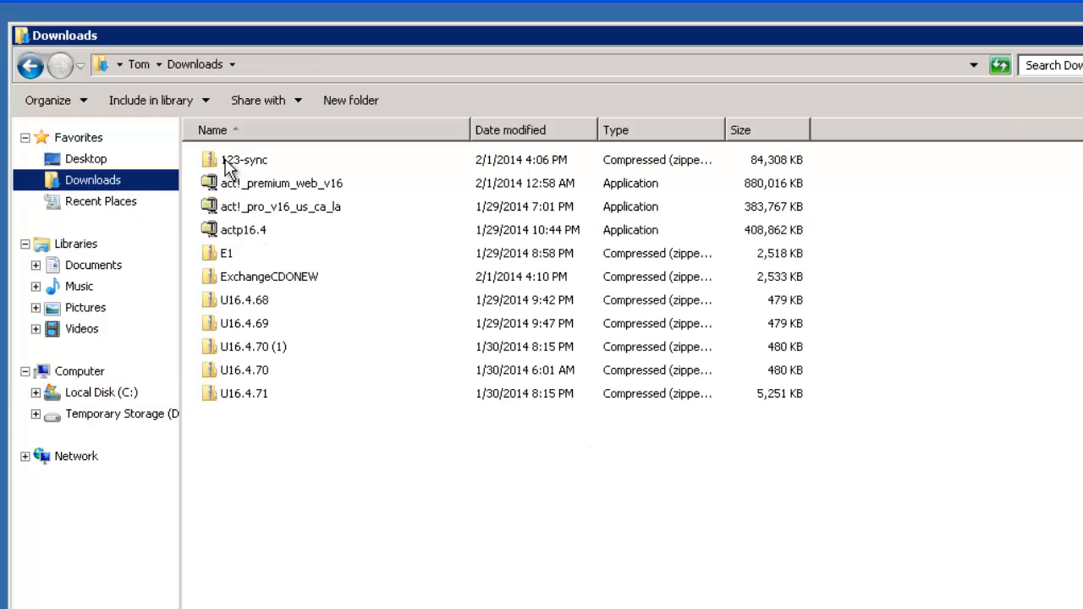
click(245, 160)
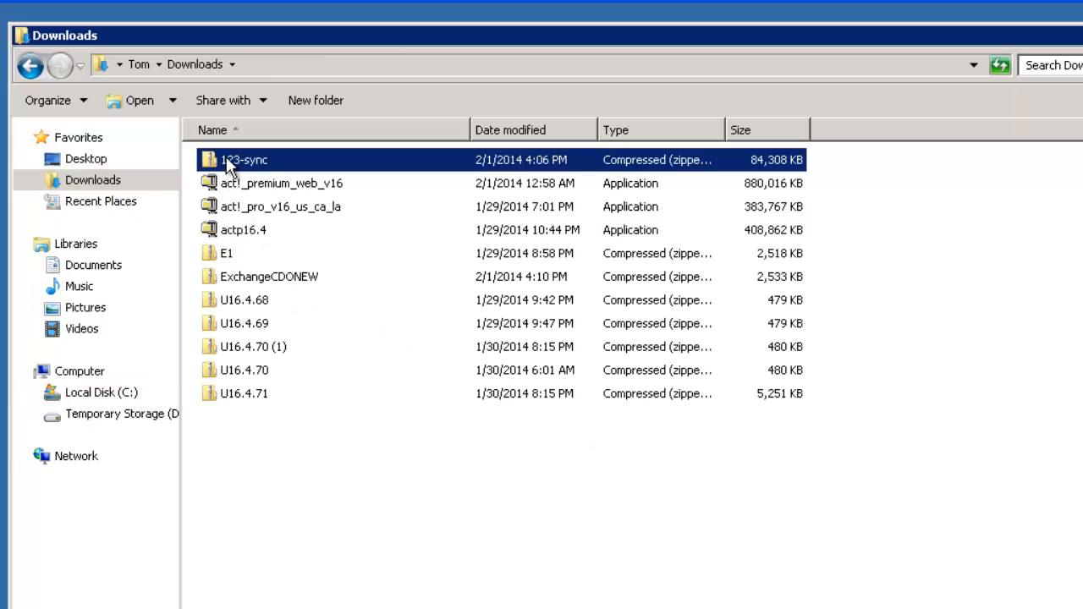
double_click(244, 160)
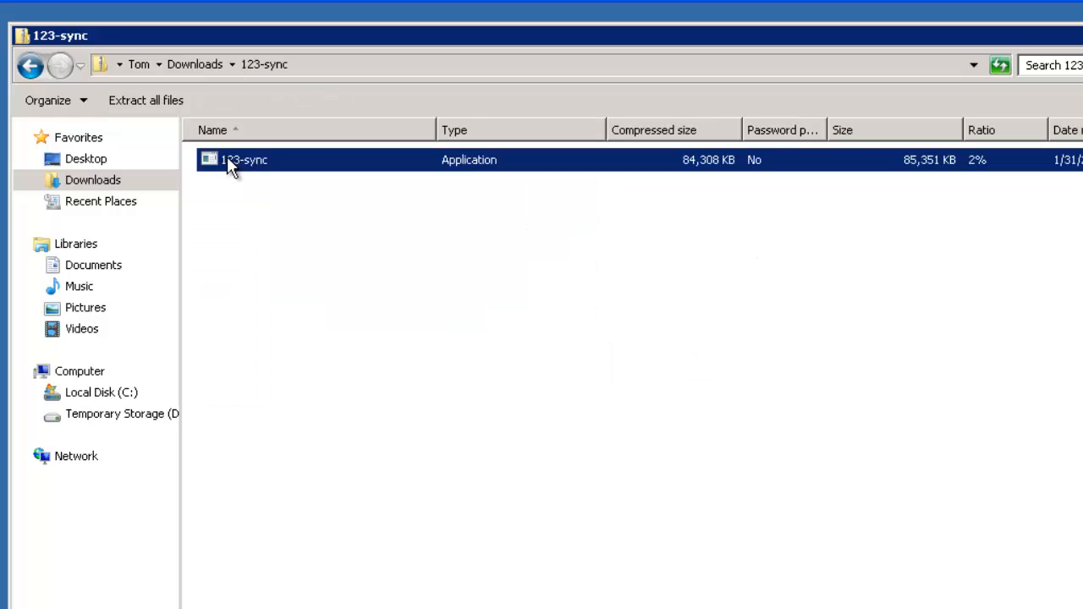
double_click(243, 159)
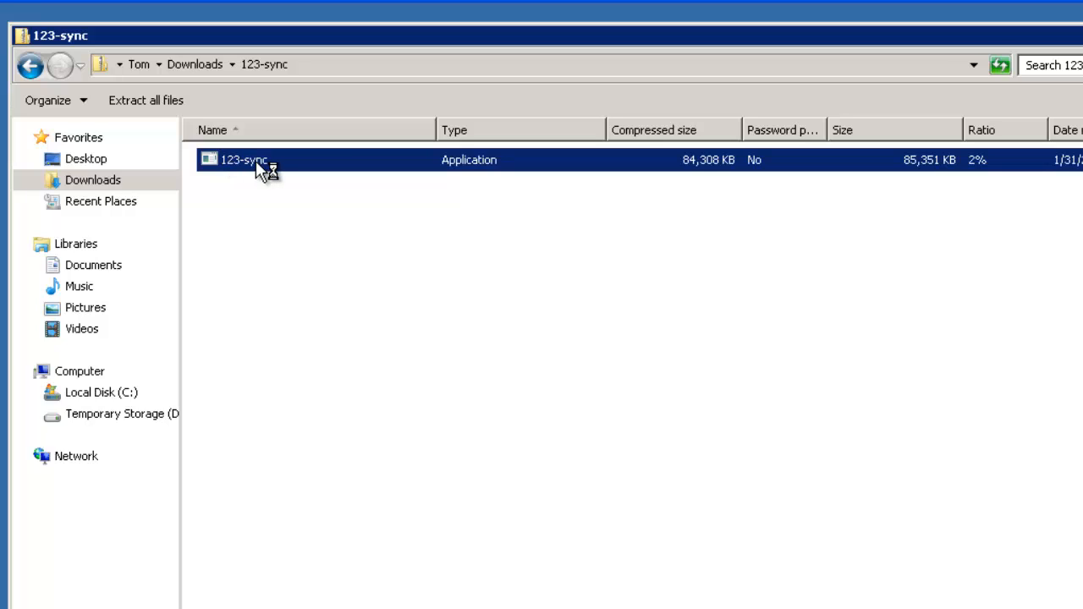
mouse_move(293, 226)
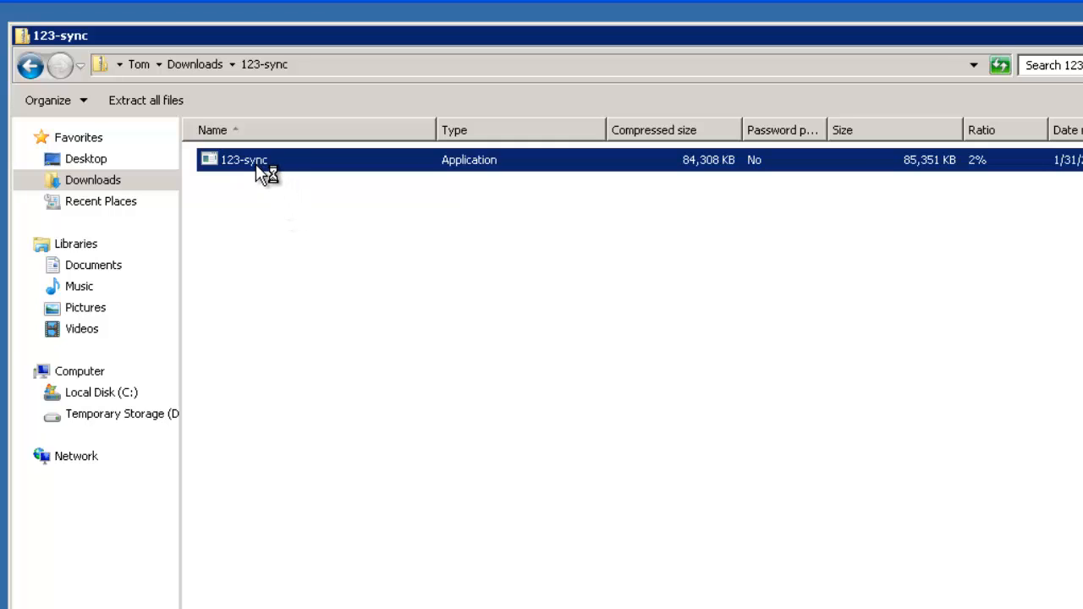
double_click(244, 159)
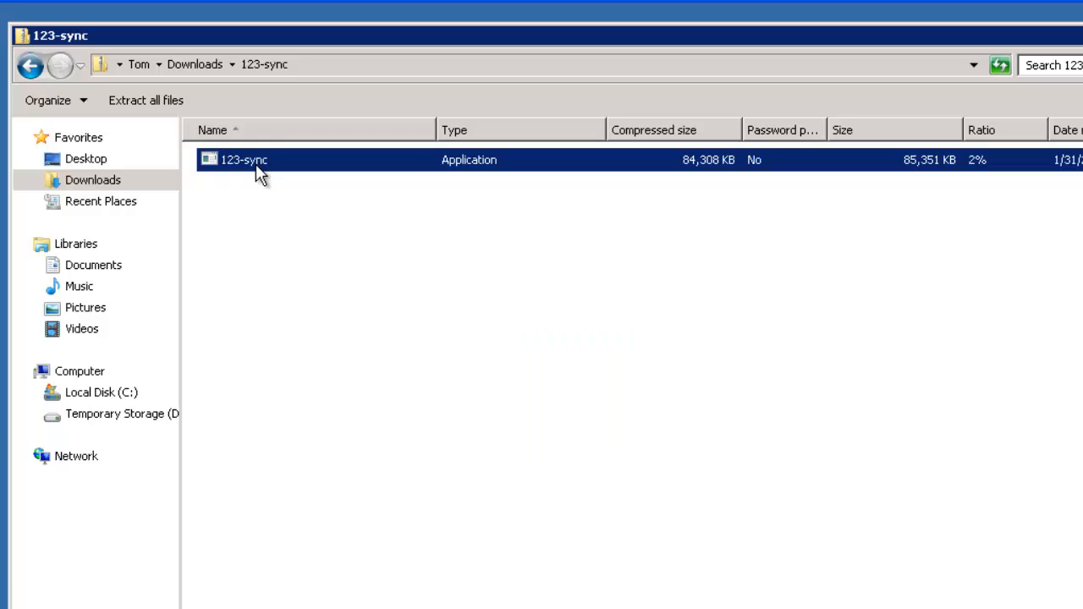
Step: Install 123 Sync with user name 'Jo' and default folder, then run the Access engine 2010 setup
double_click(244, 159)
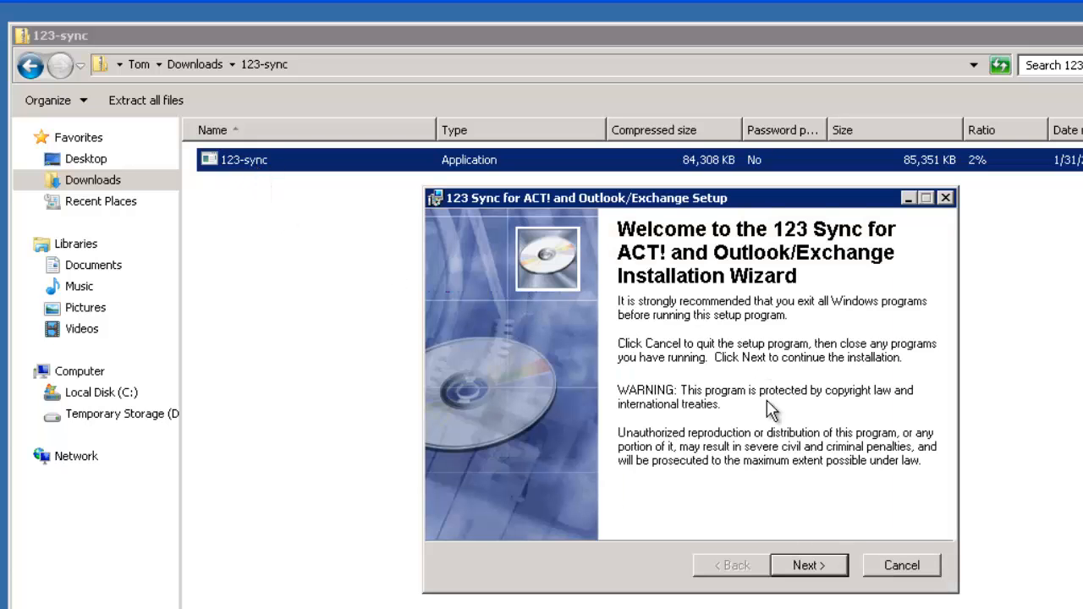
click(808, 565)
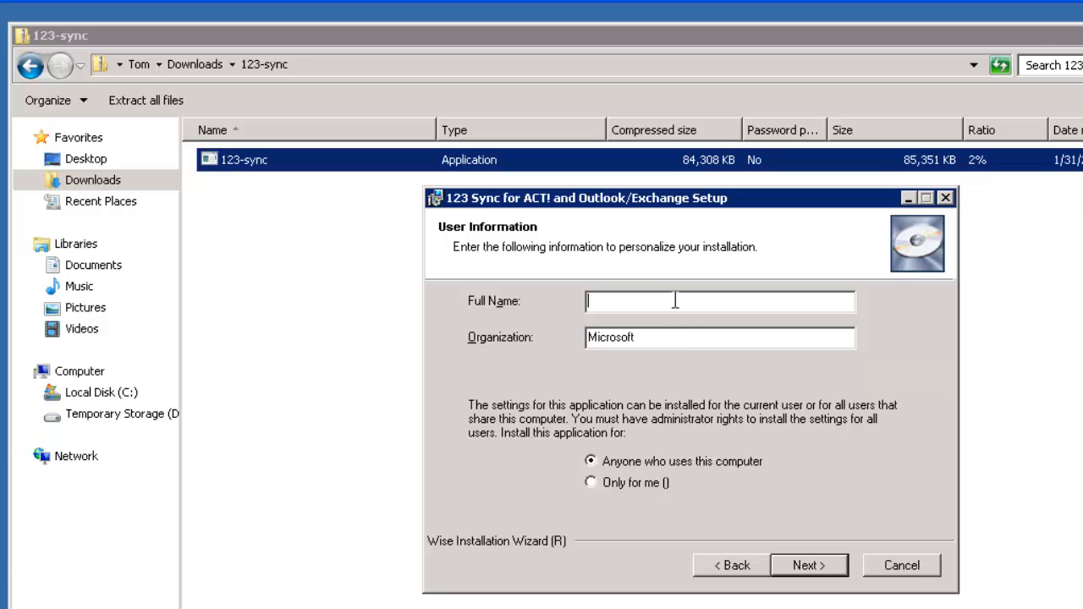
text(John)
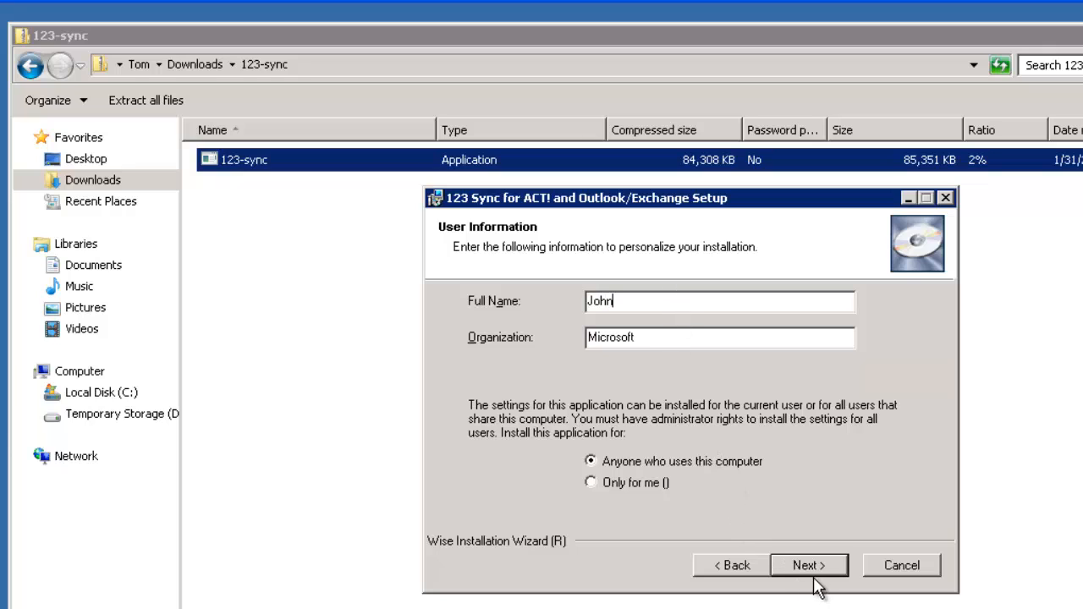
click(807, 565)
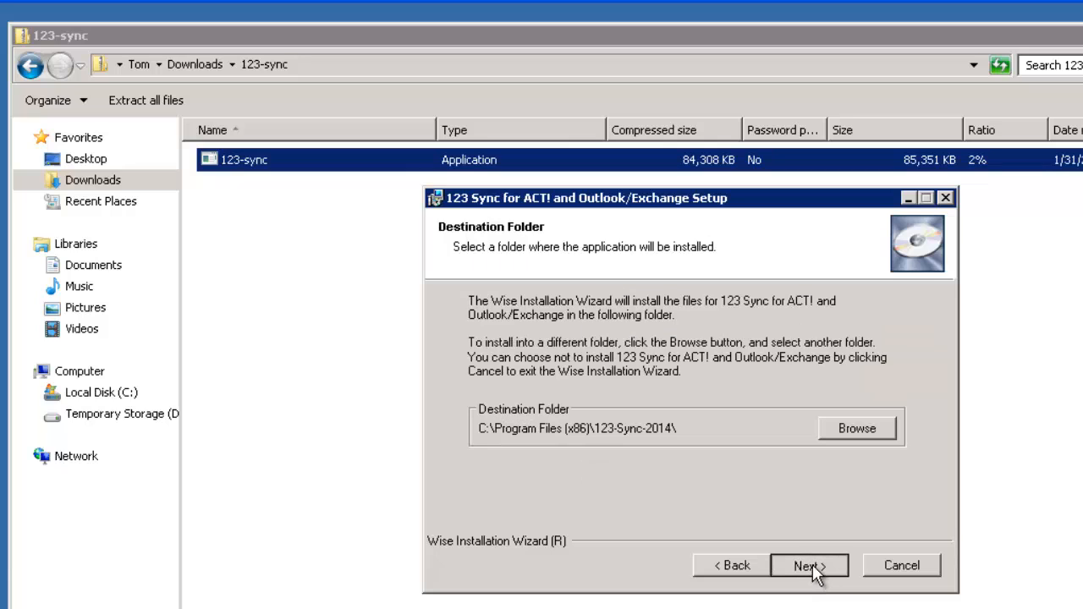
click(807, 565)
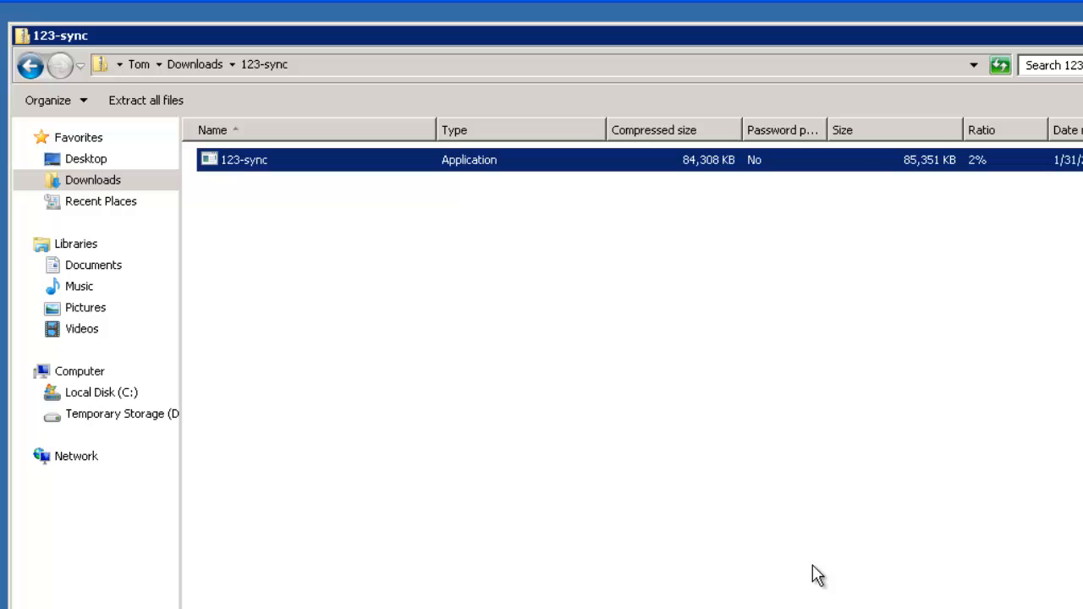
mouse_move(713, 600)
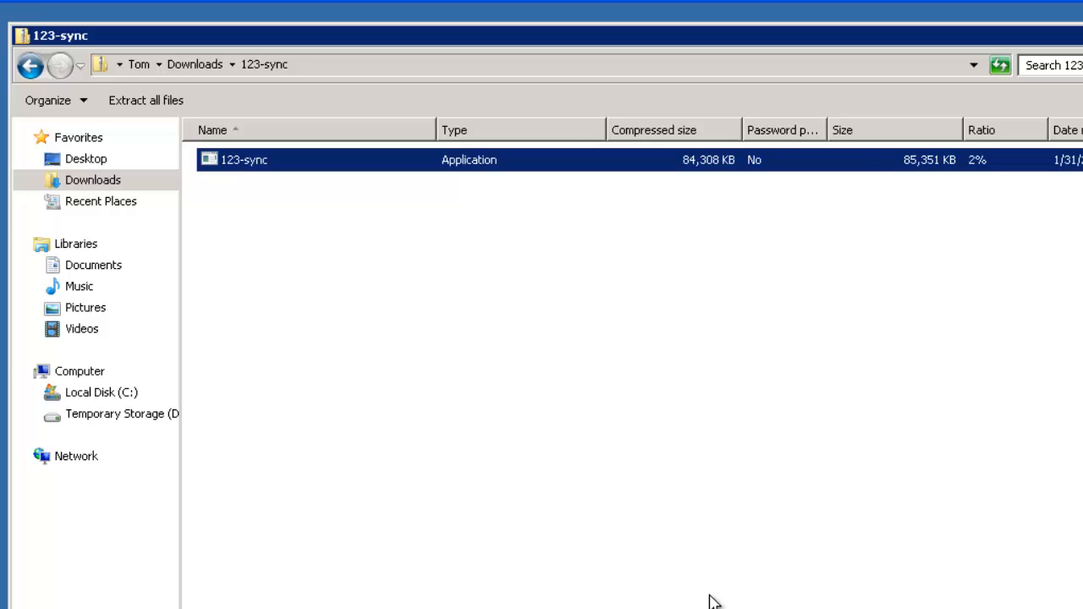
mouse_move(711, 596)
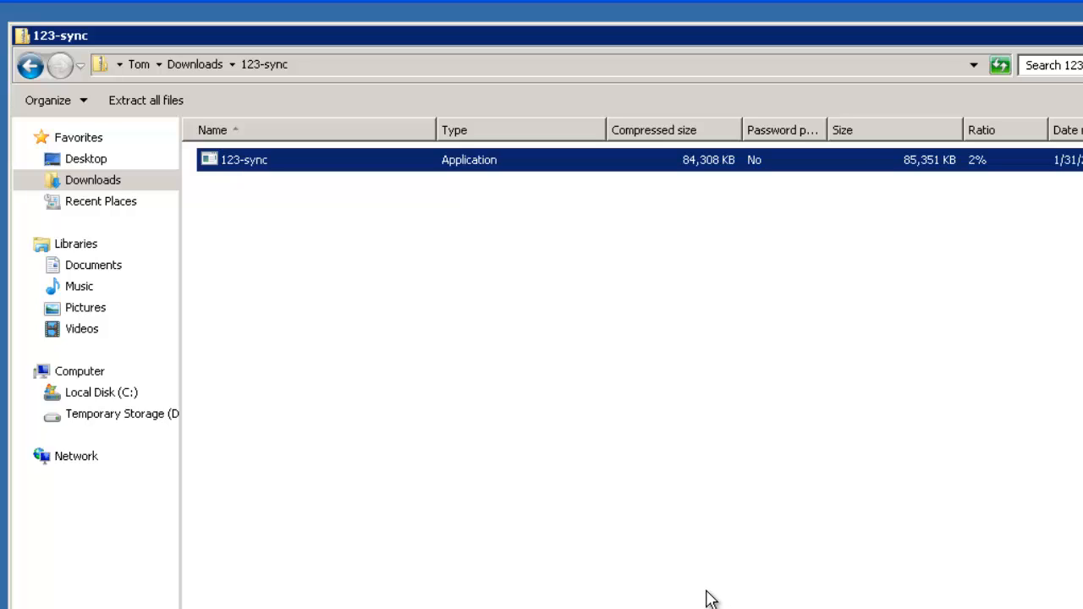
double_click(244, 159)
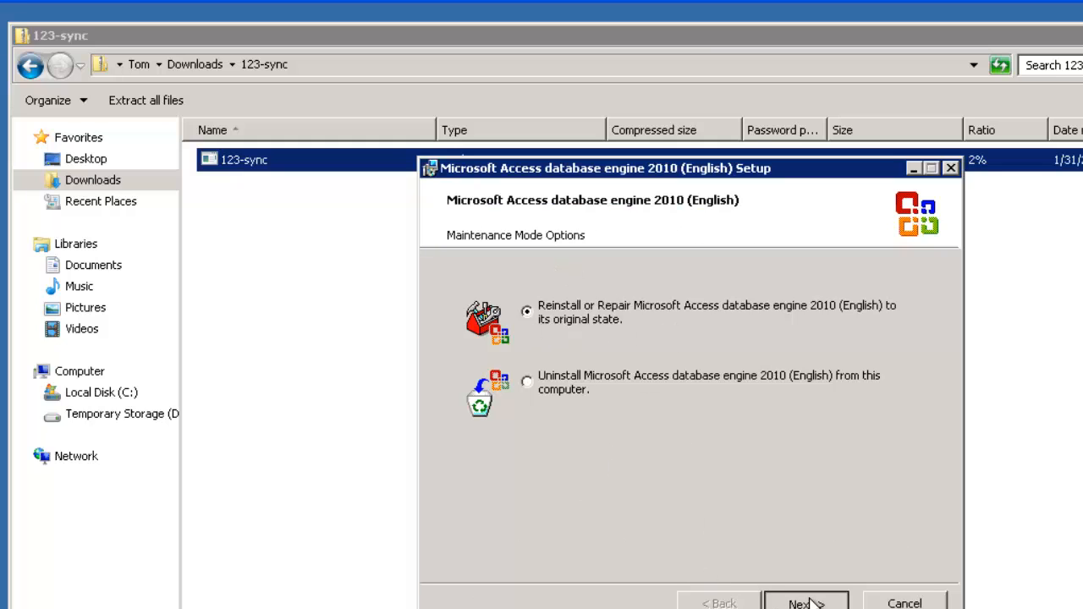
click(800, 602)
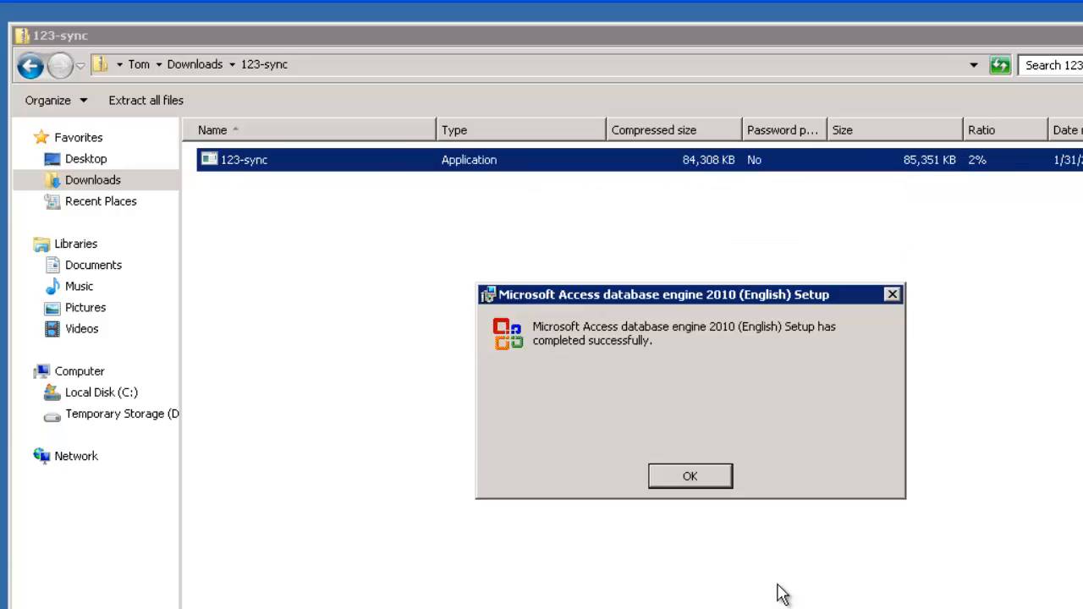
Step: Dismiss the Access database engine completion message and finish the 123 Sync setup
click(689, 476)
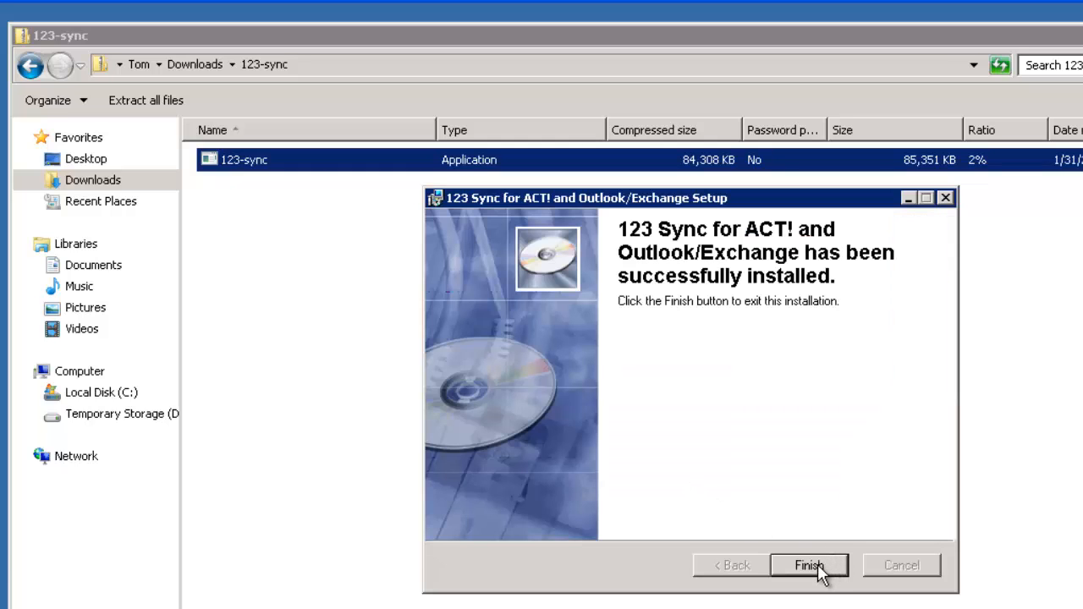
click(808, 565)
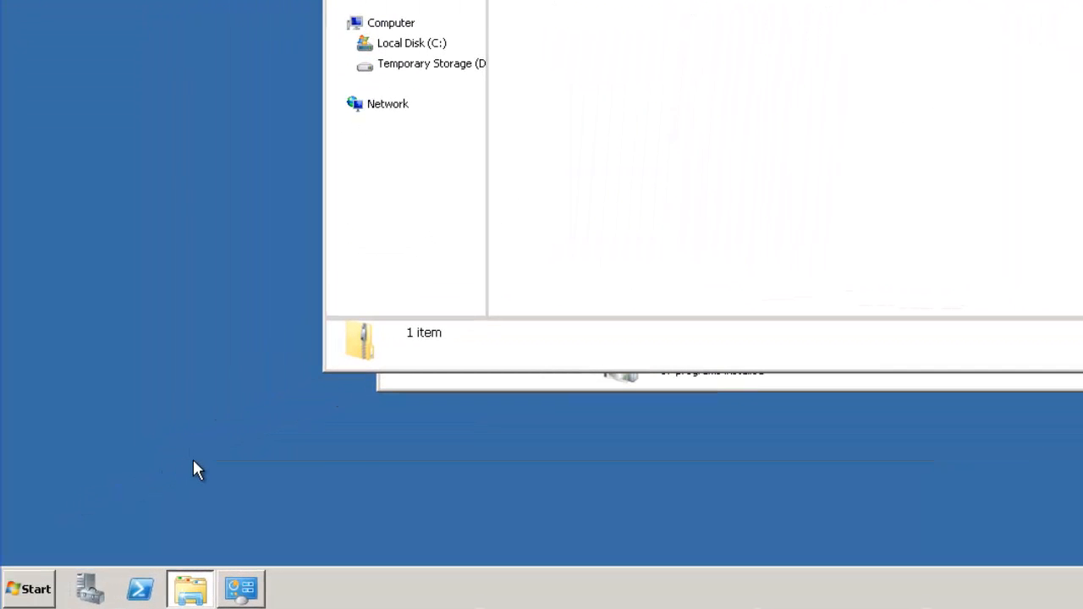
mouse_move(30, 588)
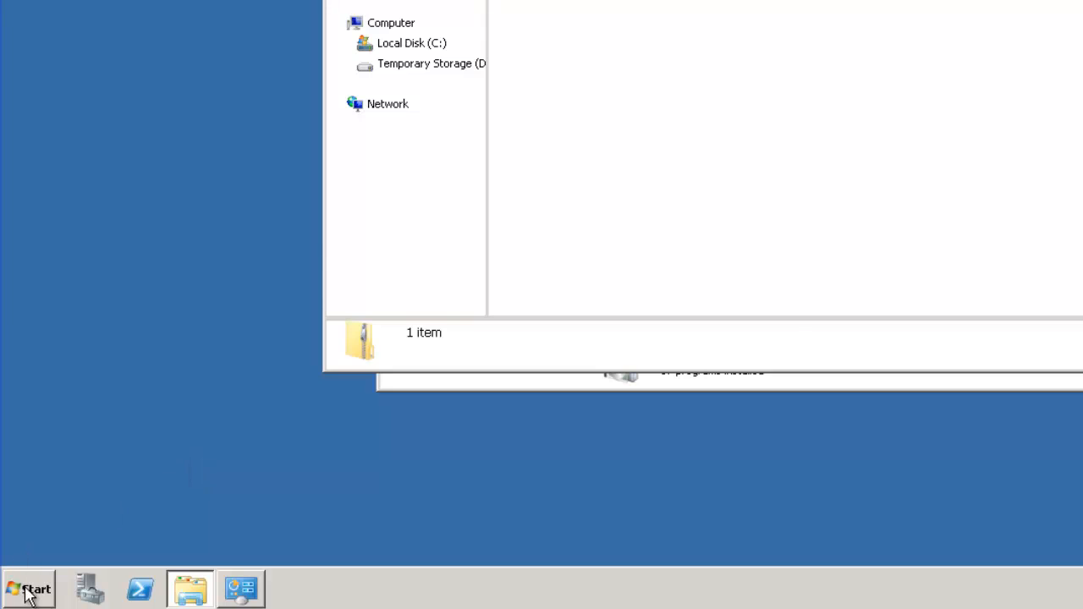
Step: Launch 123 Sync for ACT! and Outlook&Exchange from the Start menu programs list
click(32, 589)
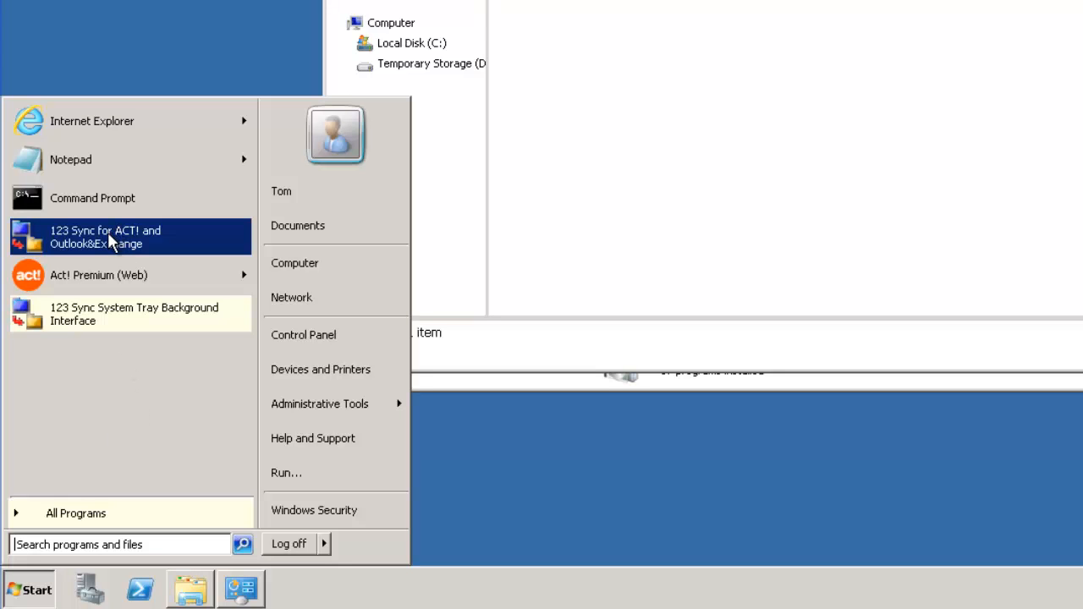
click(105, 237)
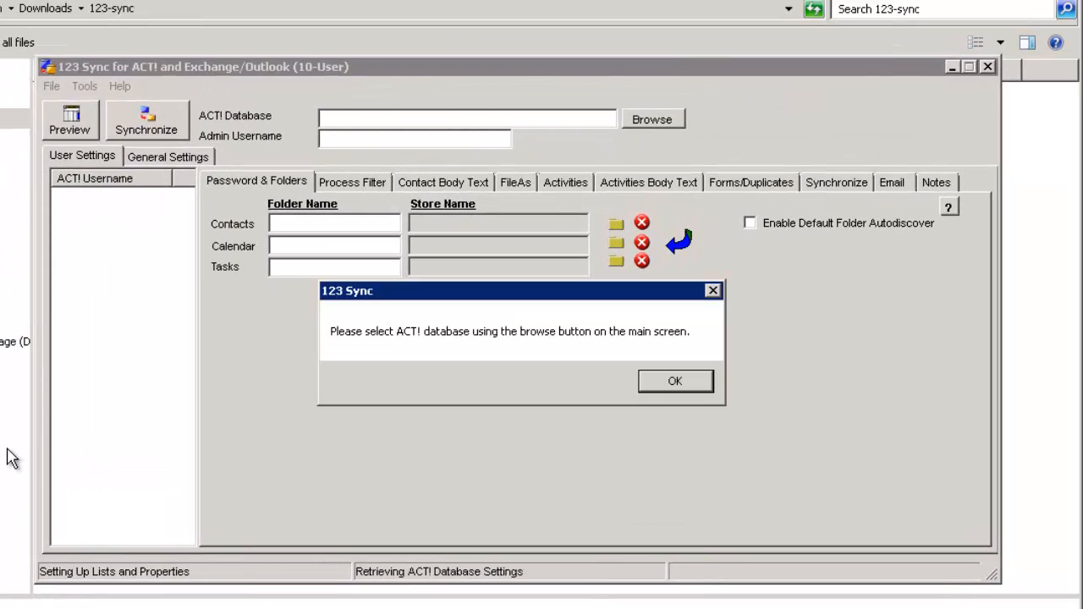
mouse_move(481, 355)
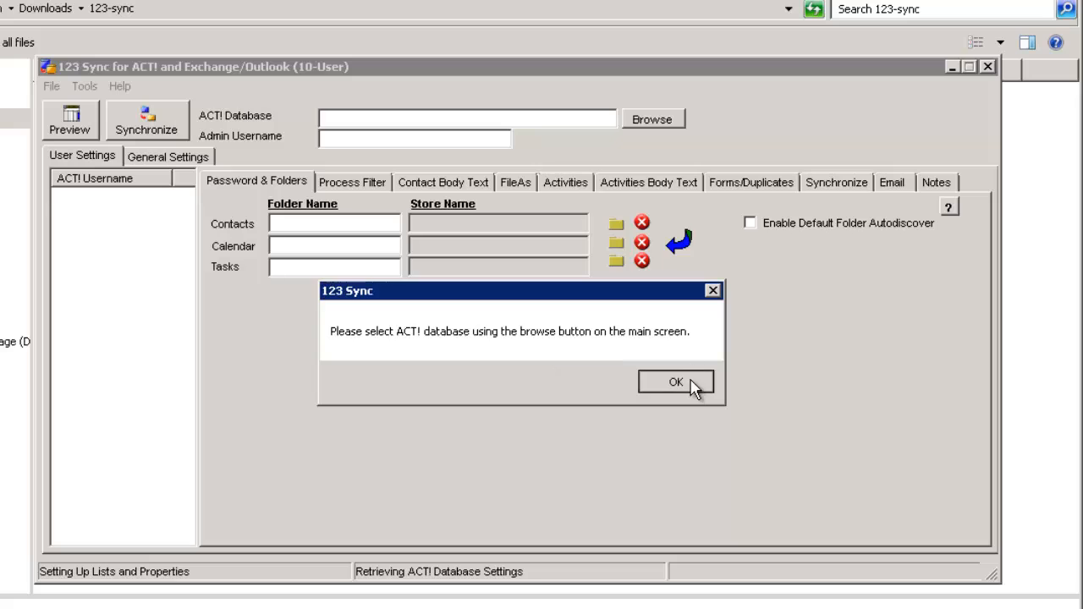
Step: Browse to the ACT2014Demo database and log in with the Chris user login and password
click(675, 381)
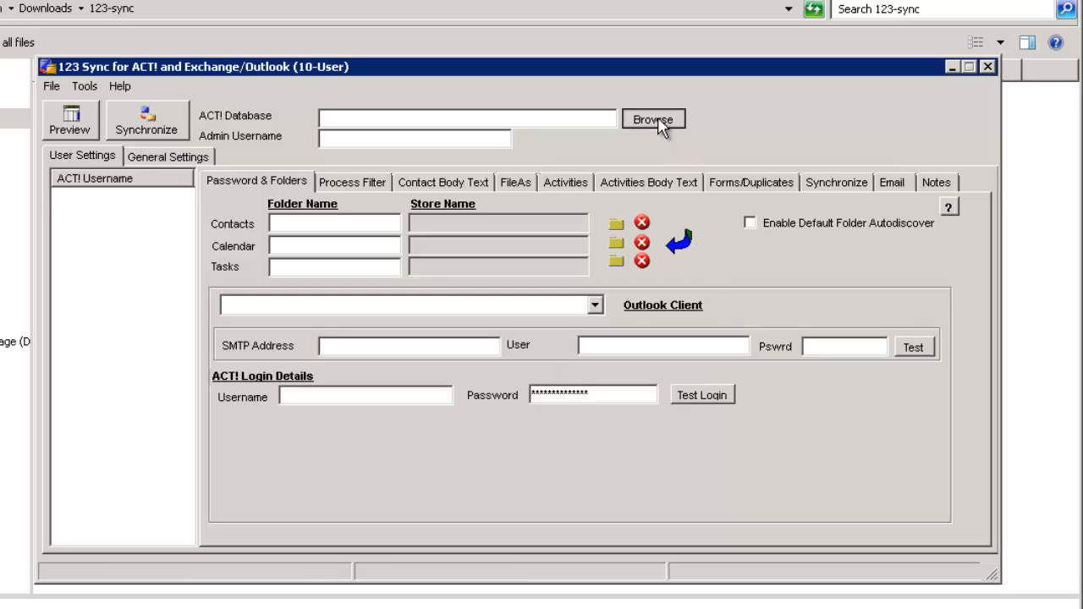
click(653, 119)
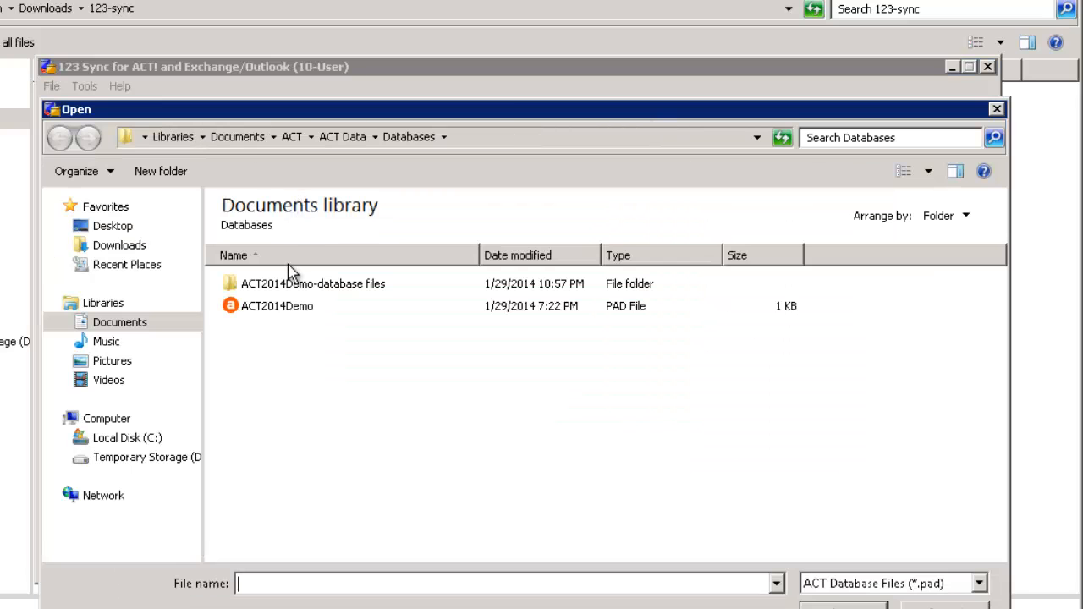
click(276, 306)
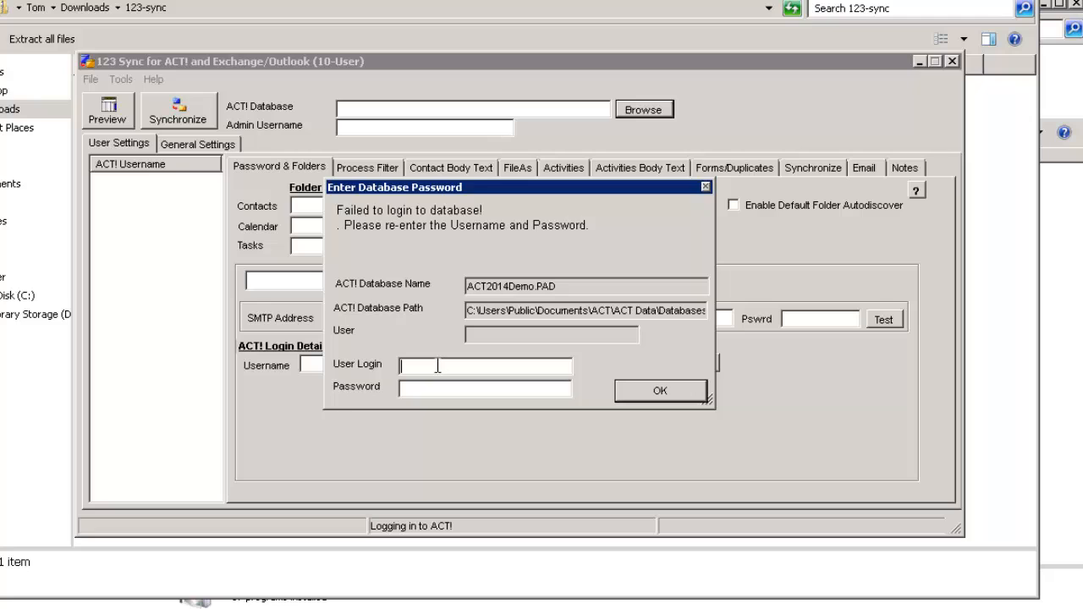
text(CHris)
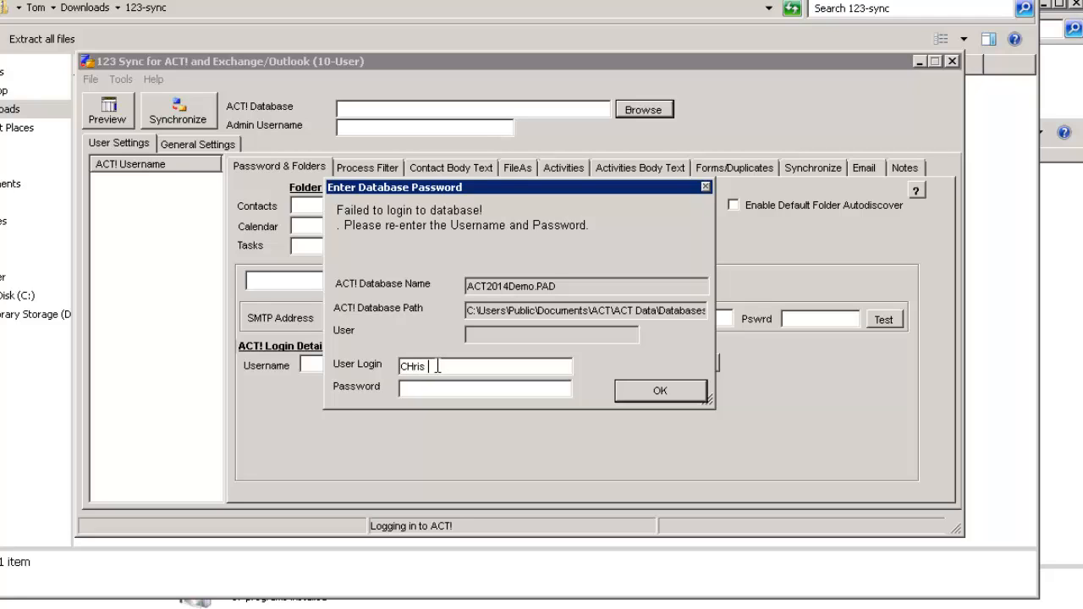
key(BackSpace)
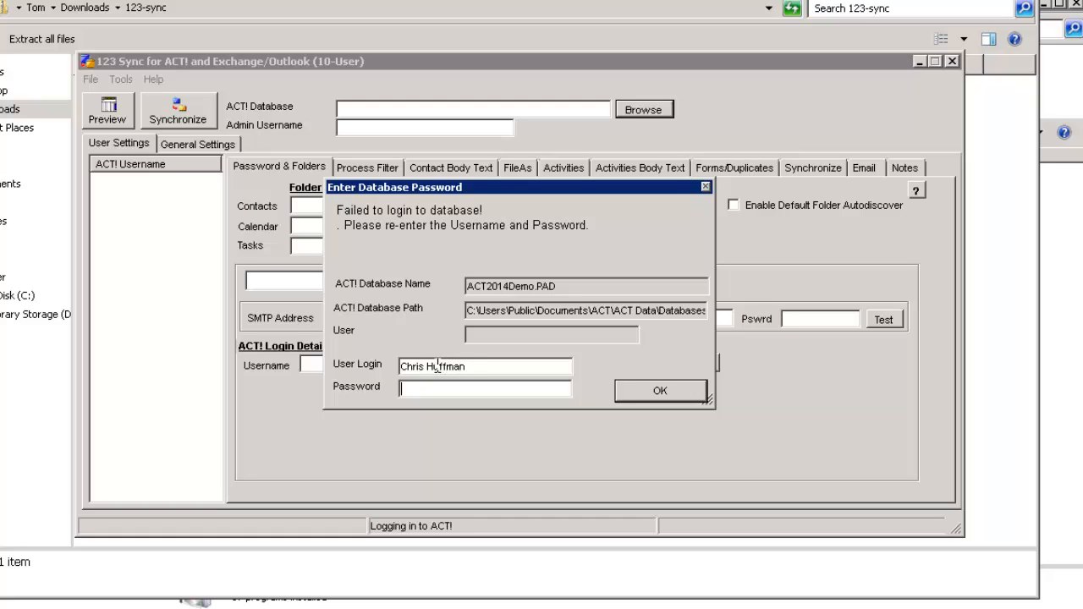
text(***)
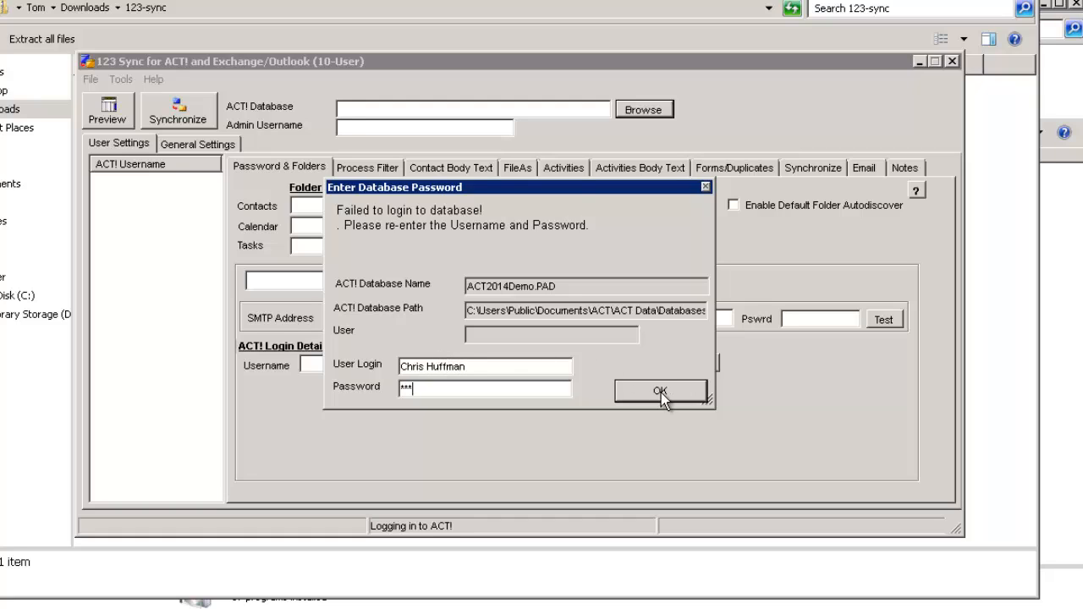
click(660, 391)
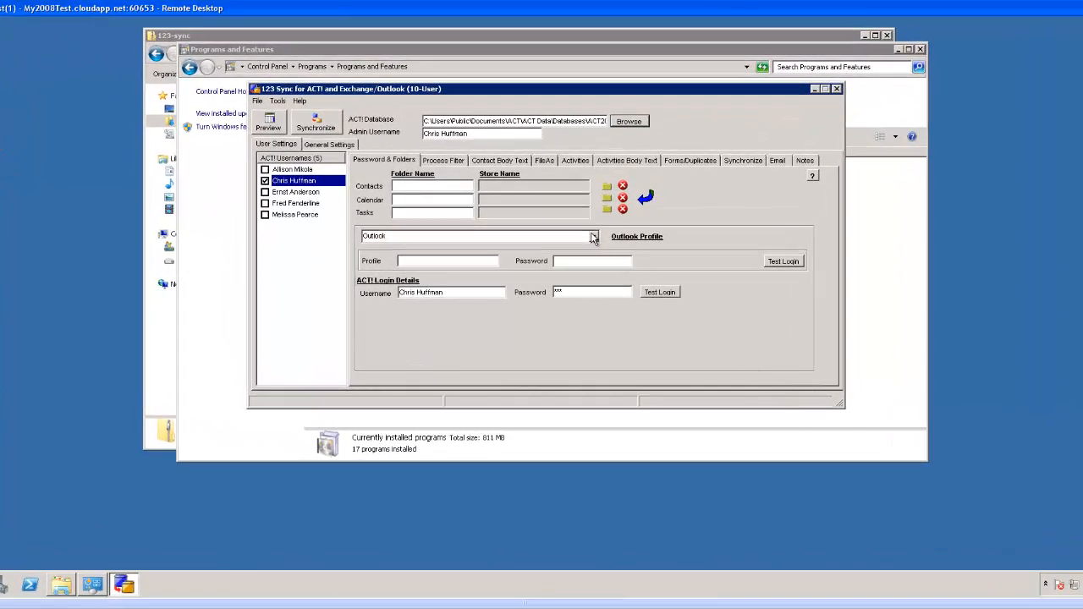
Step: Set the checked user's mail connection type to Hosted Exchange MAPI/CDO
click(825, 88)
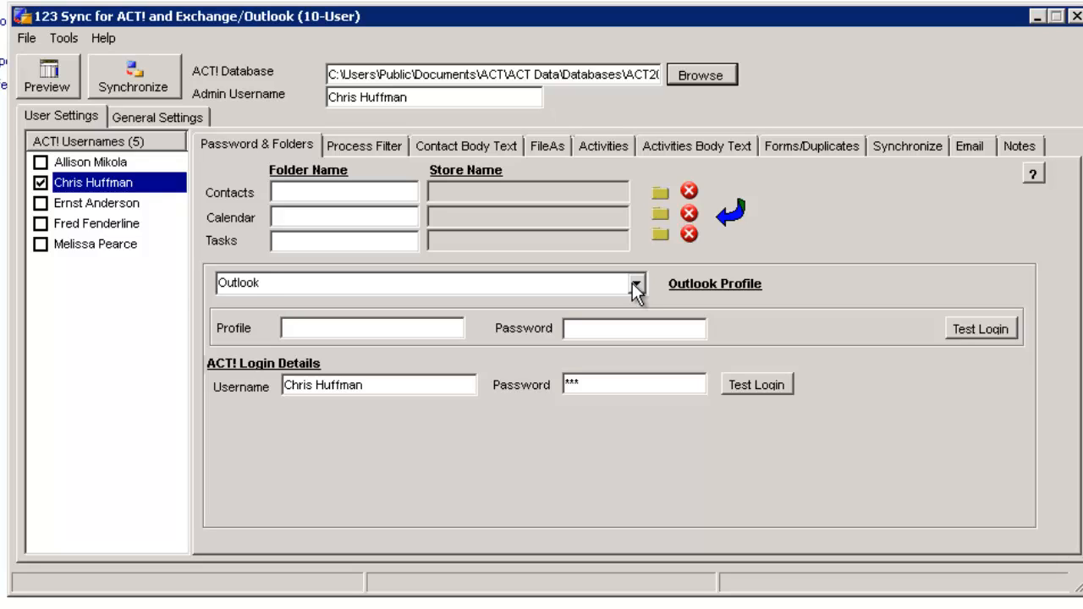
click(630, 283)
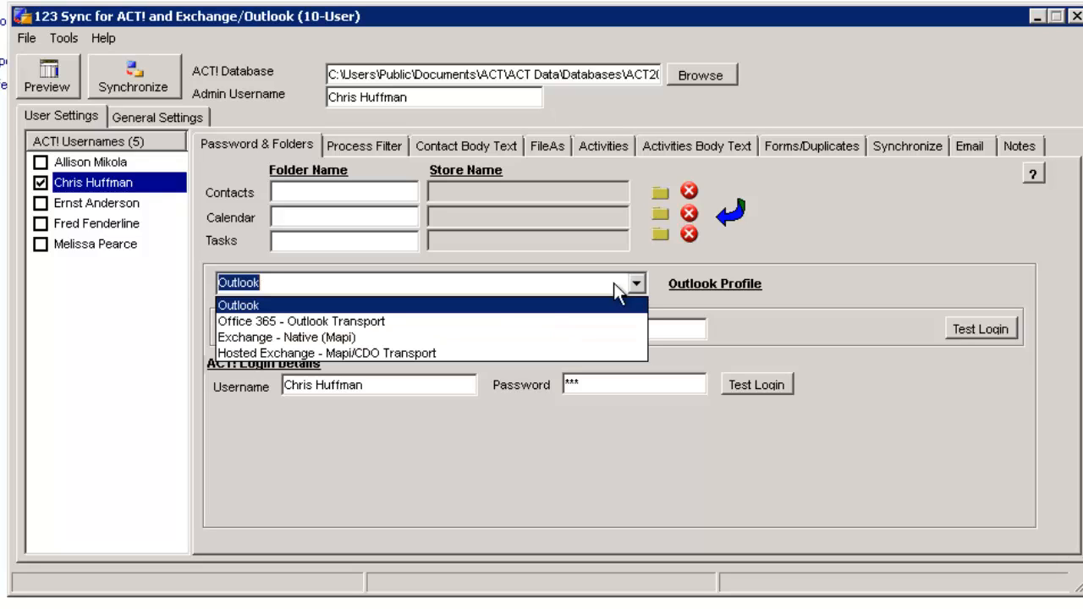
click(324, 353)
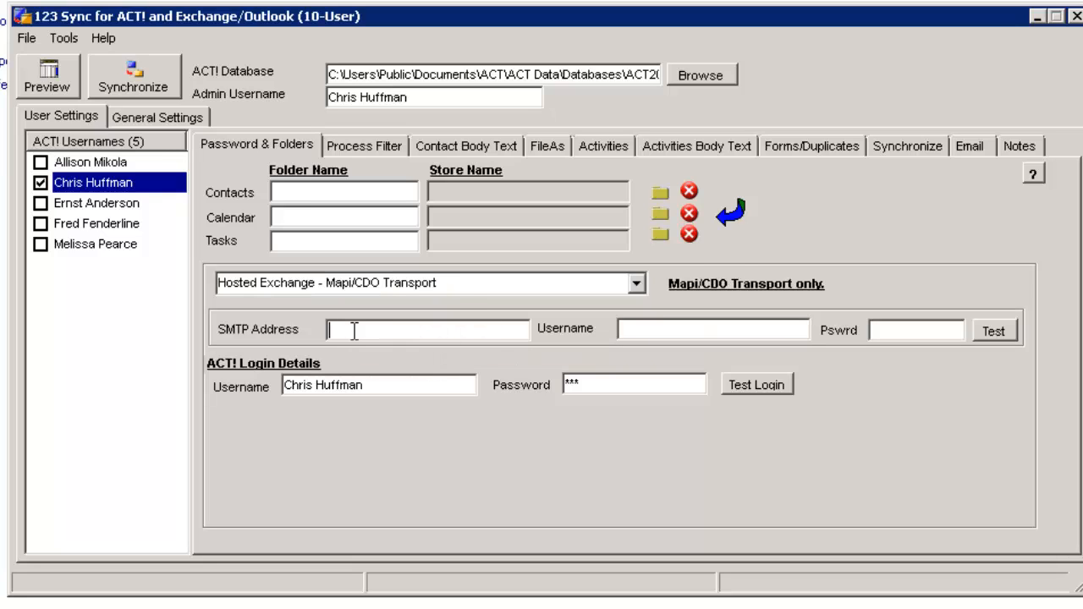
mouse_move(897, 330)
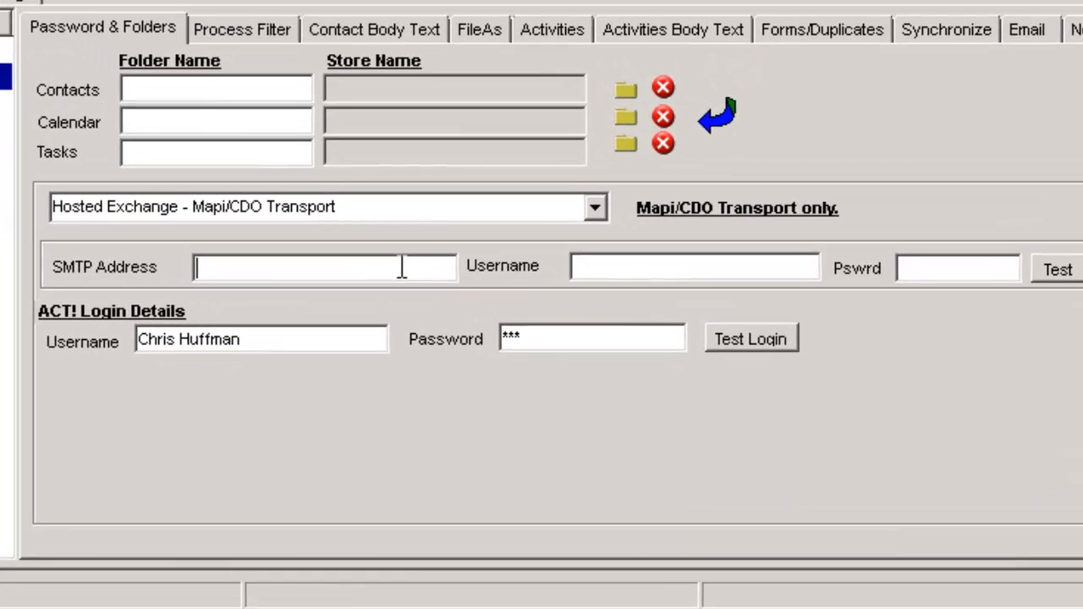
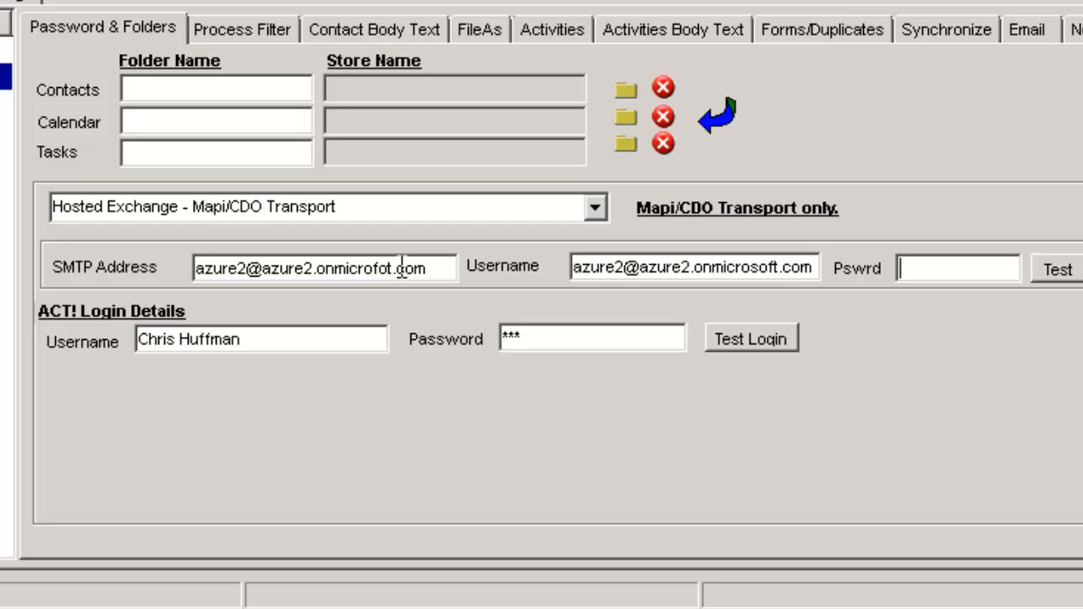
Step: Enter the azure2 onmicrosoft mailbox SMTP address, username and password
text(****)
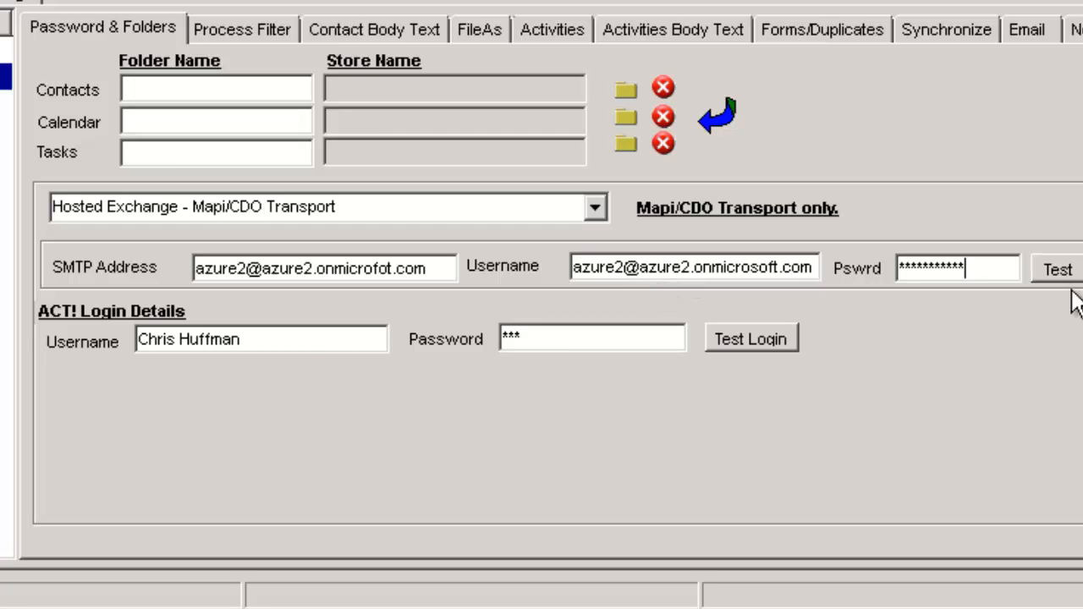
click(1056, 269)
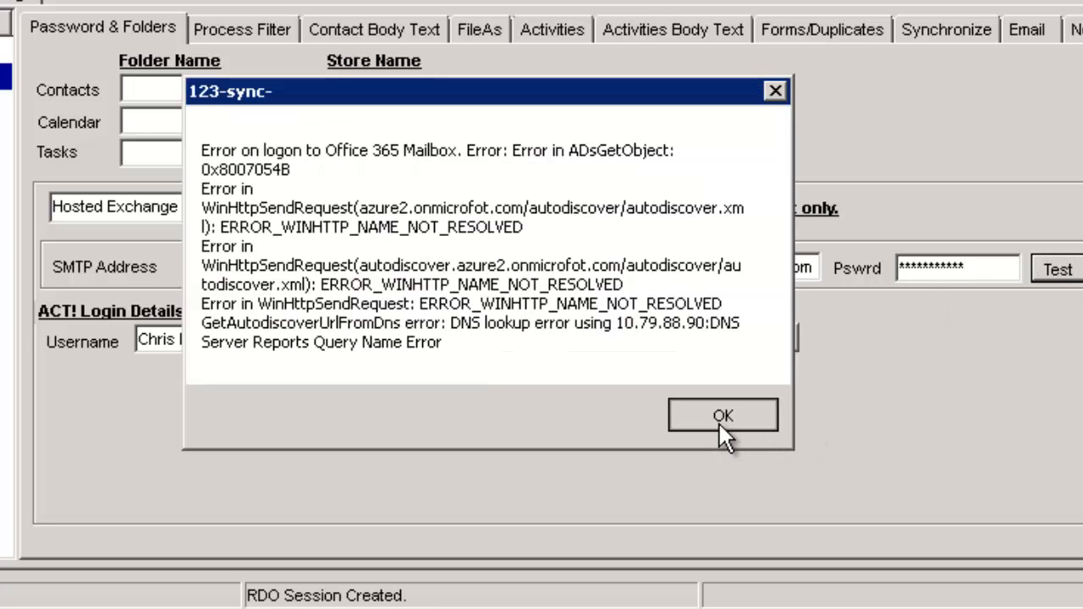
mouse_move(715, 436)
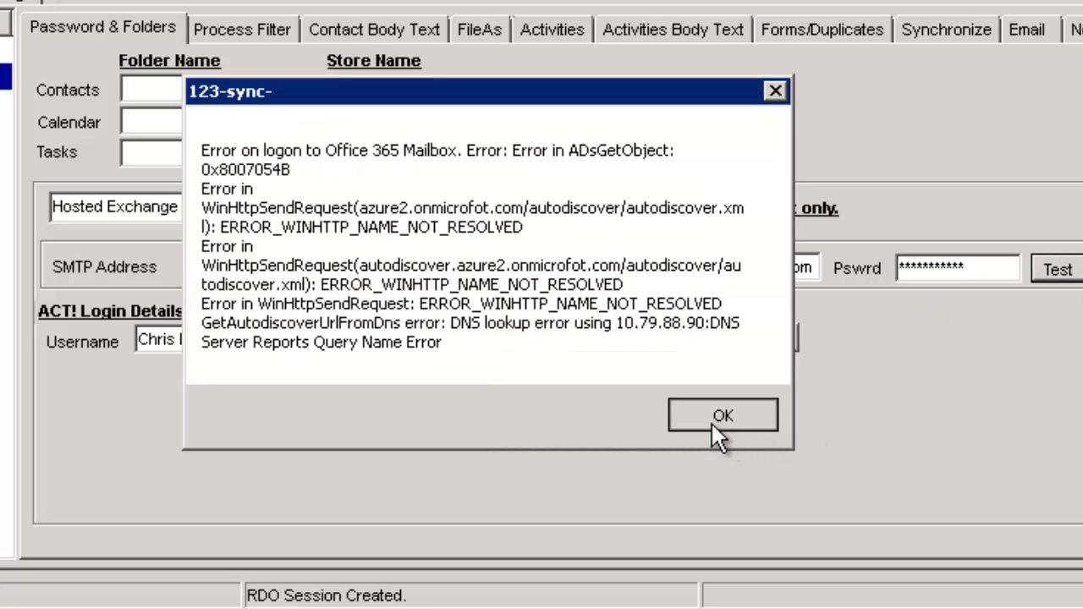
click(722, 416)
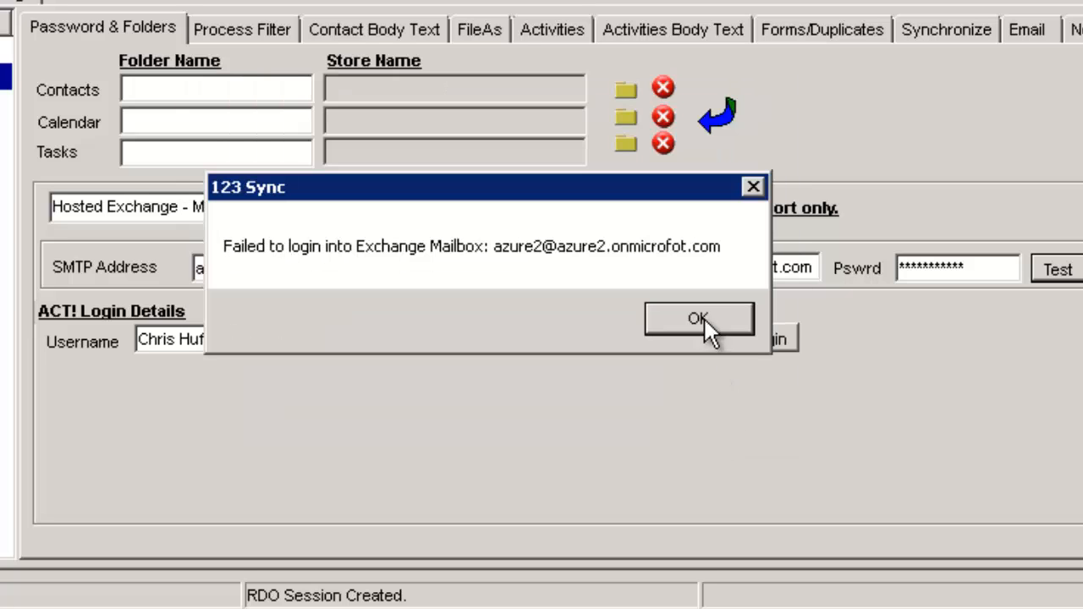
click(697, 318)
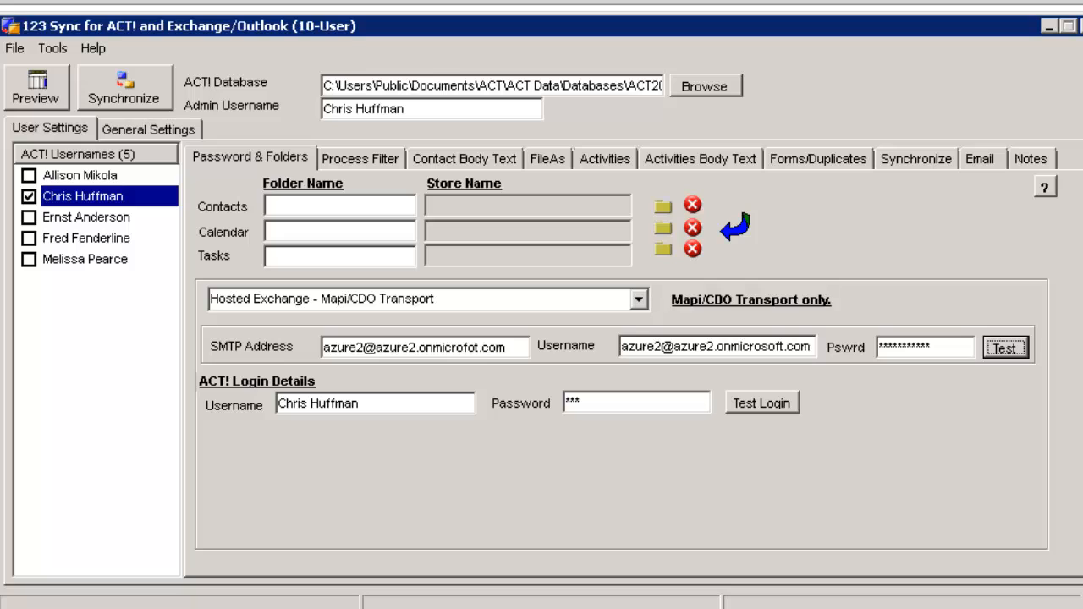
mouse_move(1064, 455)
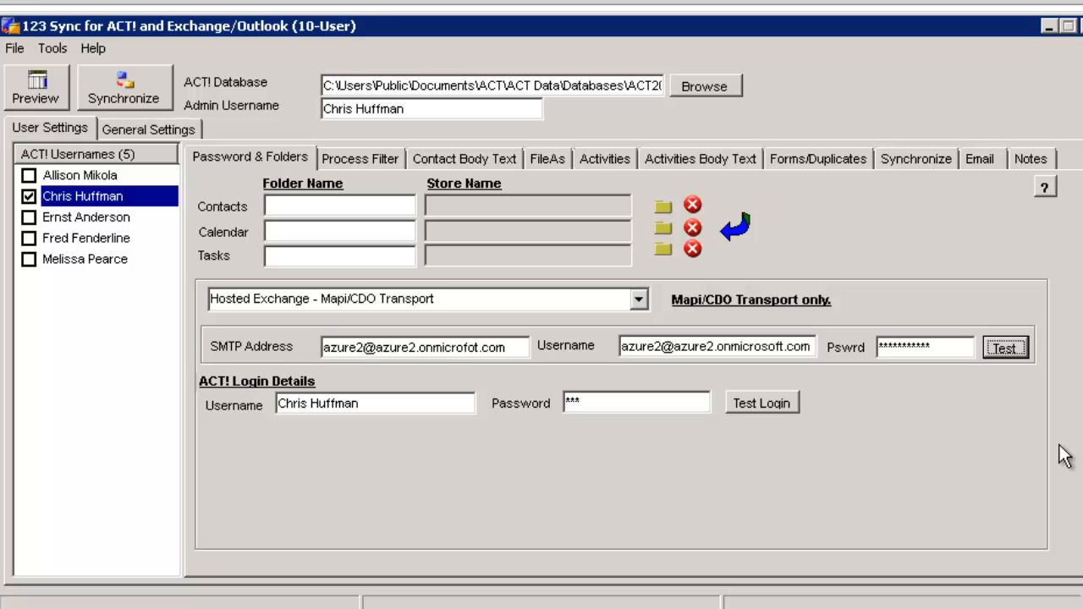
click(1003, 347)
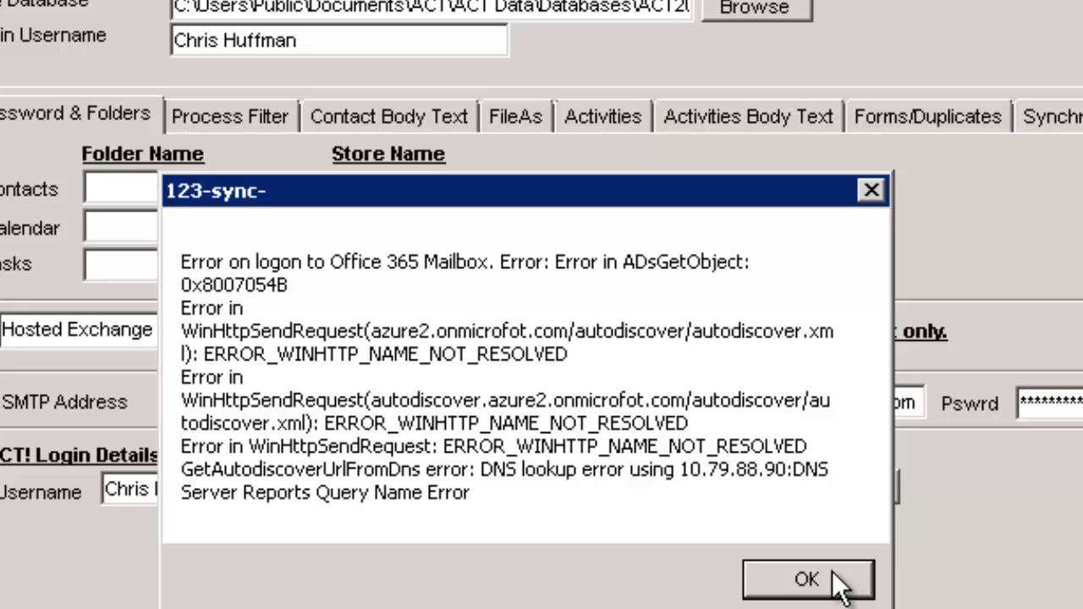
click(806, 579)
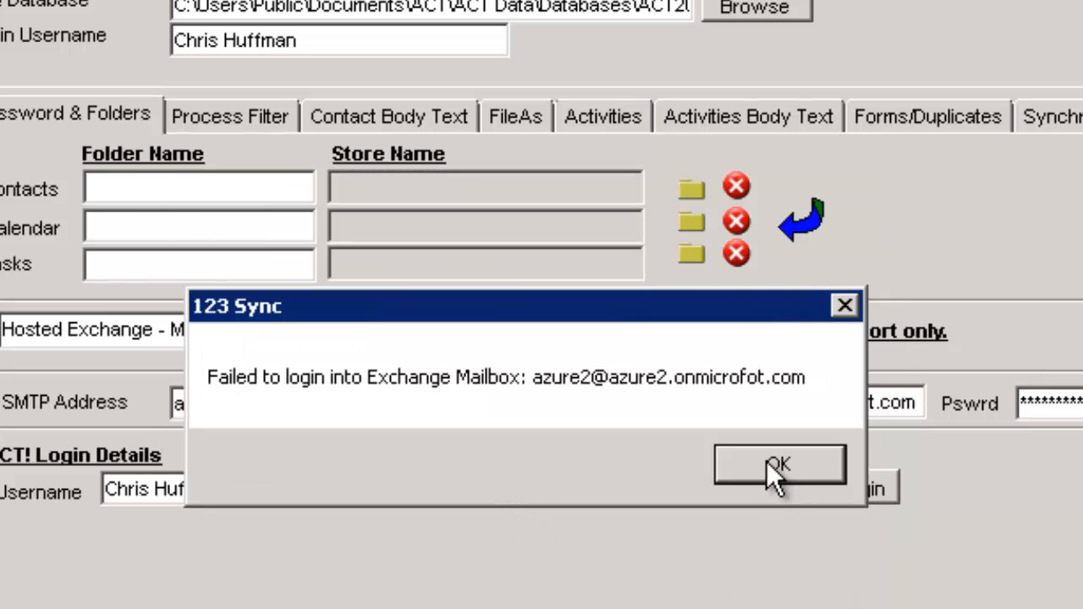
click(778, 465)
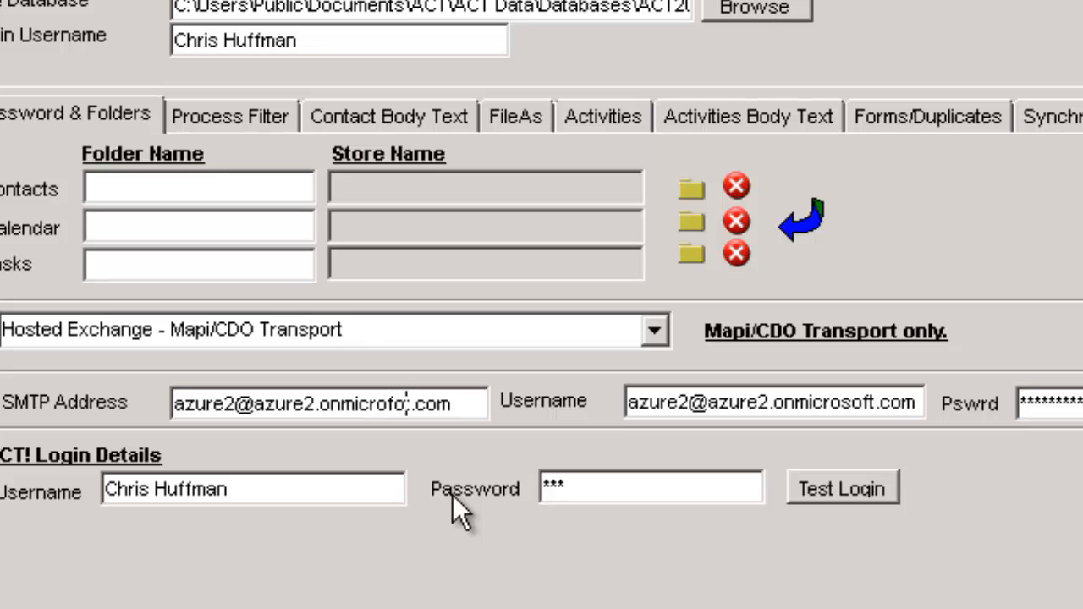
Step: Fix the SMTP address domain to onmicrosoft.com and test the Exchange mailbox login
click(329, 402)
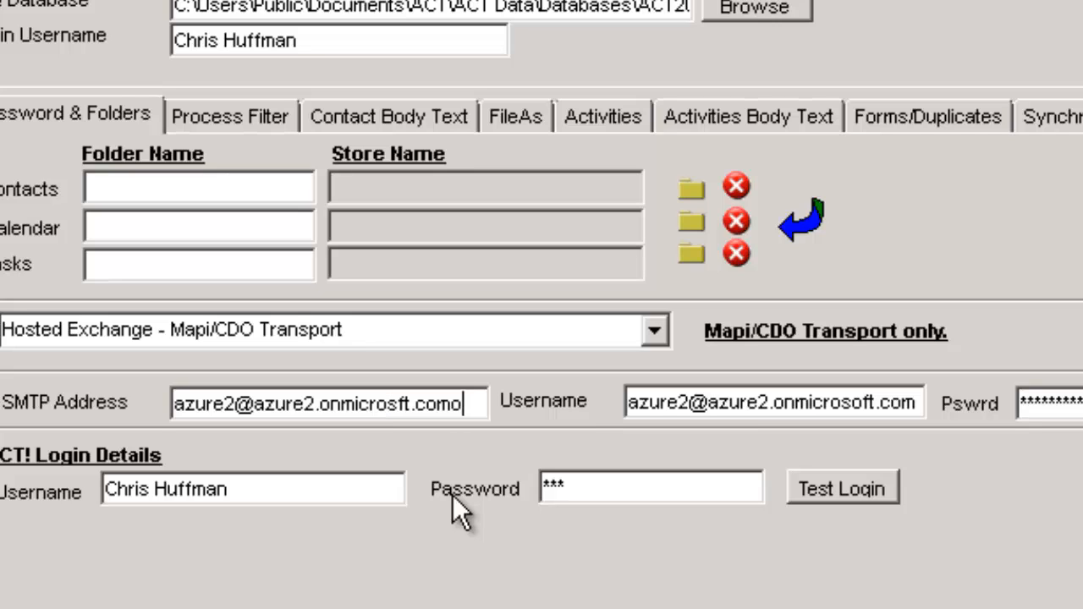
key(BackSpace)
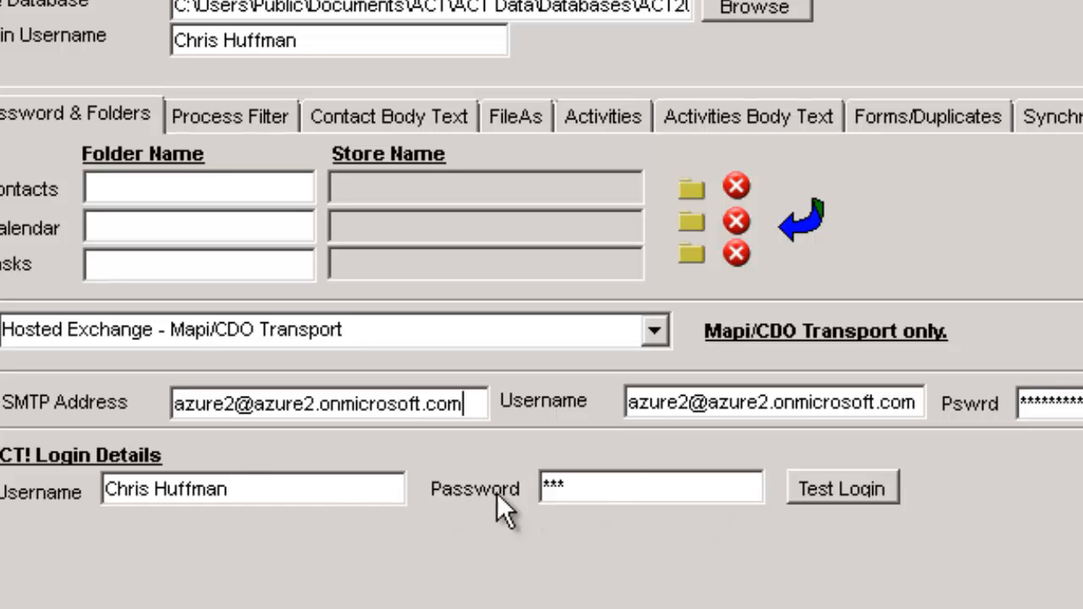
mouse_move(892, 412)
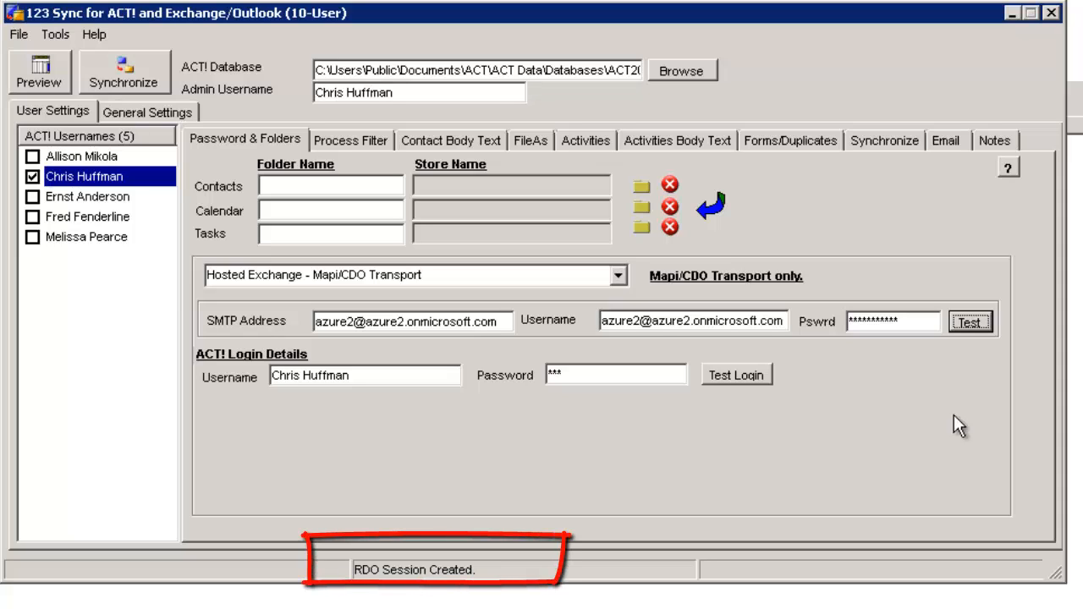
click(969, 321)
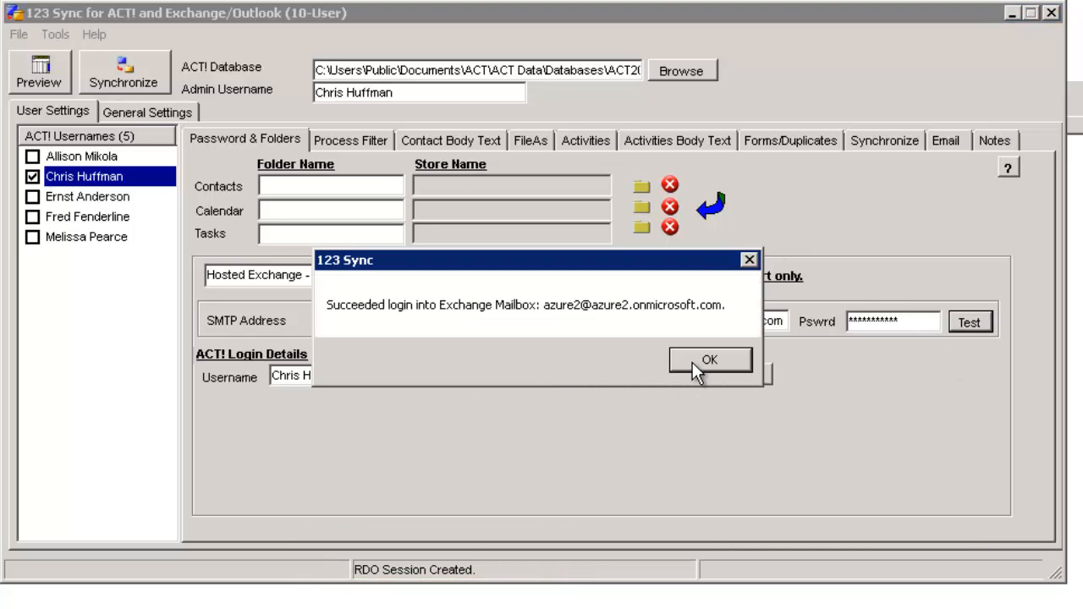
click(709, 359)
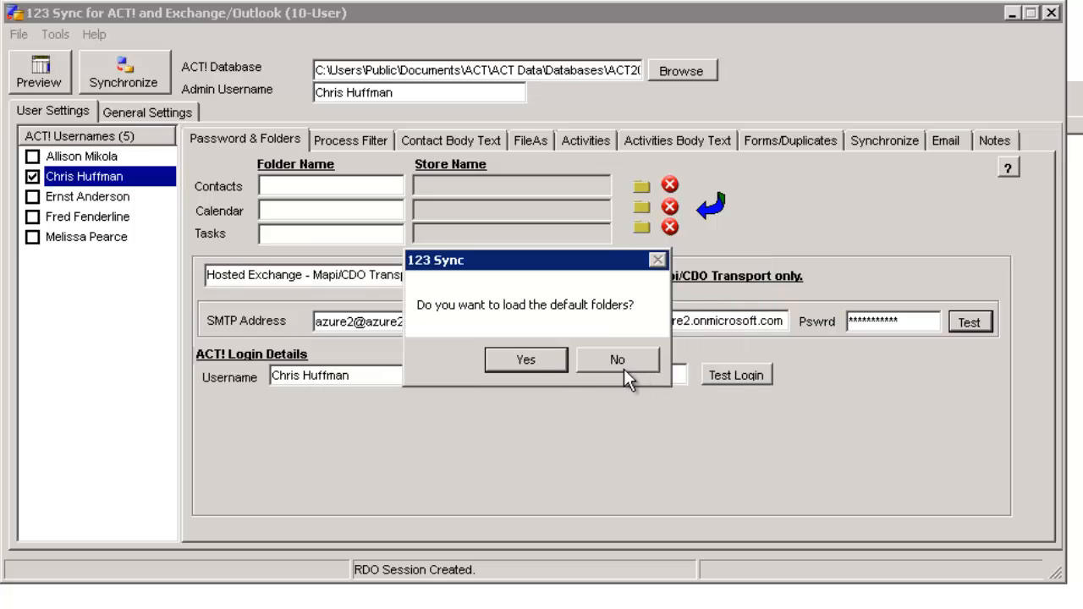
mouse_move(573, 425)
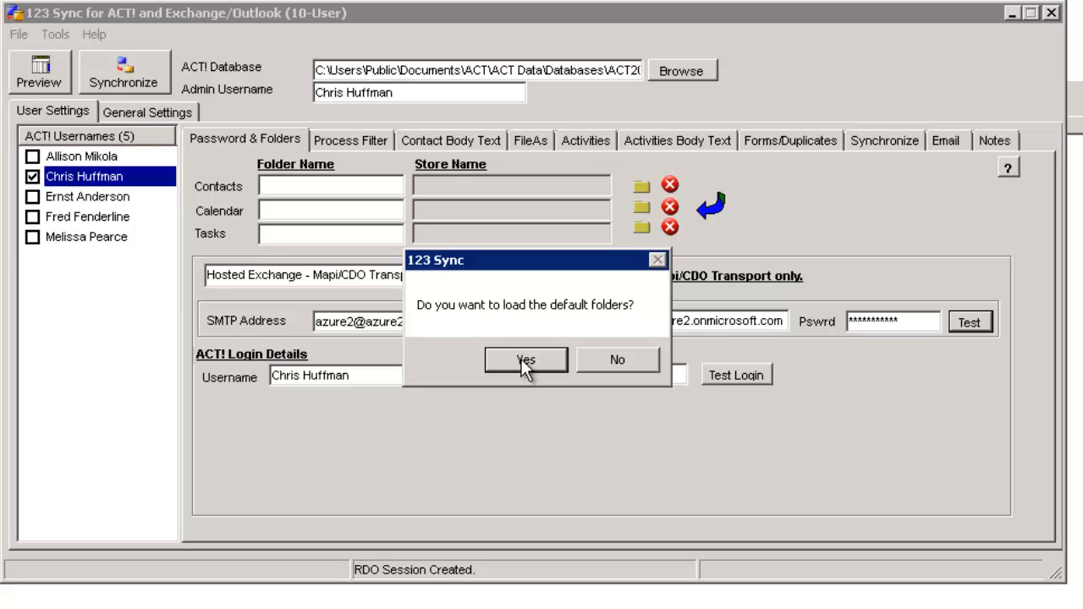
click(526, 359)
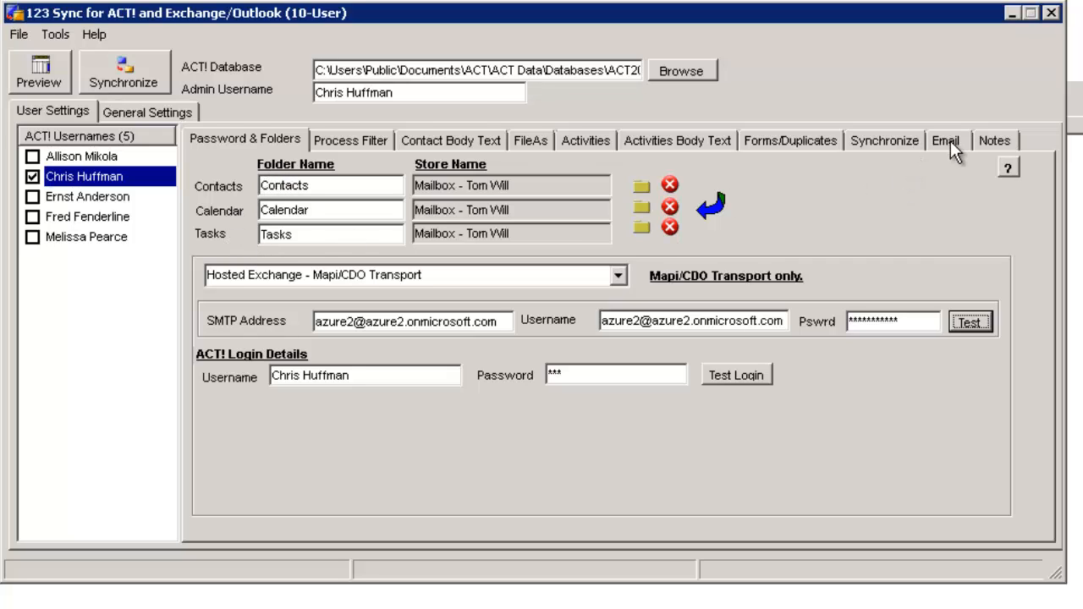
click(945, 141)
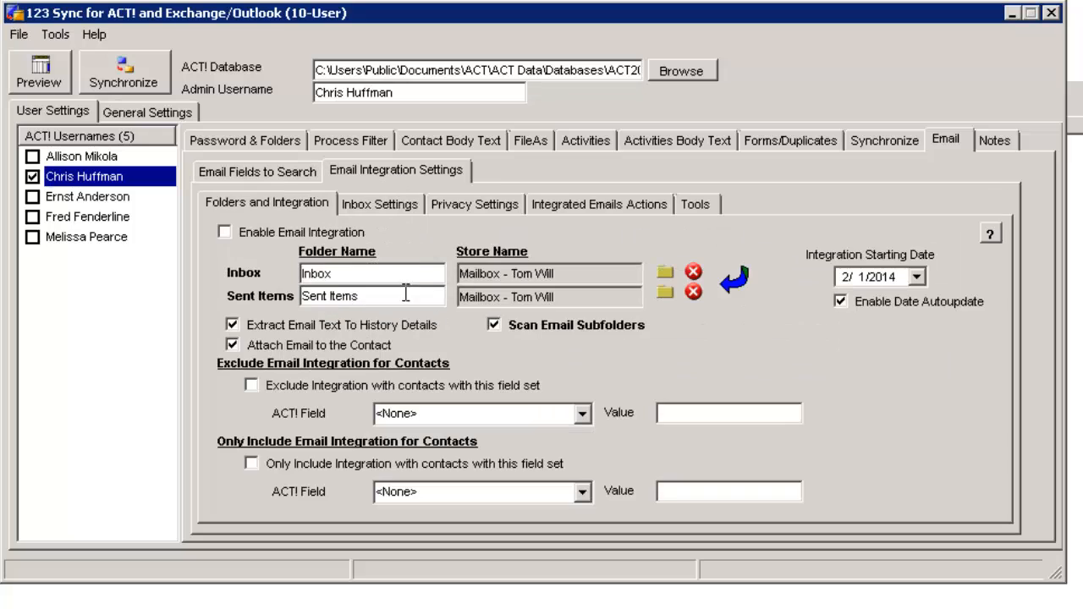
mouse_move(372, 295)
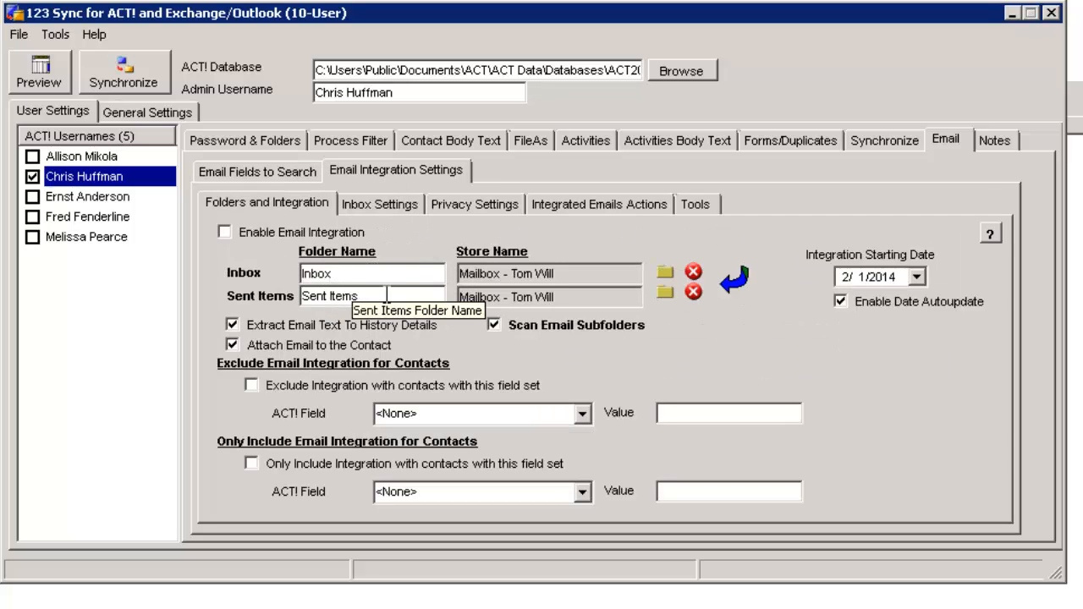
mouse_move(282, 252)
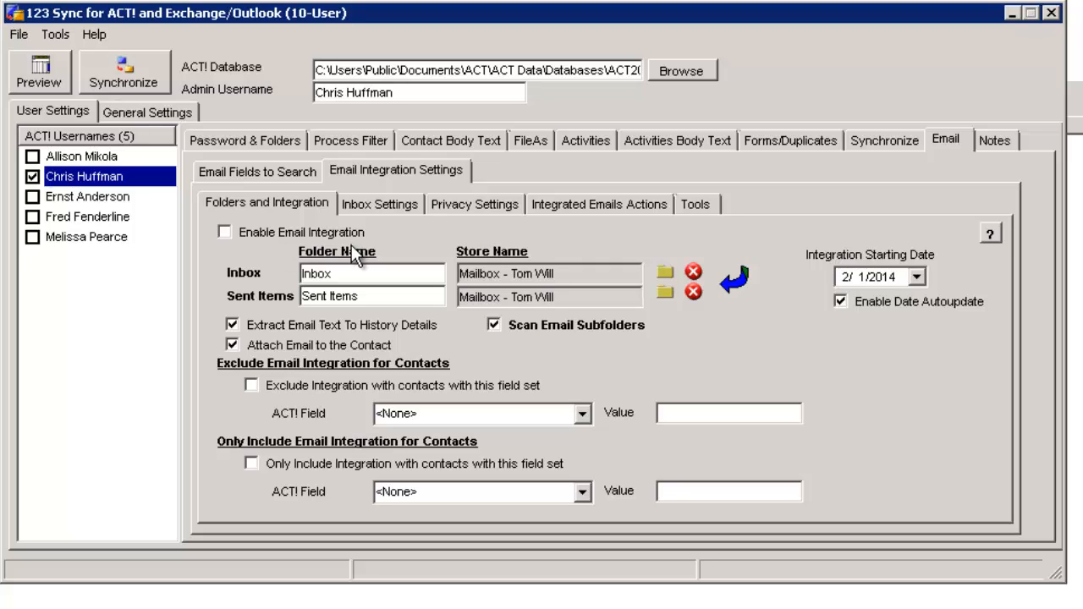
mouse_move(347, 245)
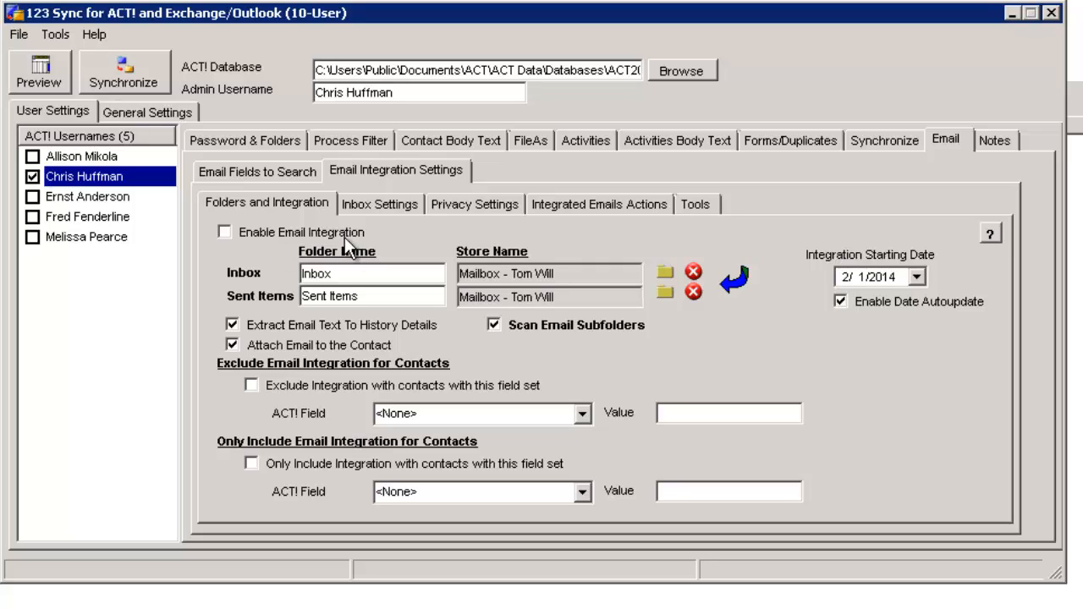
mouse_move(252, 254)
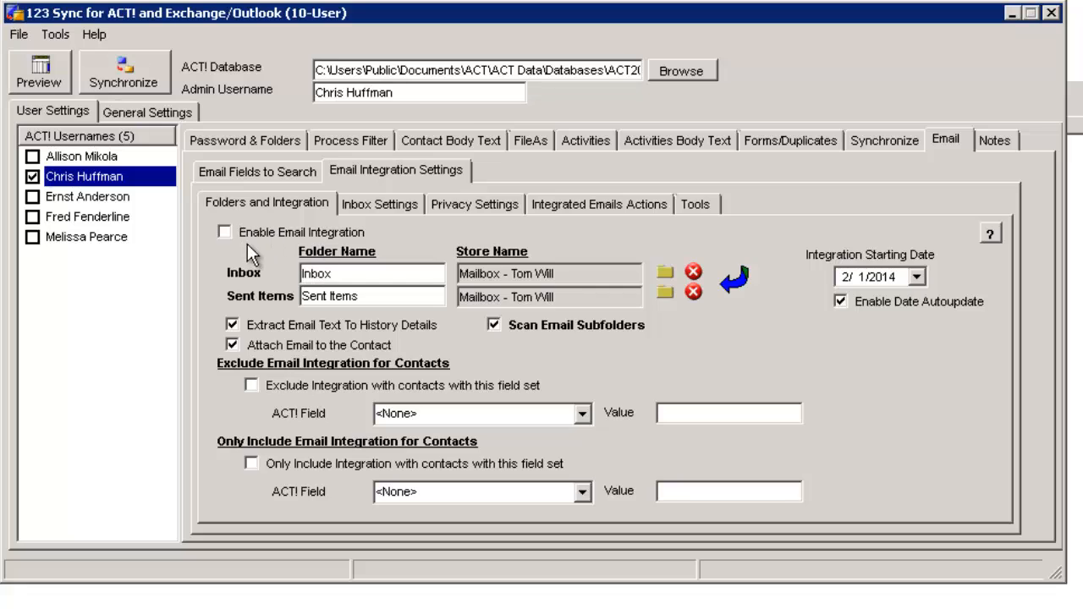
mouse_move(298, 229)
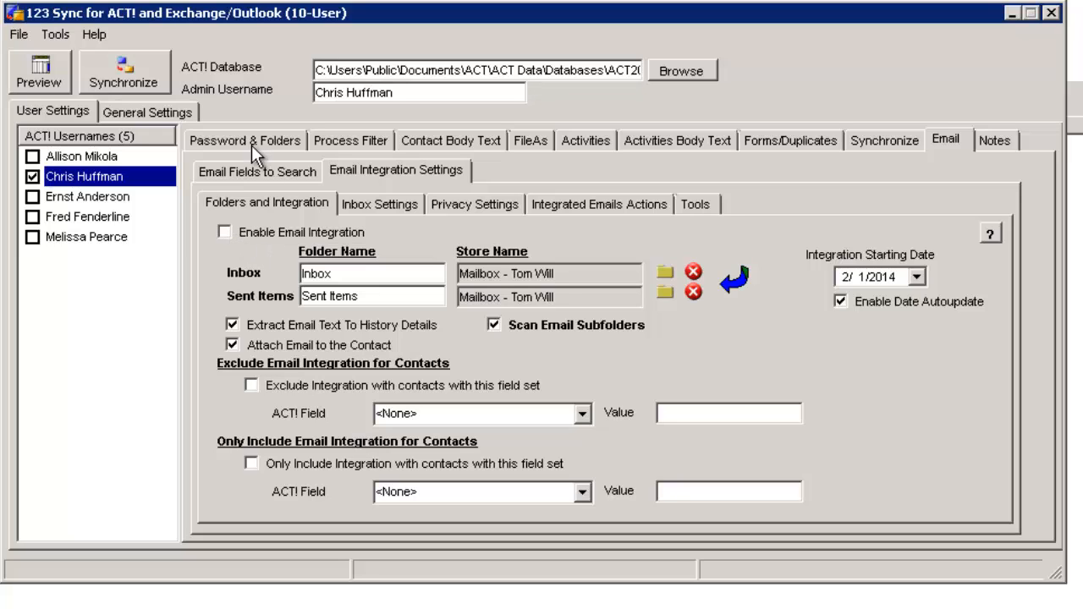
click(244, 141)
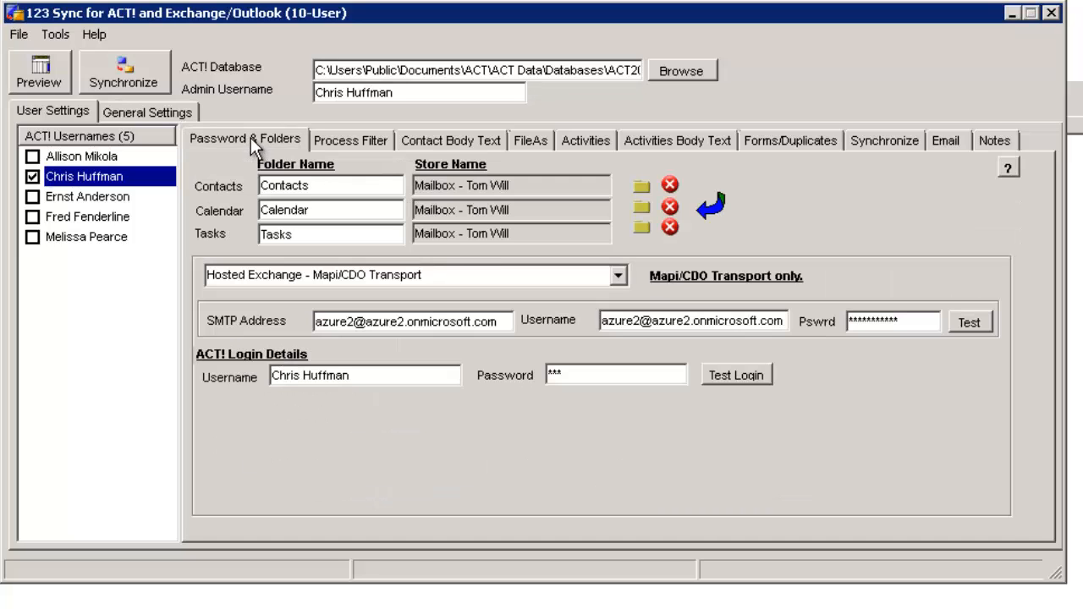
mouse_move(706, 482)
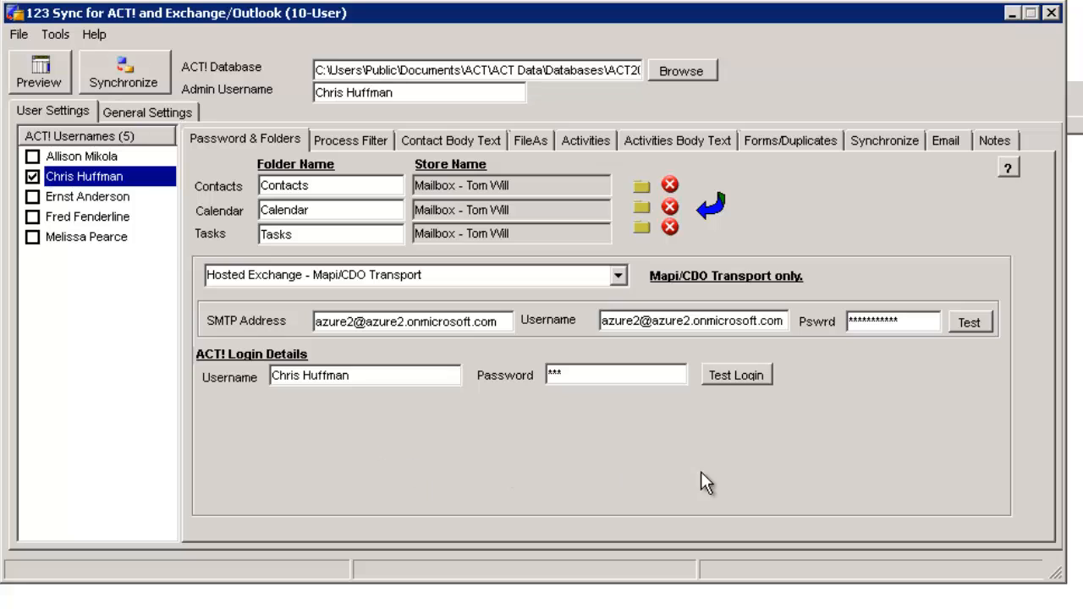
mouse_move(702, 487)
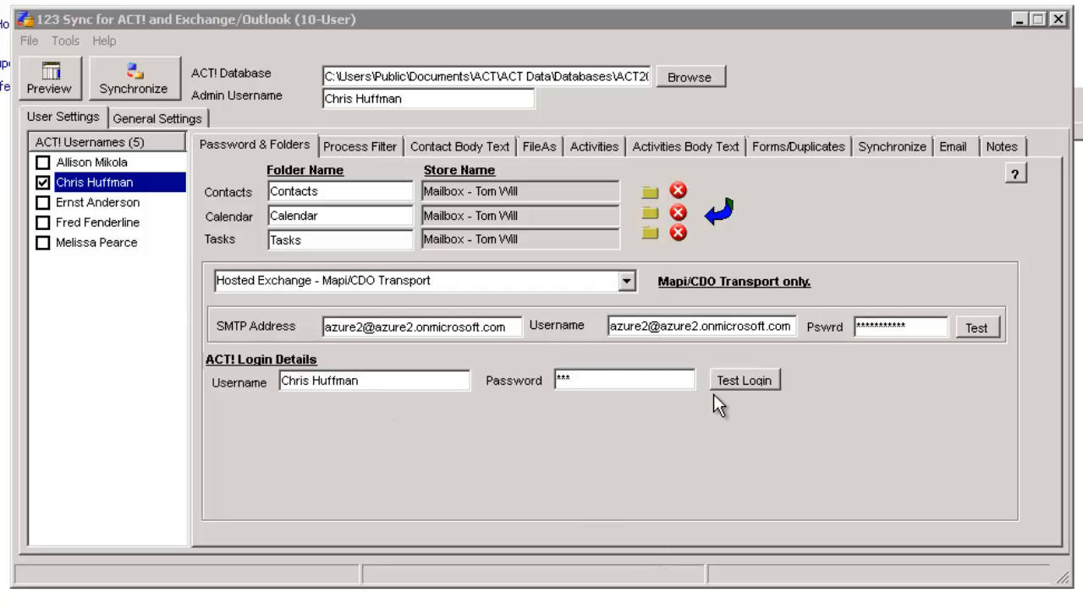
click(743, 380)
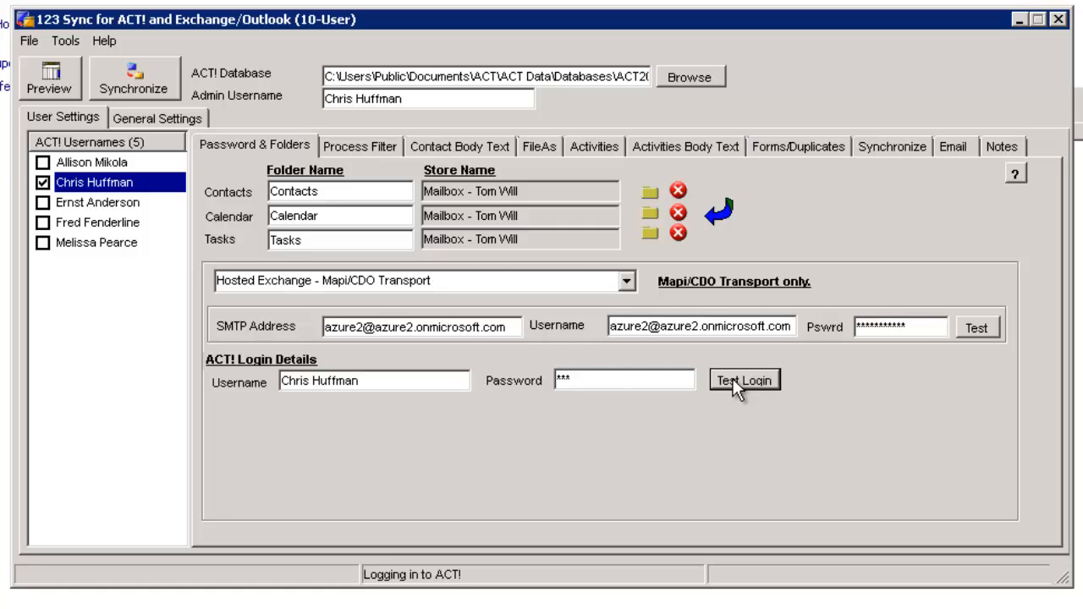
click(743, 379)
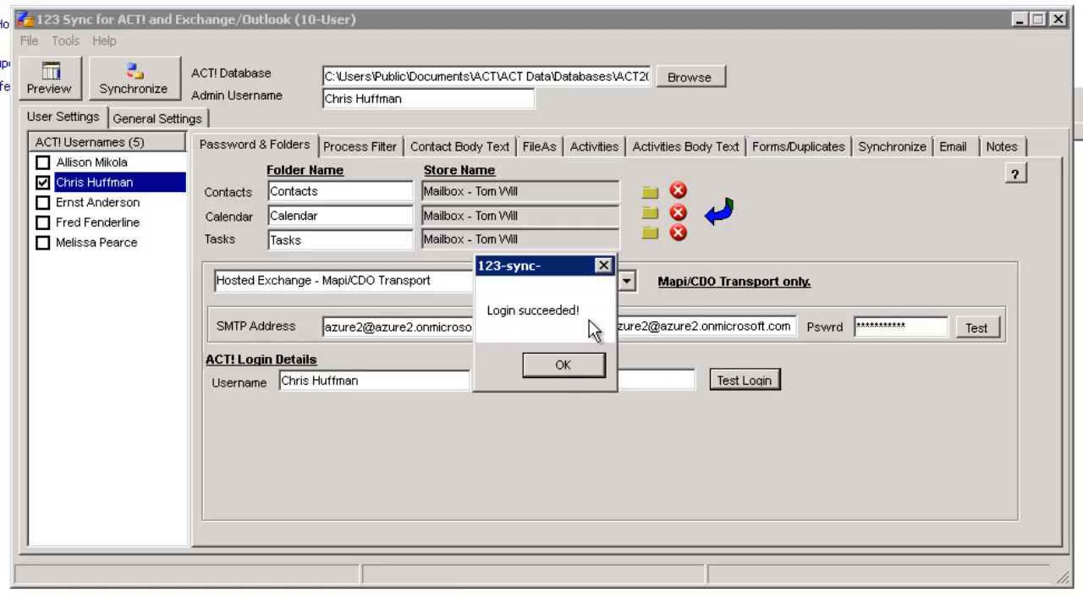
click(562, 364)
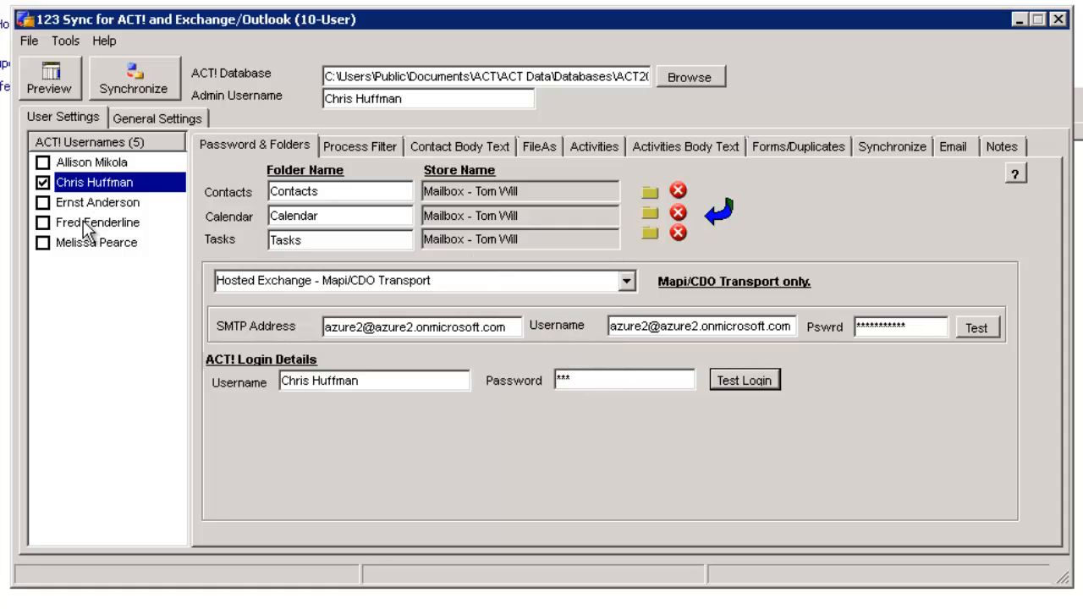
mouse_move(84, 229)
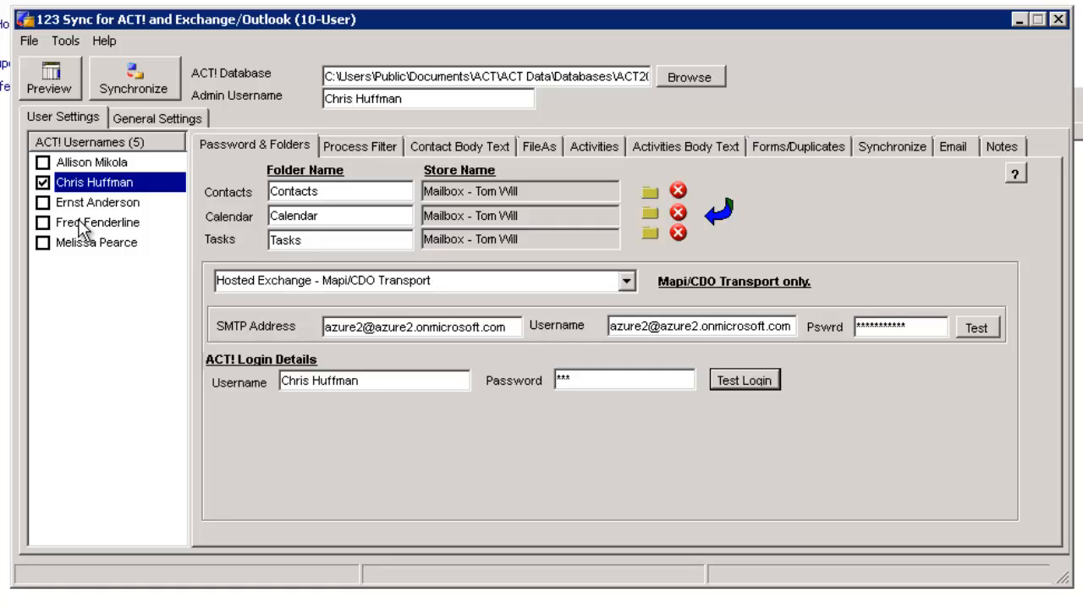
click(97, 222)
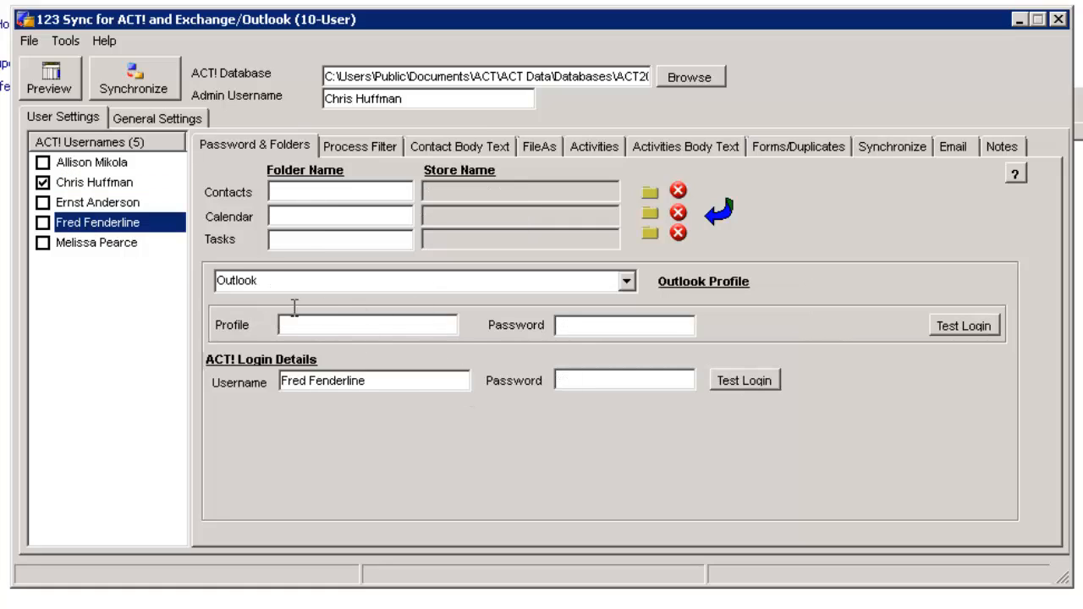
click(625, 280)
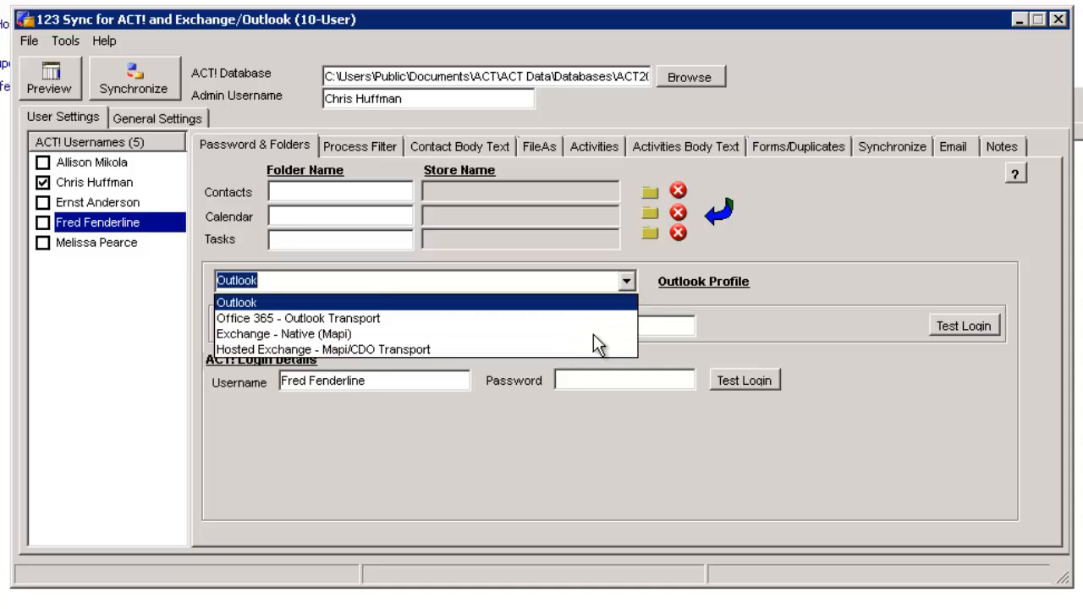
click(324, 349)
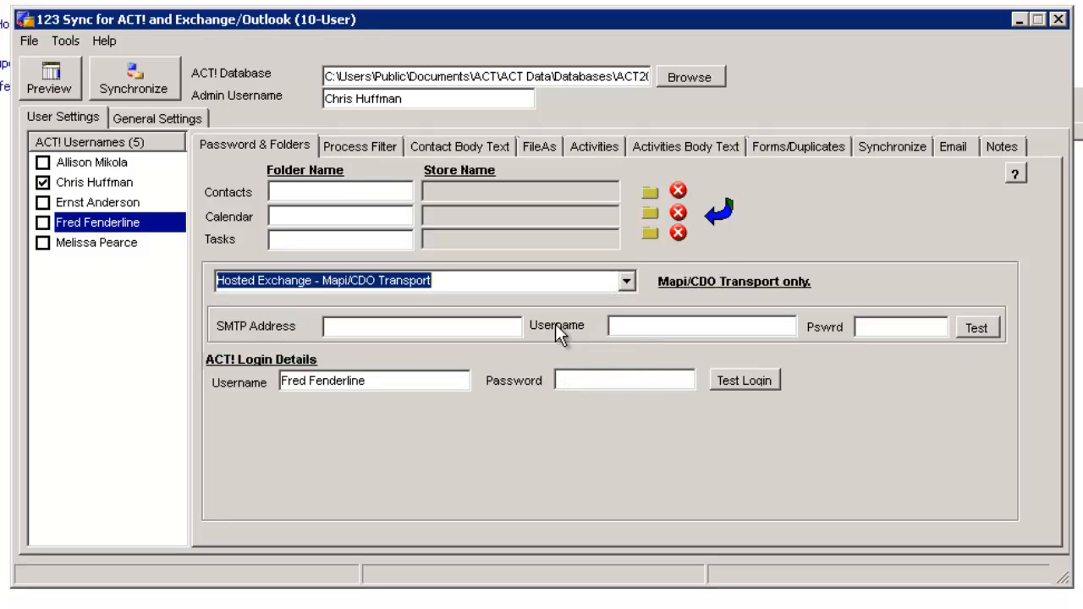
mouse_move(612, 439)
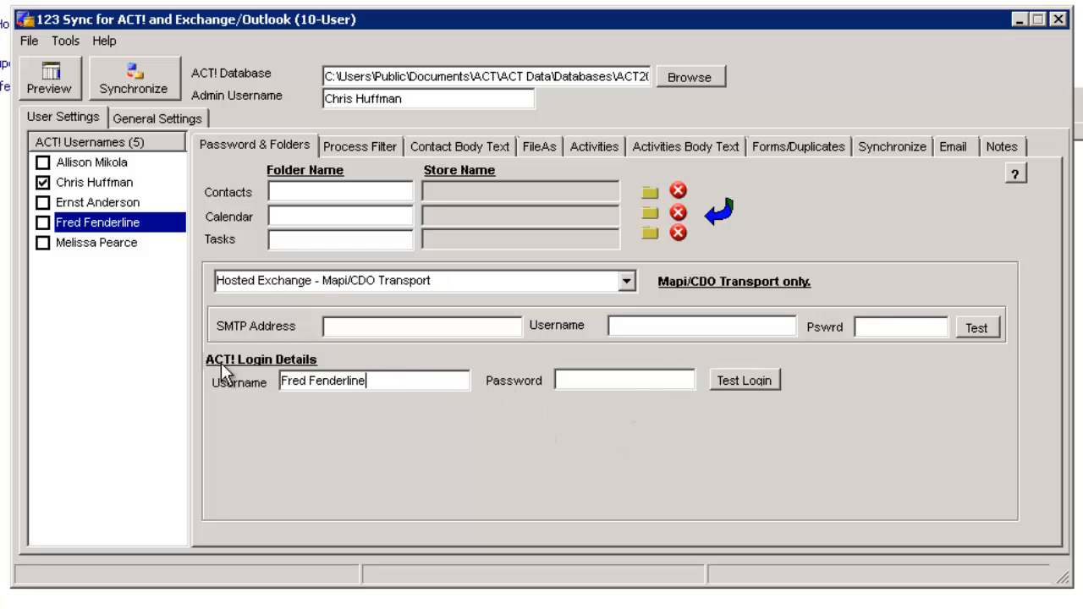
mouse_move(482, 379)
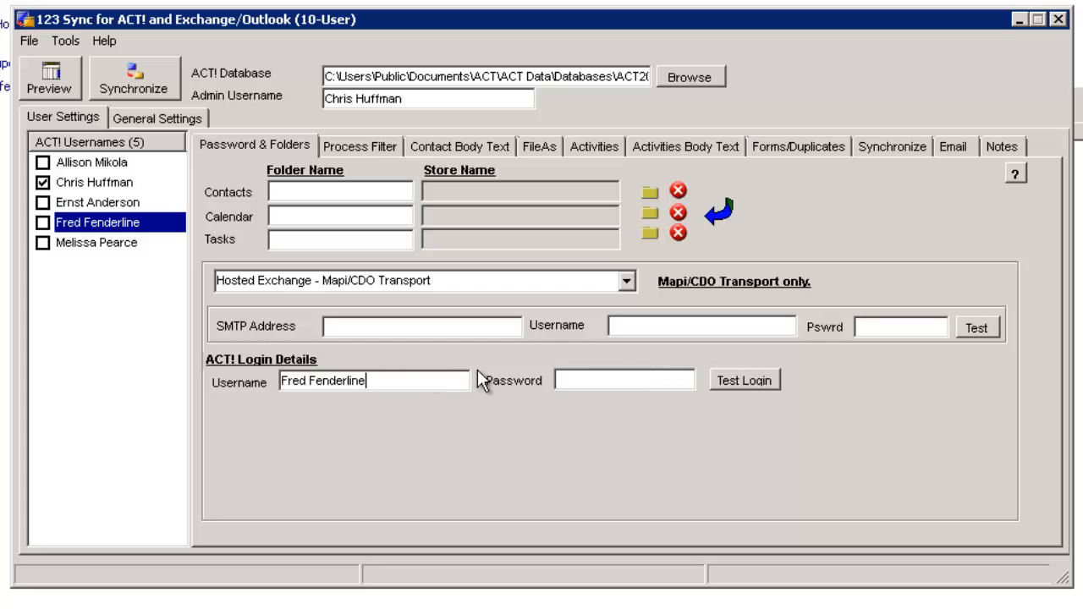
click(742, 379)
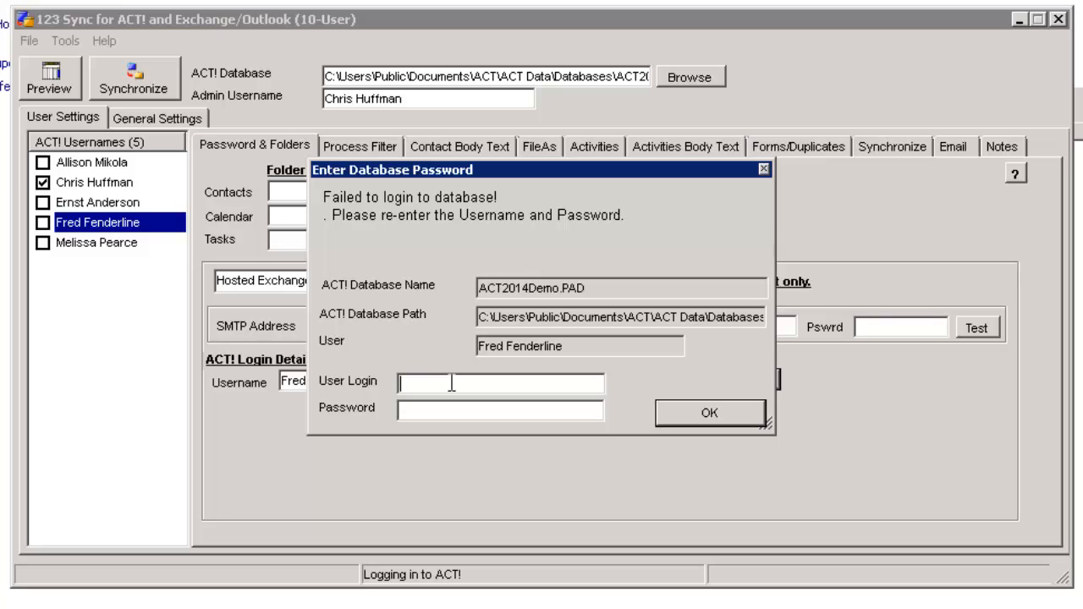
text(Fred Fe)
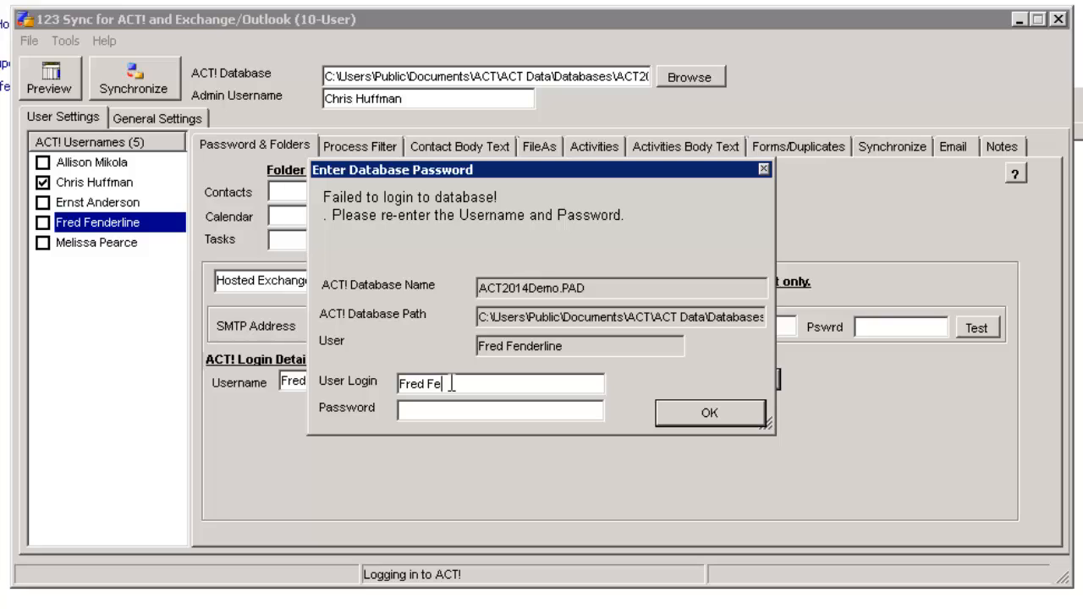
text(nderli)
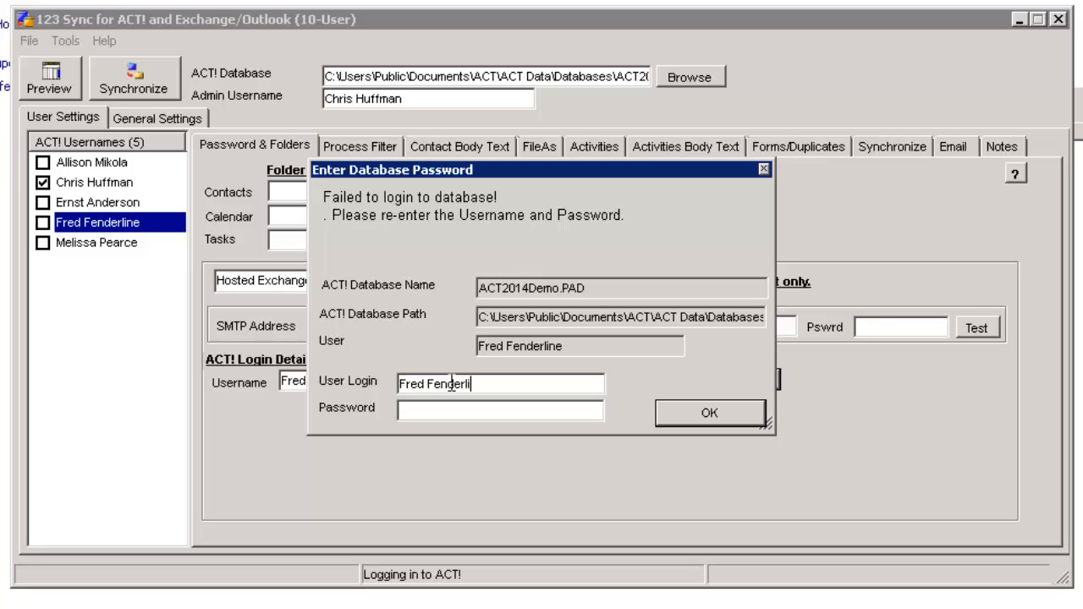
click(500, 411)
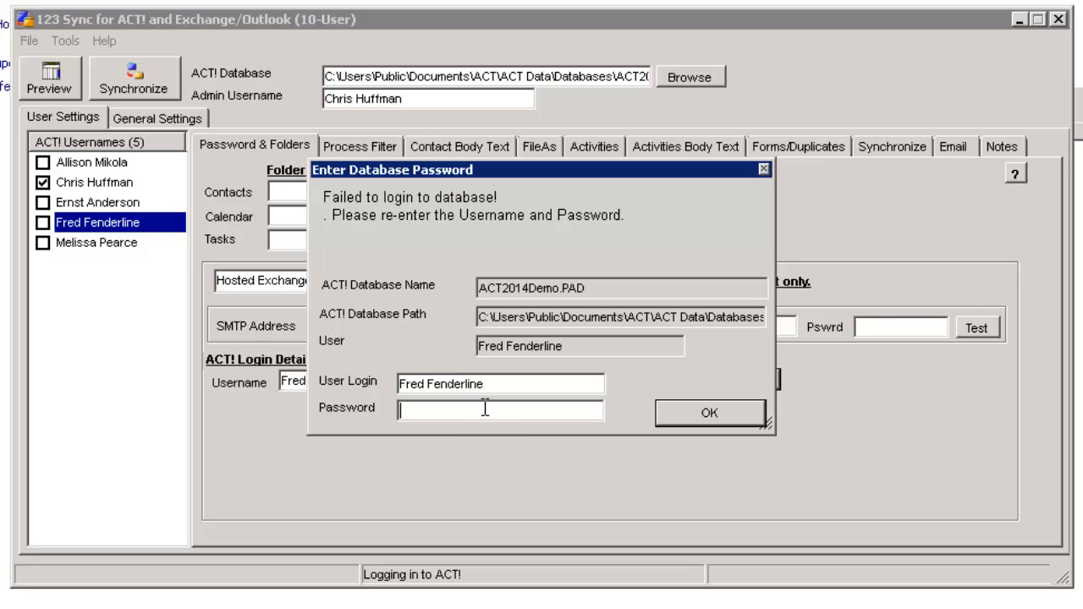
text(***)
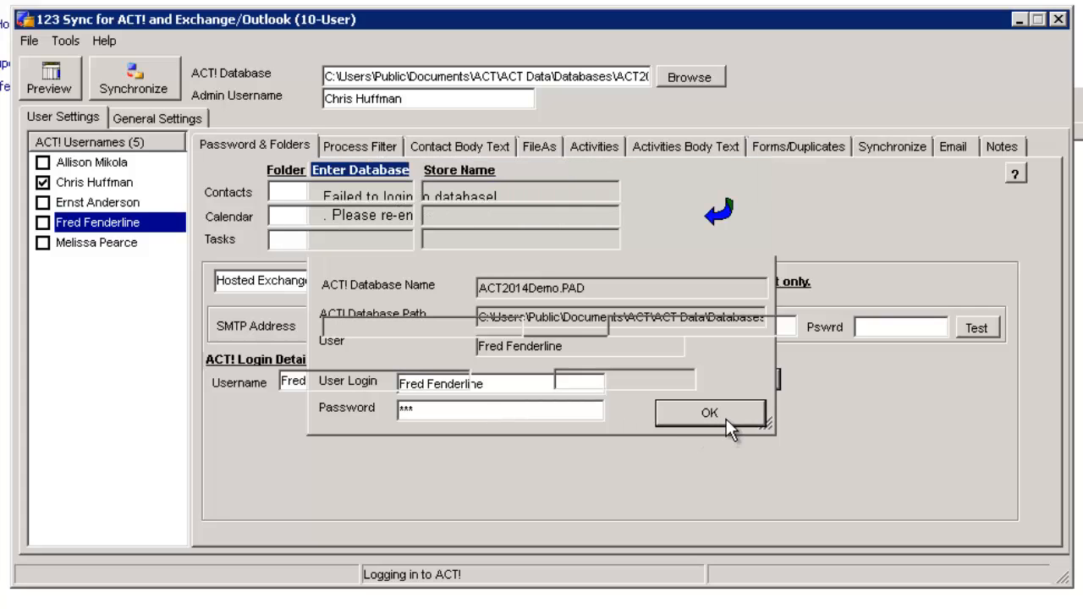
click(709, 413)
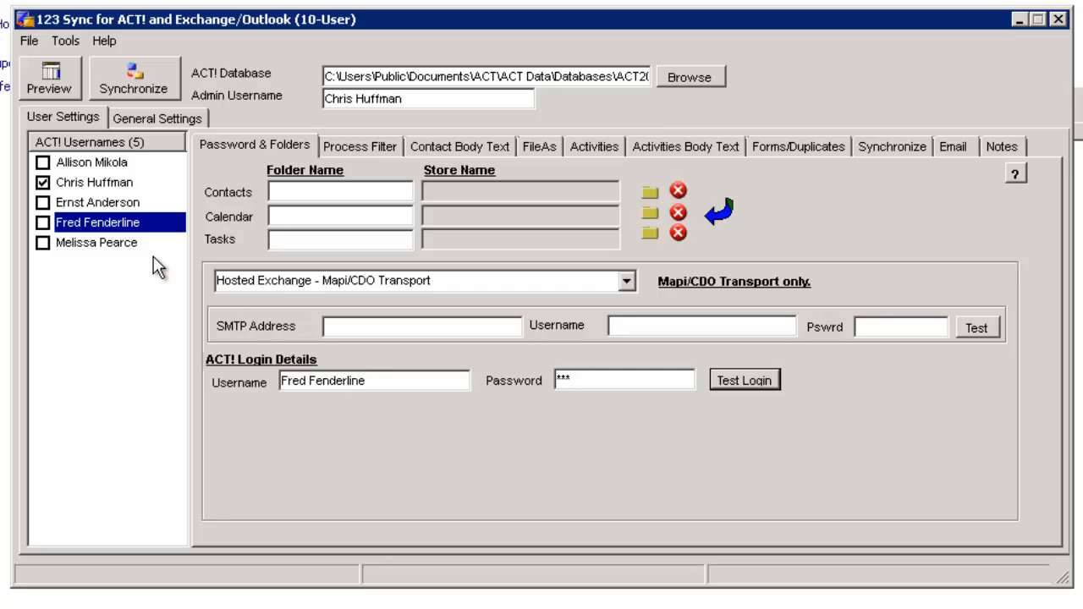
click(93, 181)
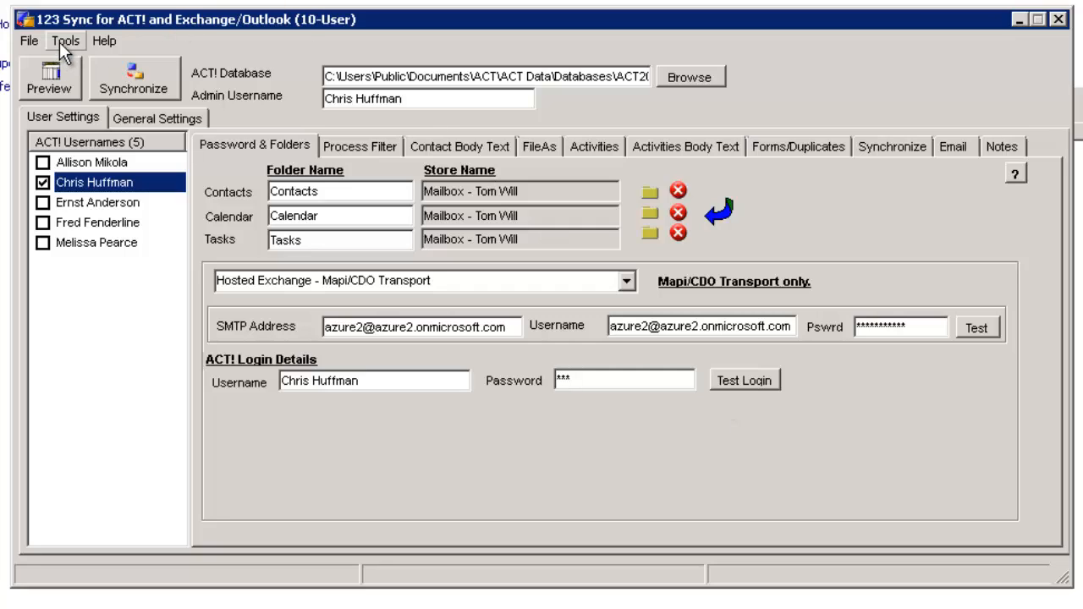
click(65, 41)
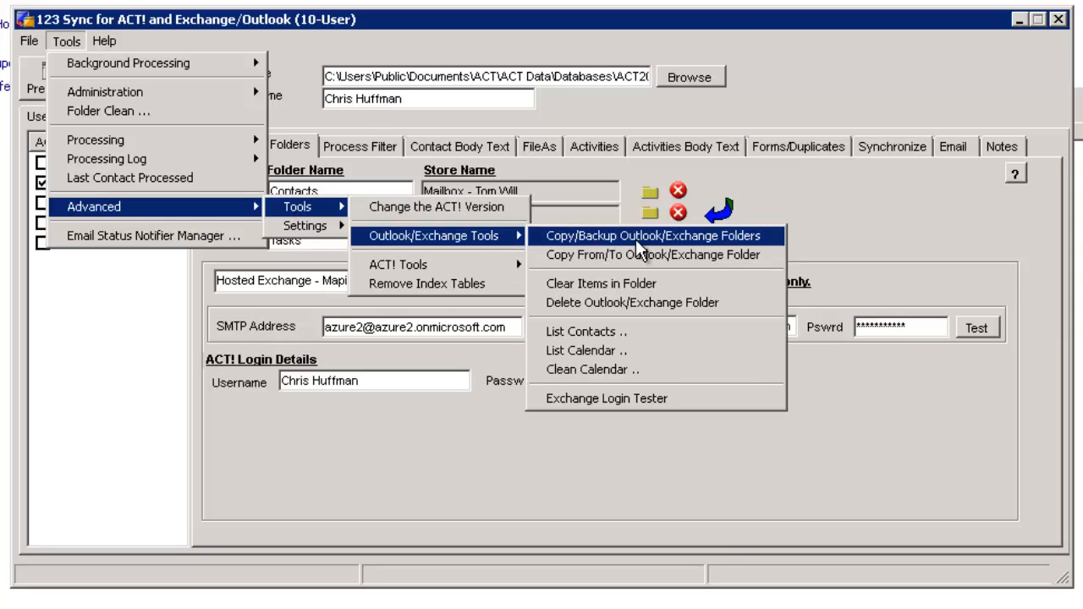
click(669, 236)
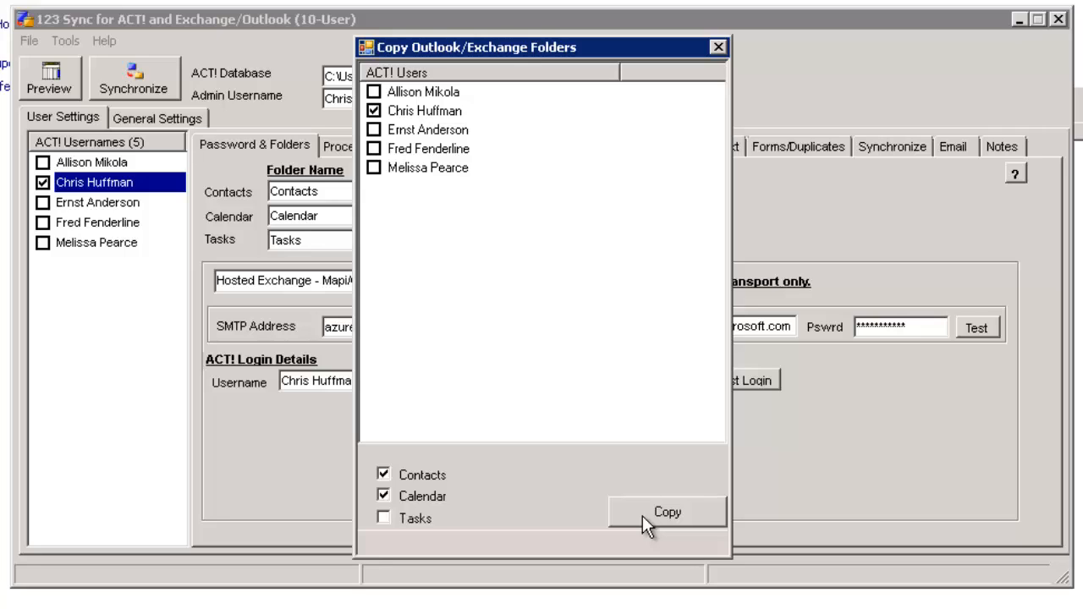
click(666, 512)
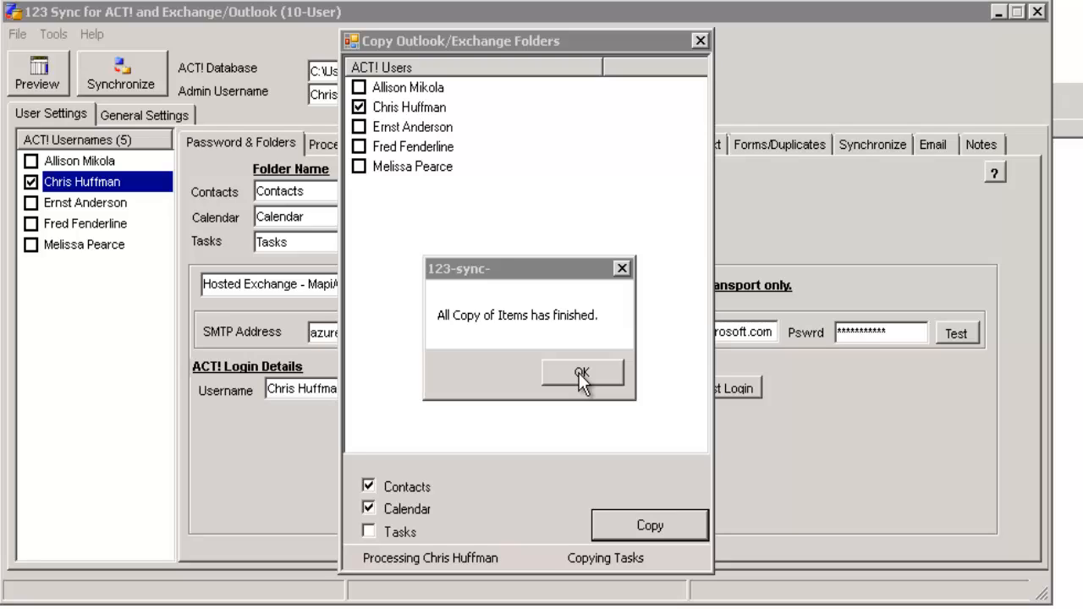
mouse_move(584, 379)
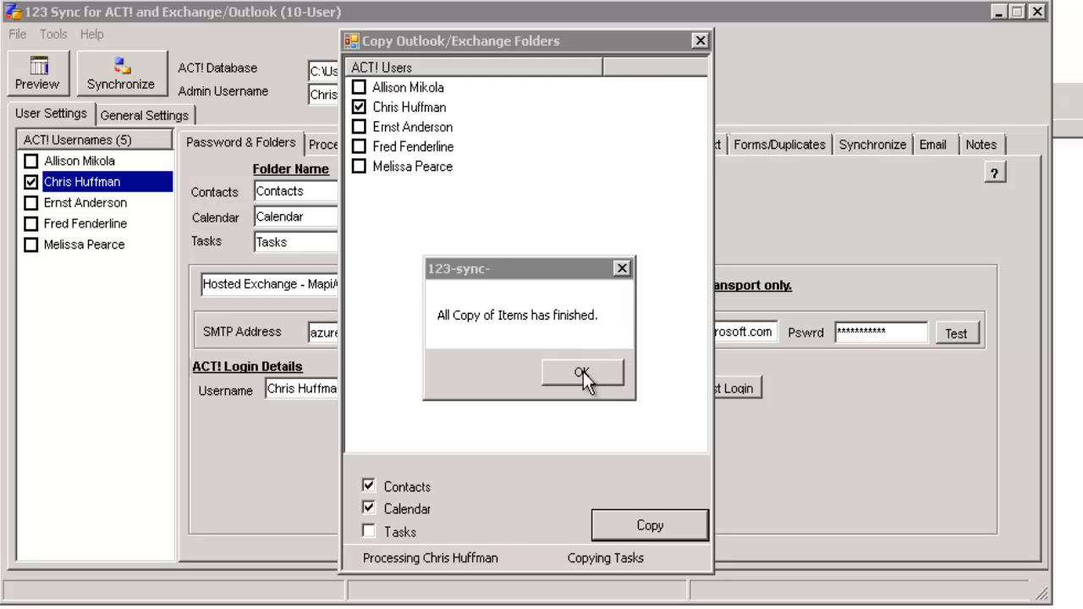
click(581, 374)
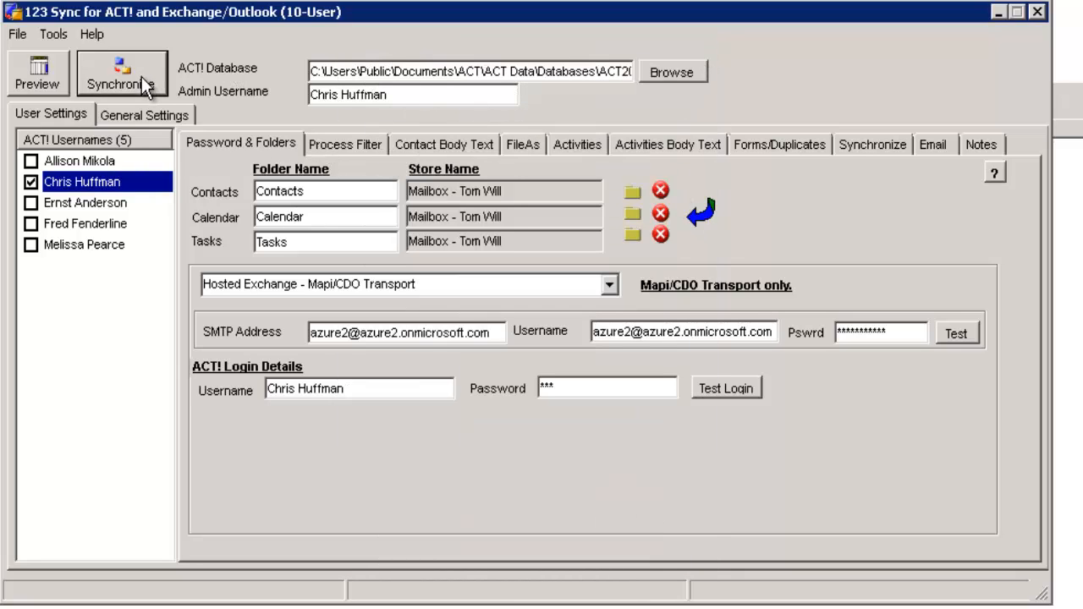
click(122, 73)
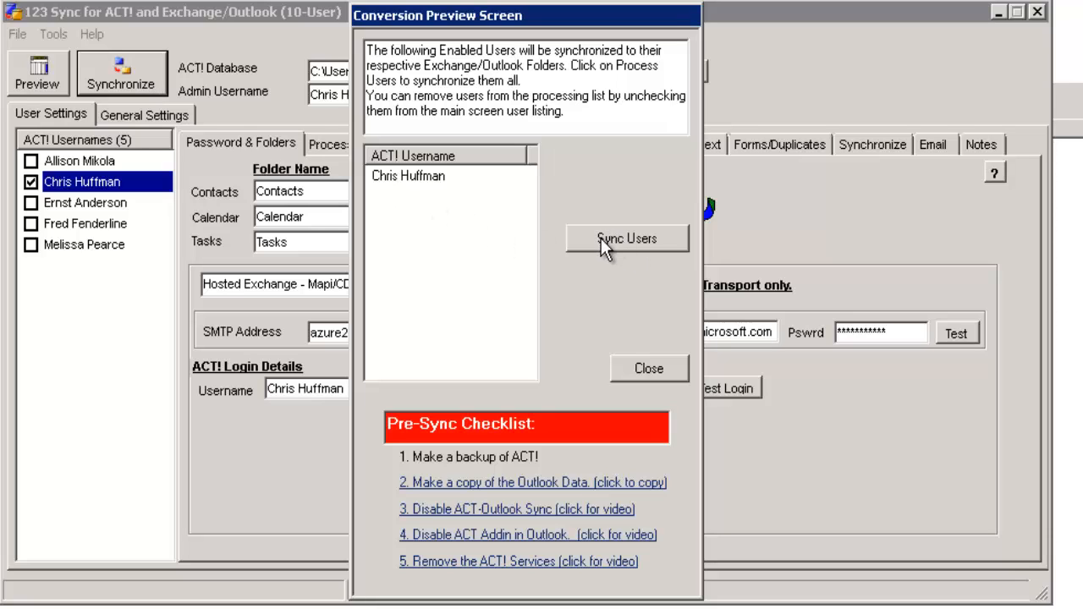
click(626, 238)
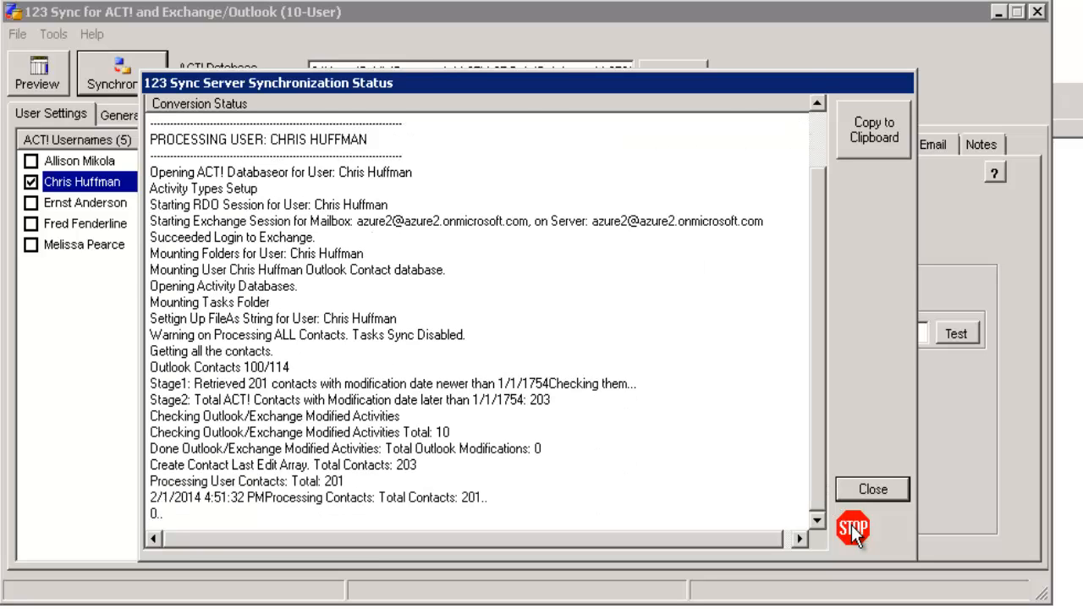
mouse_move(888, 527)
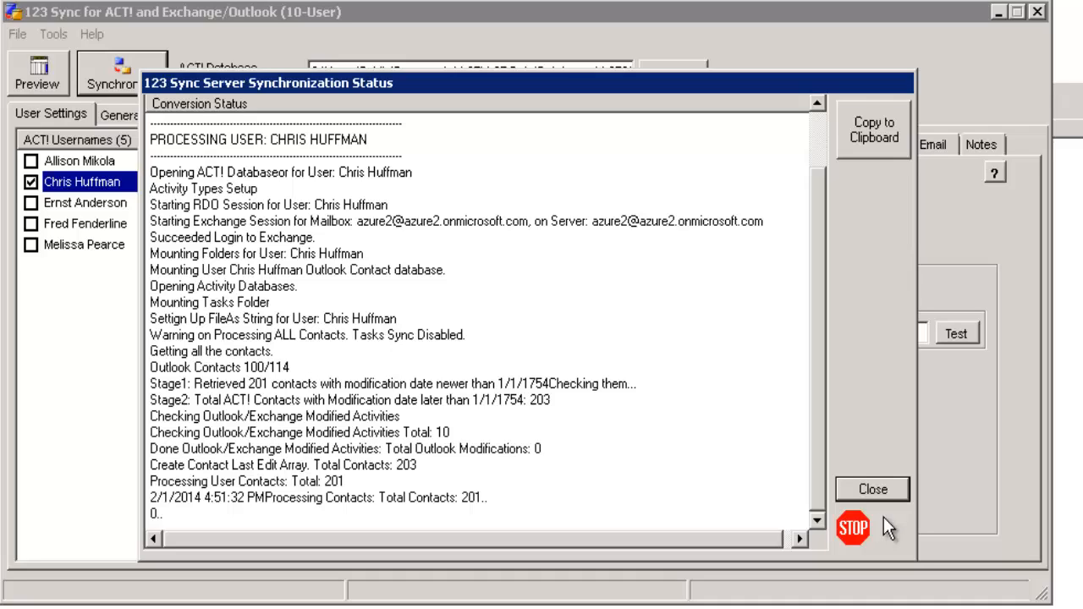
mouse_move(853, 530)
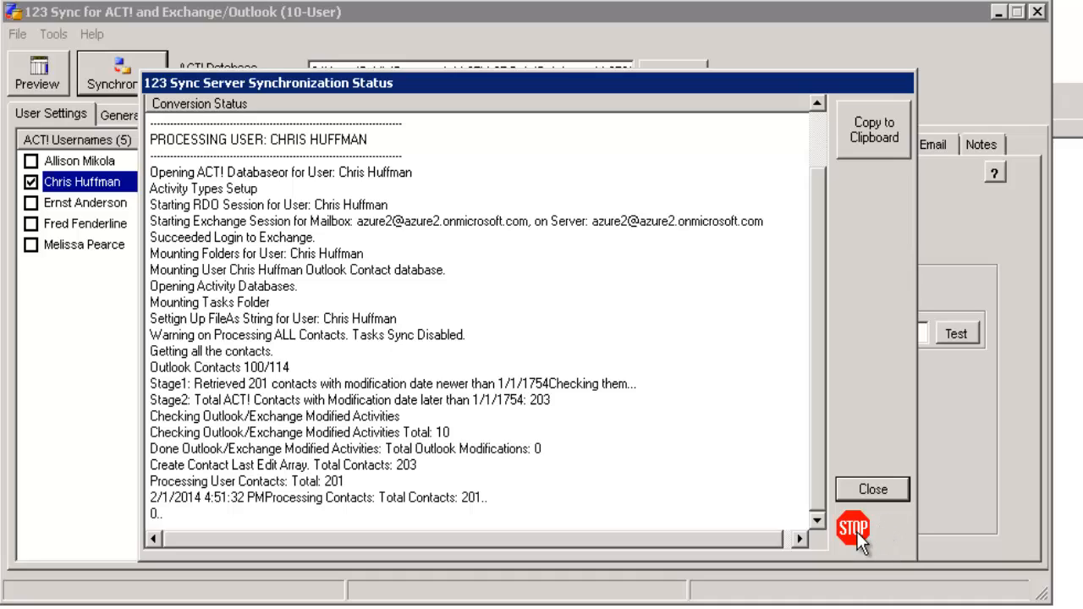